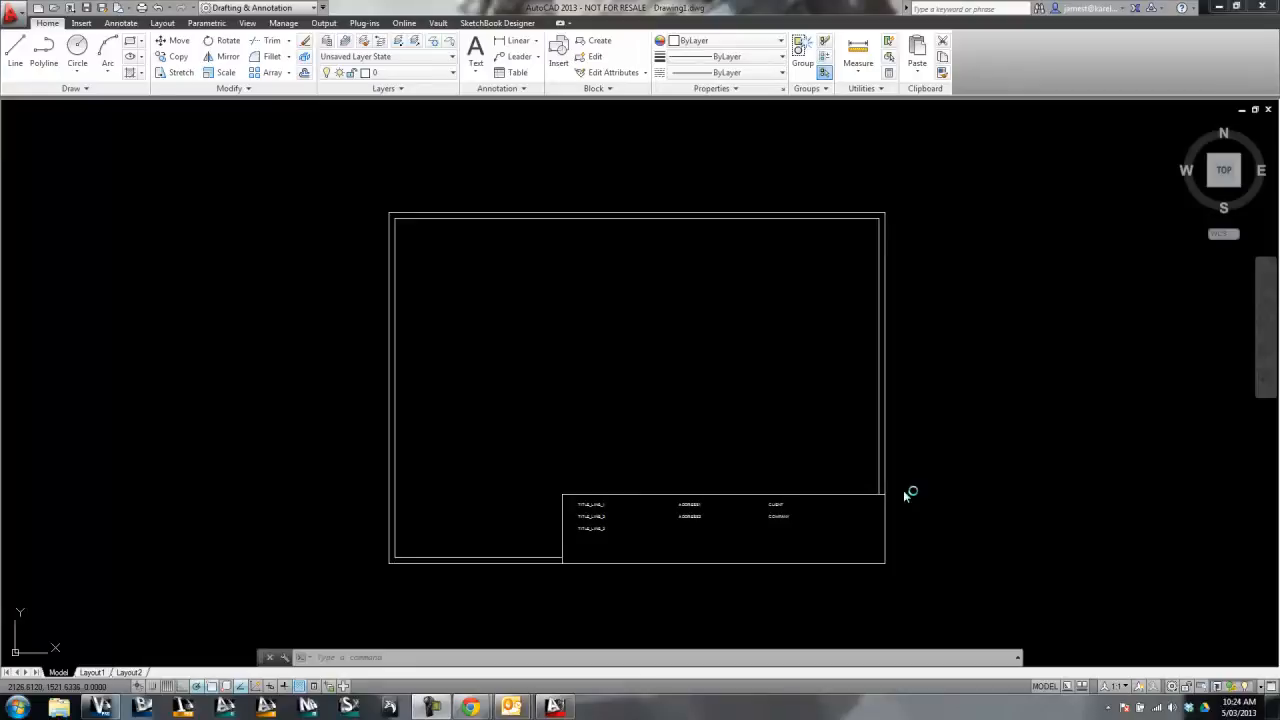
pyautogui.moveTo(905, 497)
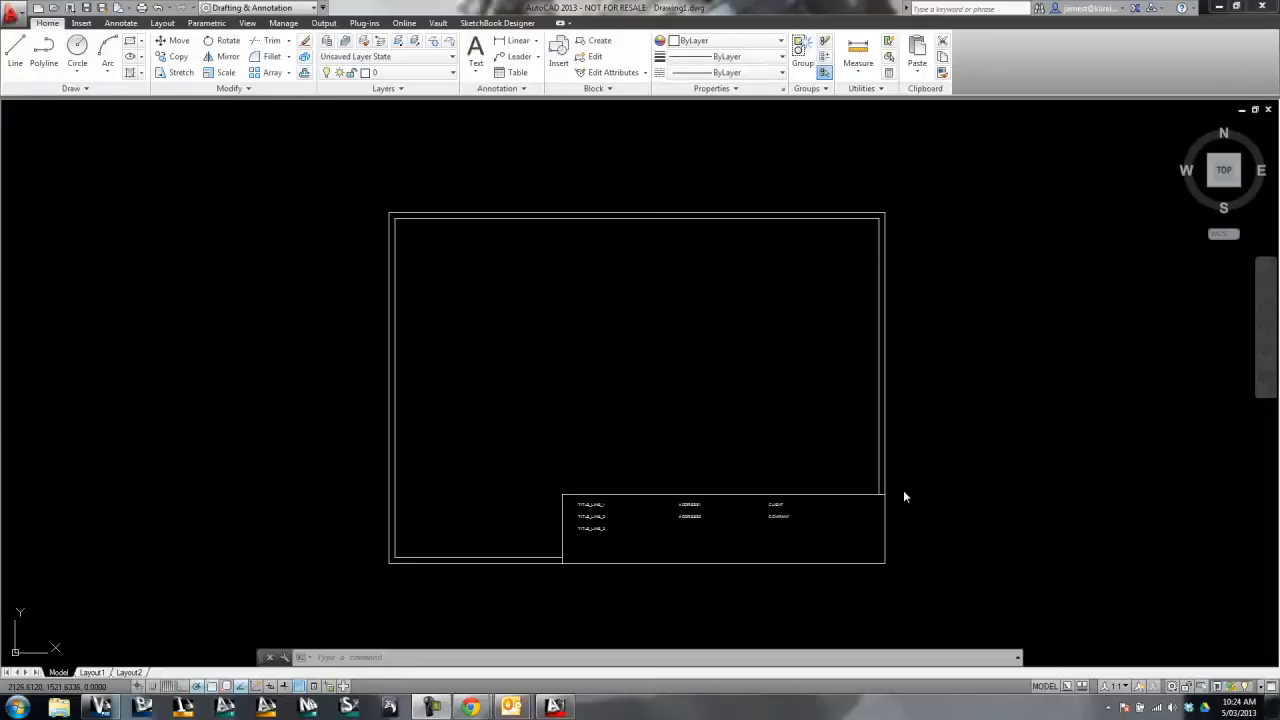
pyautogui.moveTo(645, 537)
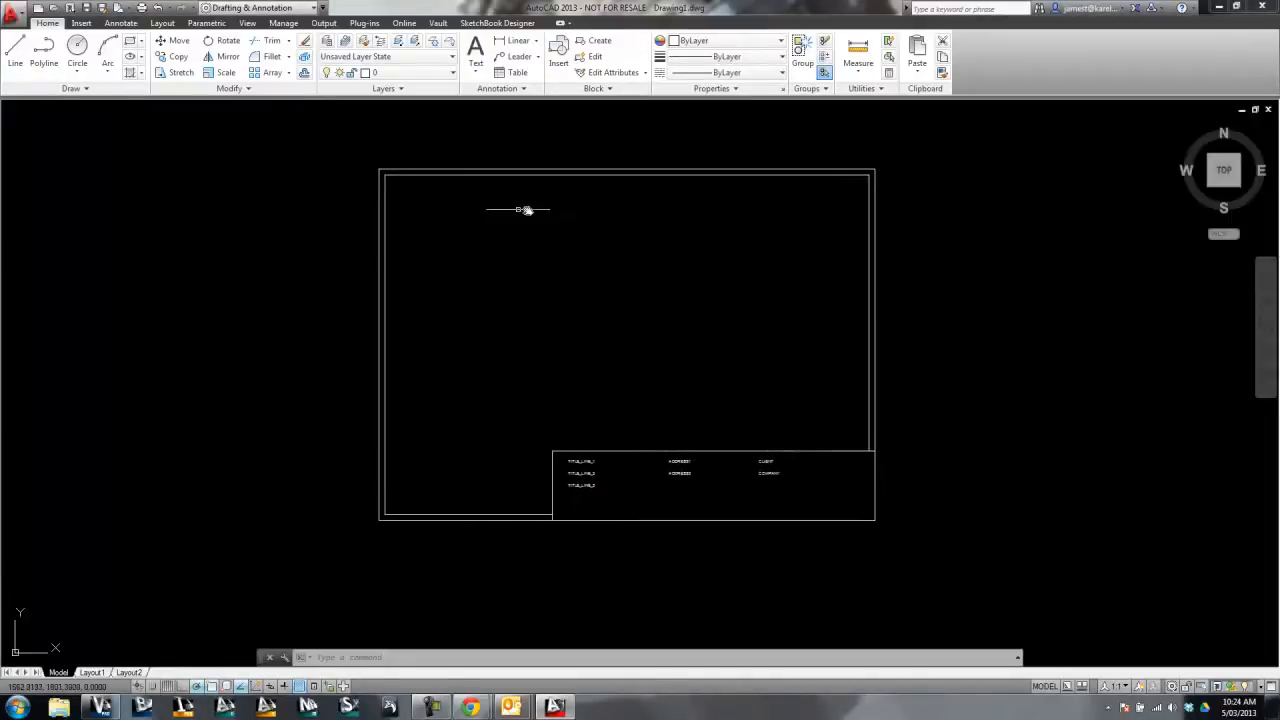
pyautogui.moveTo(398, 332)
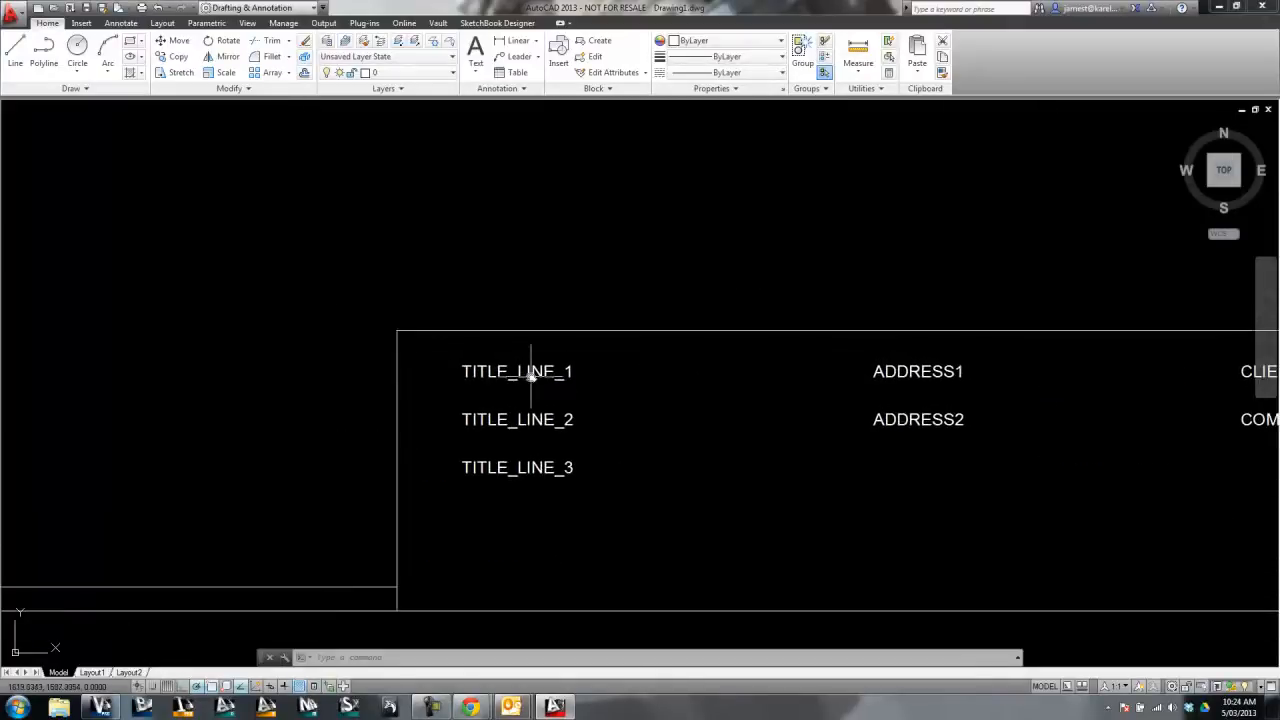
pyautogui.doubleClick(517, 371)
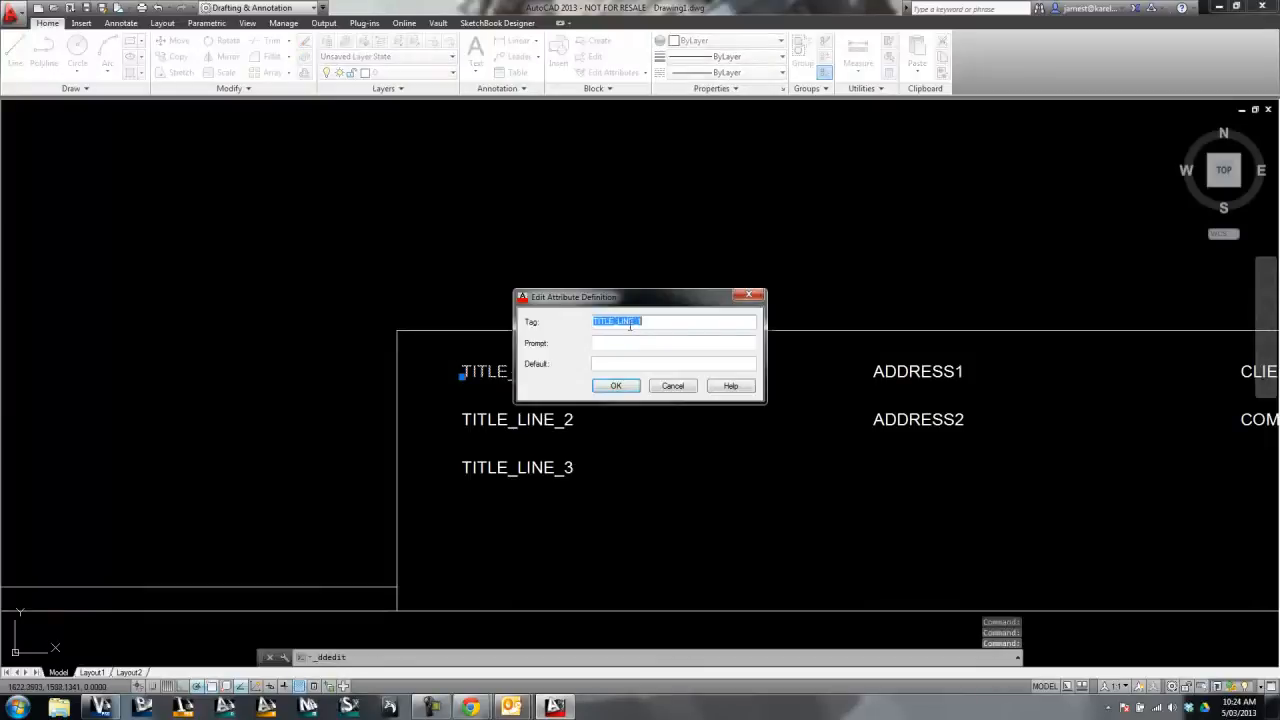
pyautogui.click(673, 343)
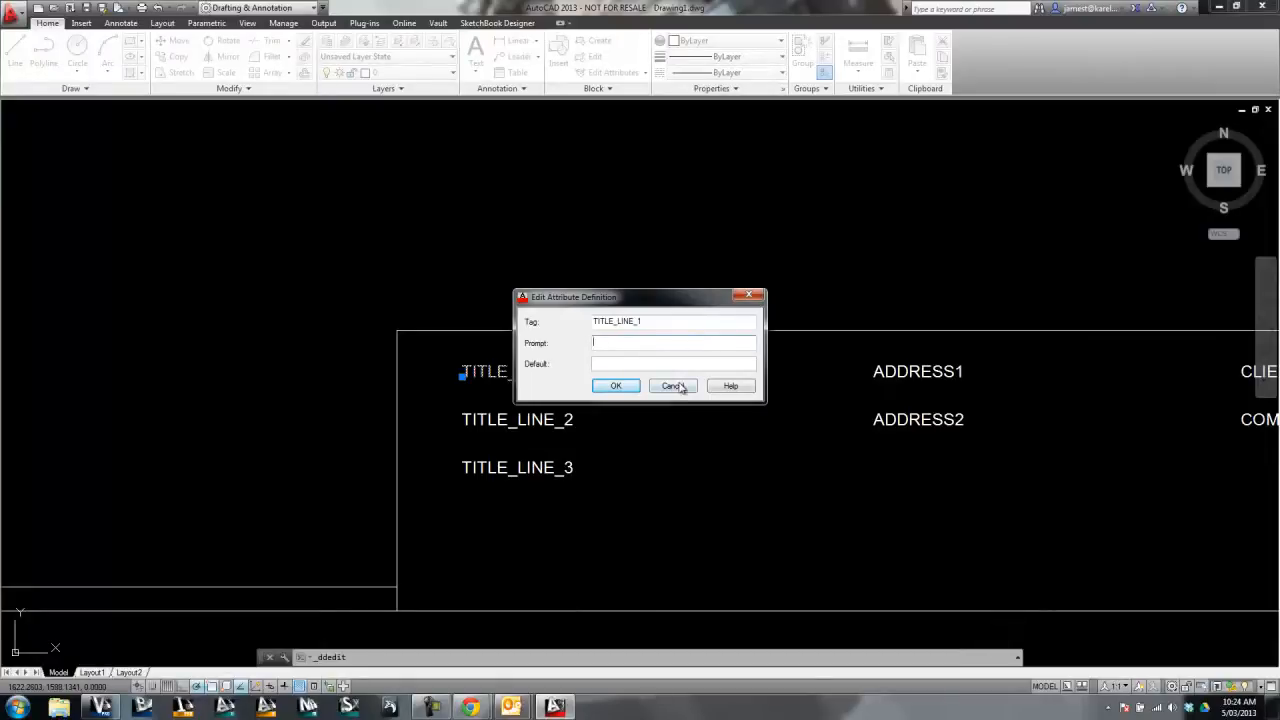
pyautogui.click(673, 386)
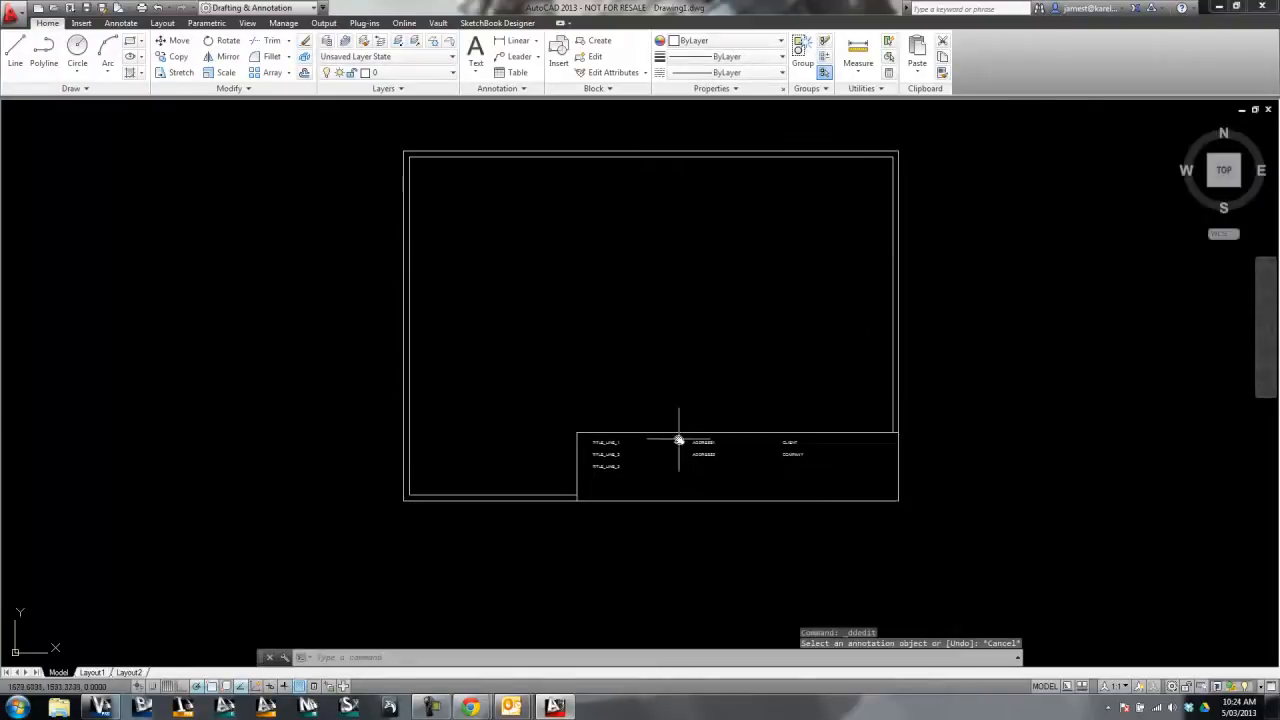
pyautogui.moveTo(951, 512)
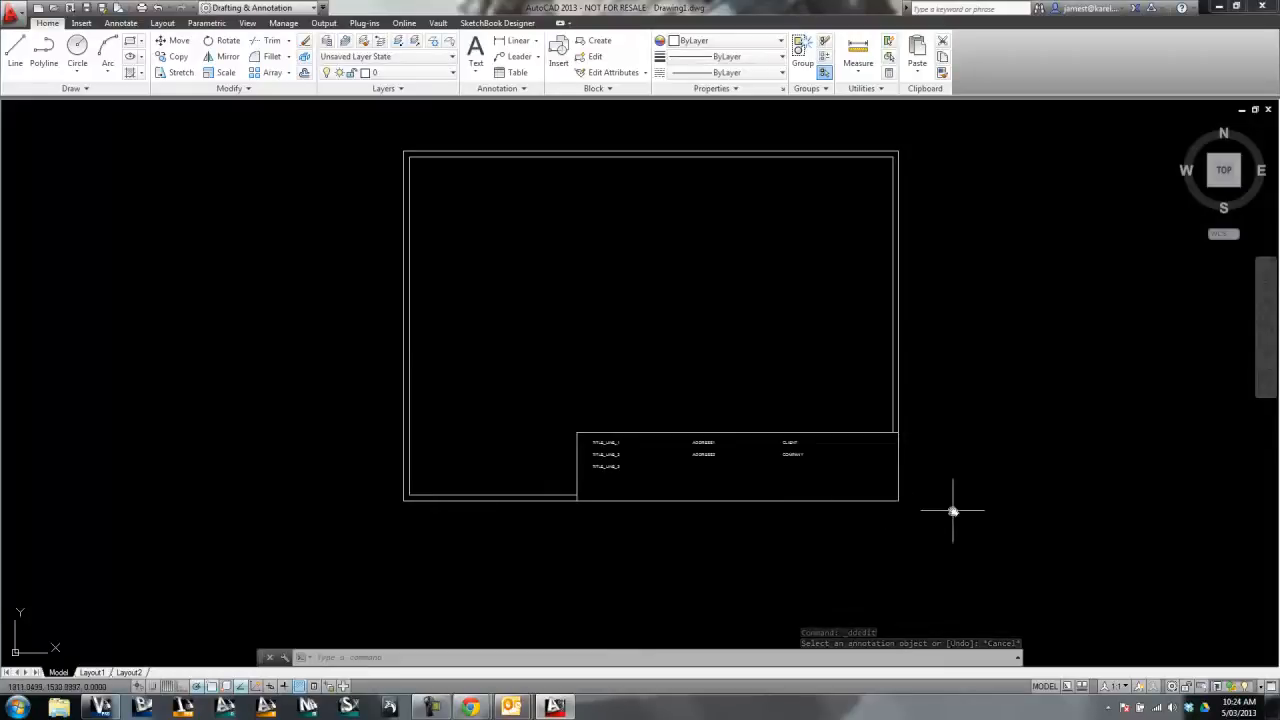
# Step: Create block 'TitleBlockTraining' from the ten border and title block objects with a picked base point
pyautogui.click(599, 40)
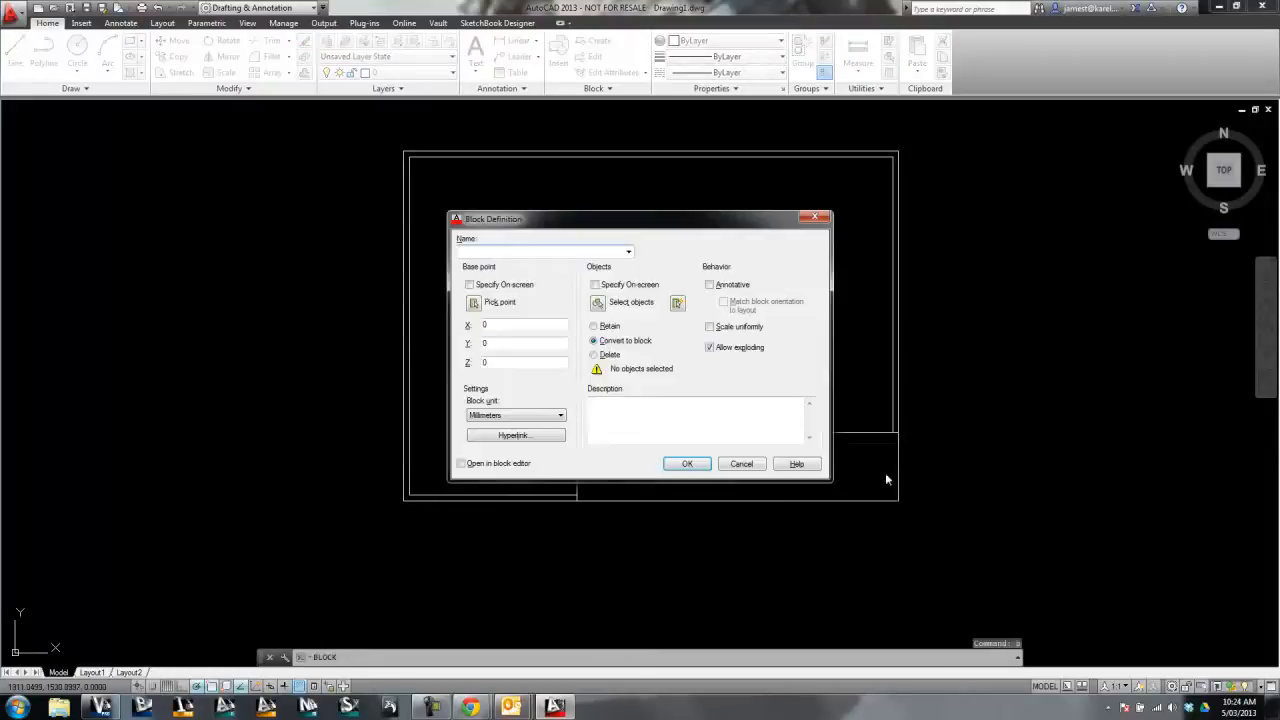
pyautogui.moveTo(575, 295)
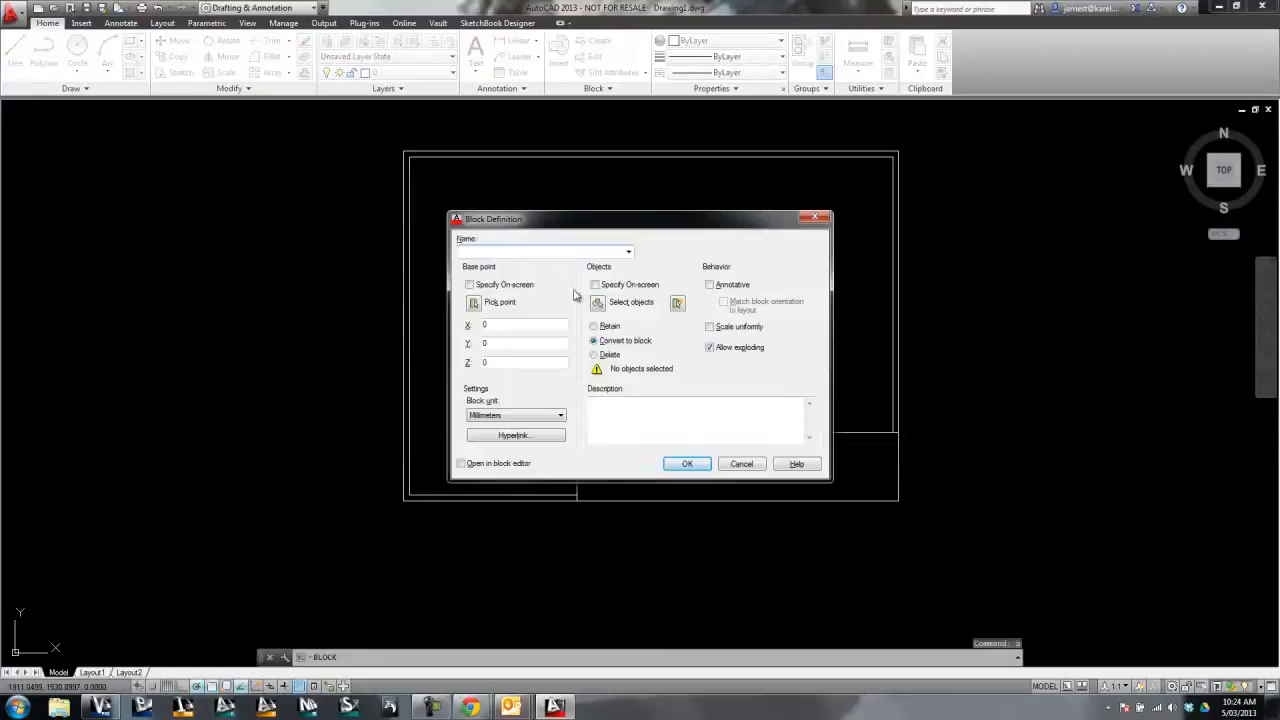
pyautogui.click(540, 250)
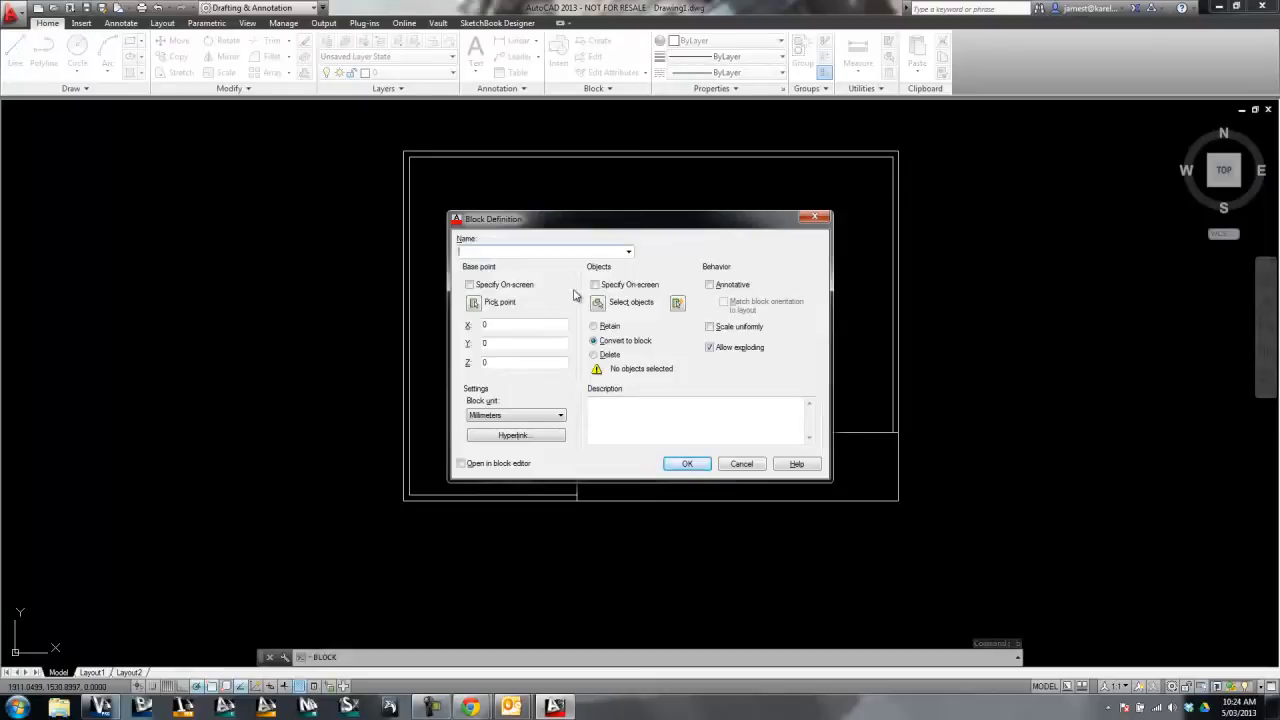
pyautogui.write('TitleB')
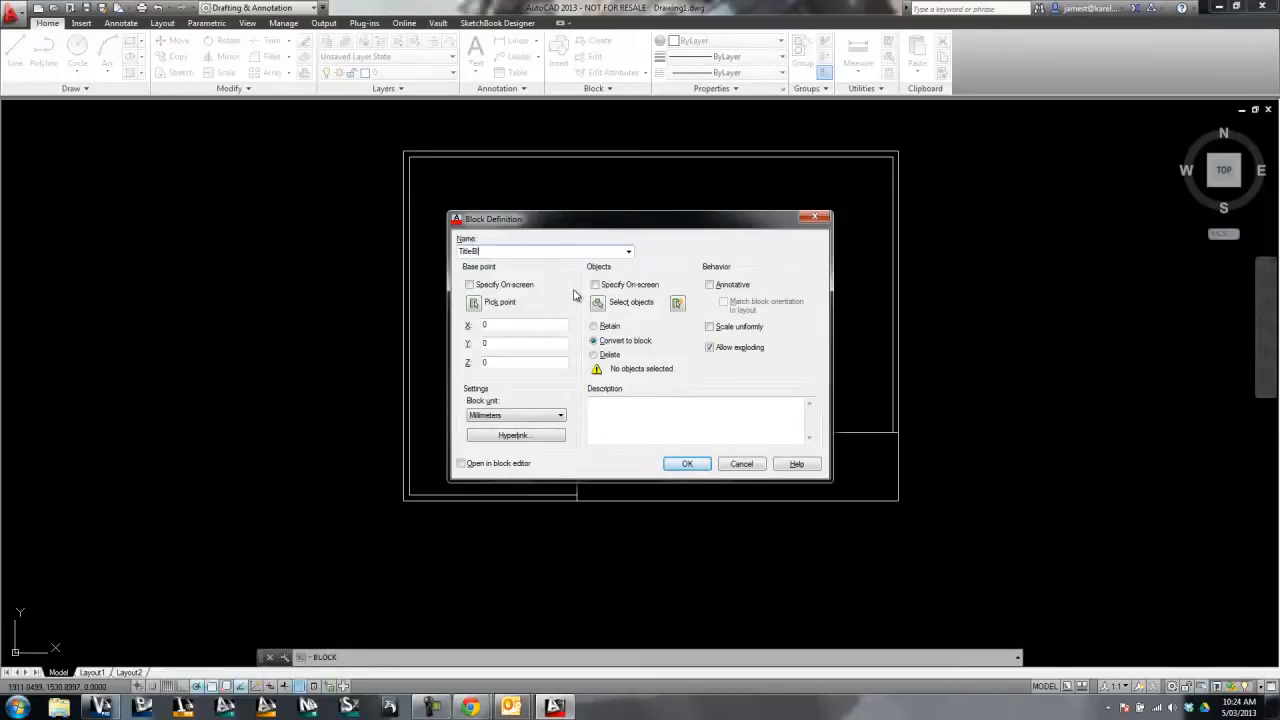
pyautogui.write('ock')
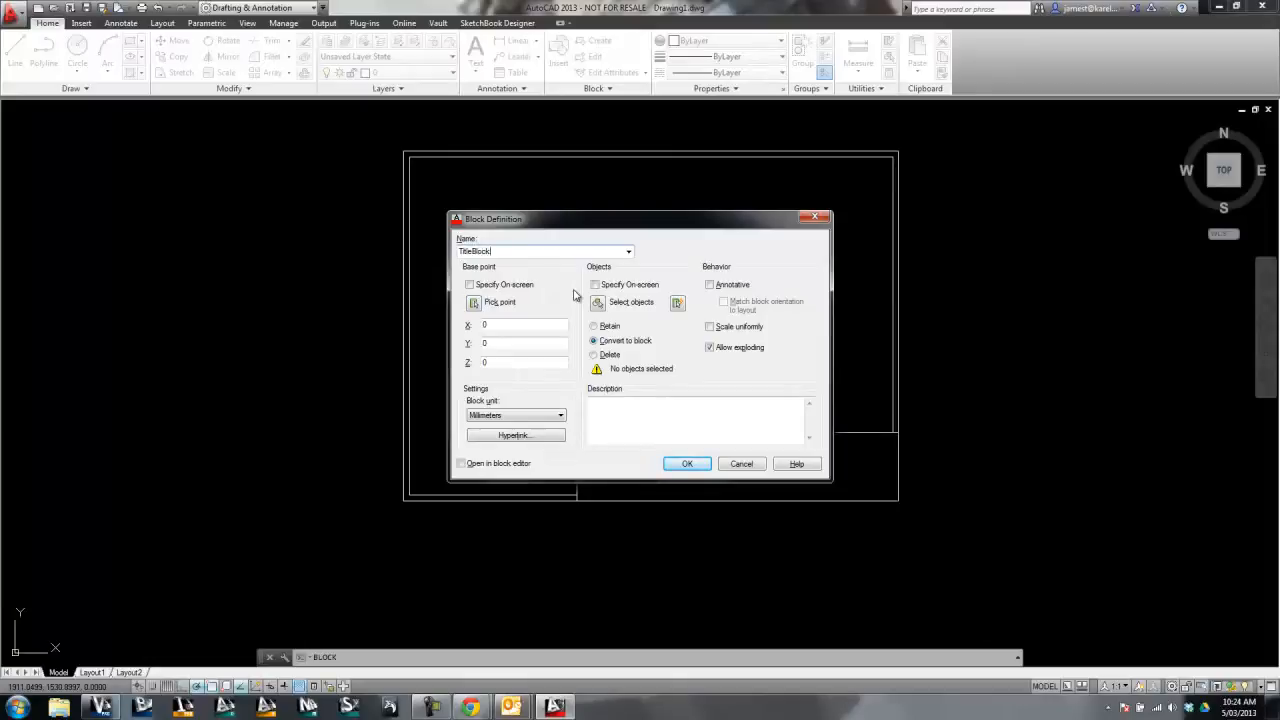
pyautogui.write('Tra')
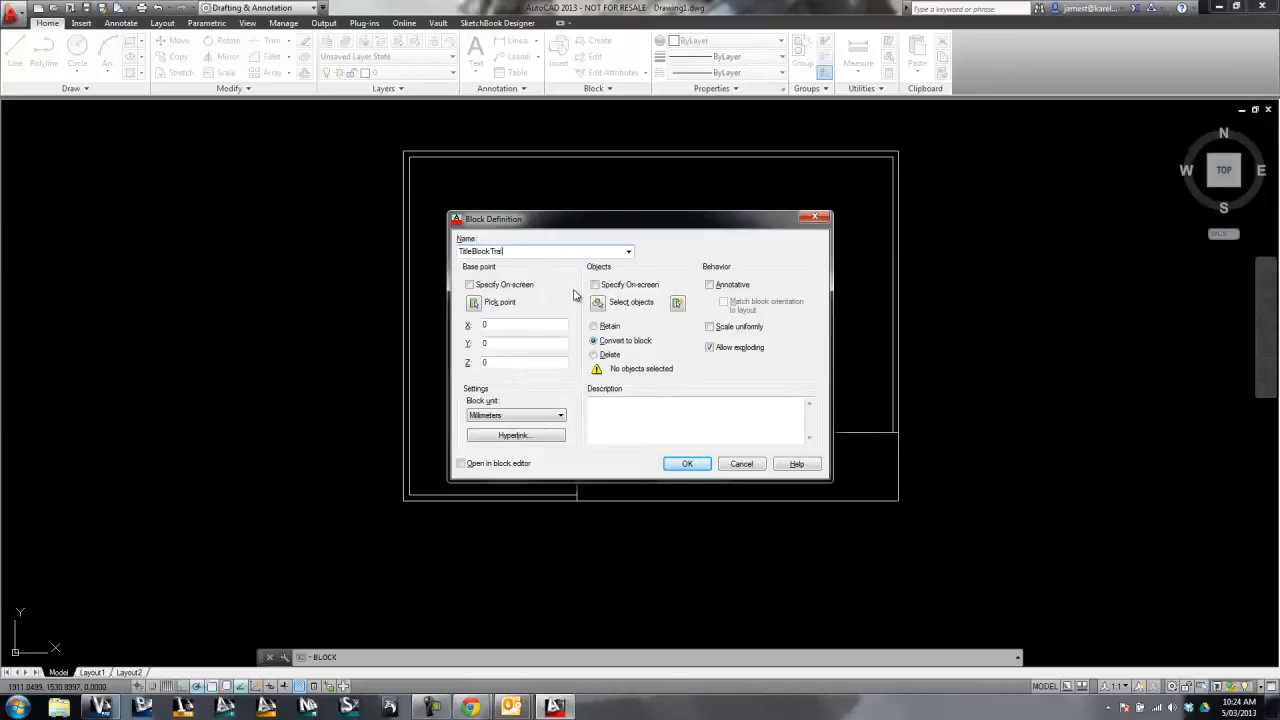
pyautogui.write('ining')
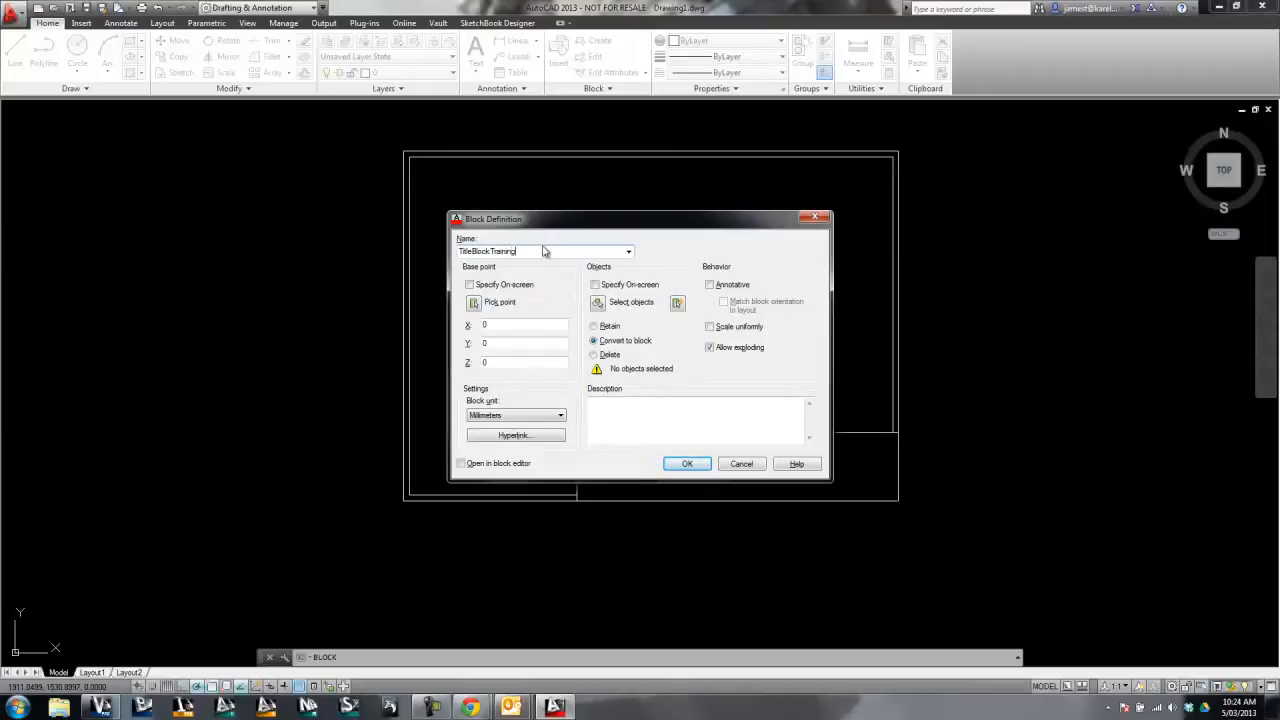
pyautogui.tripleClick(500, 251)
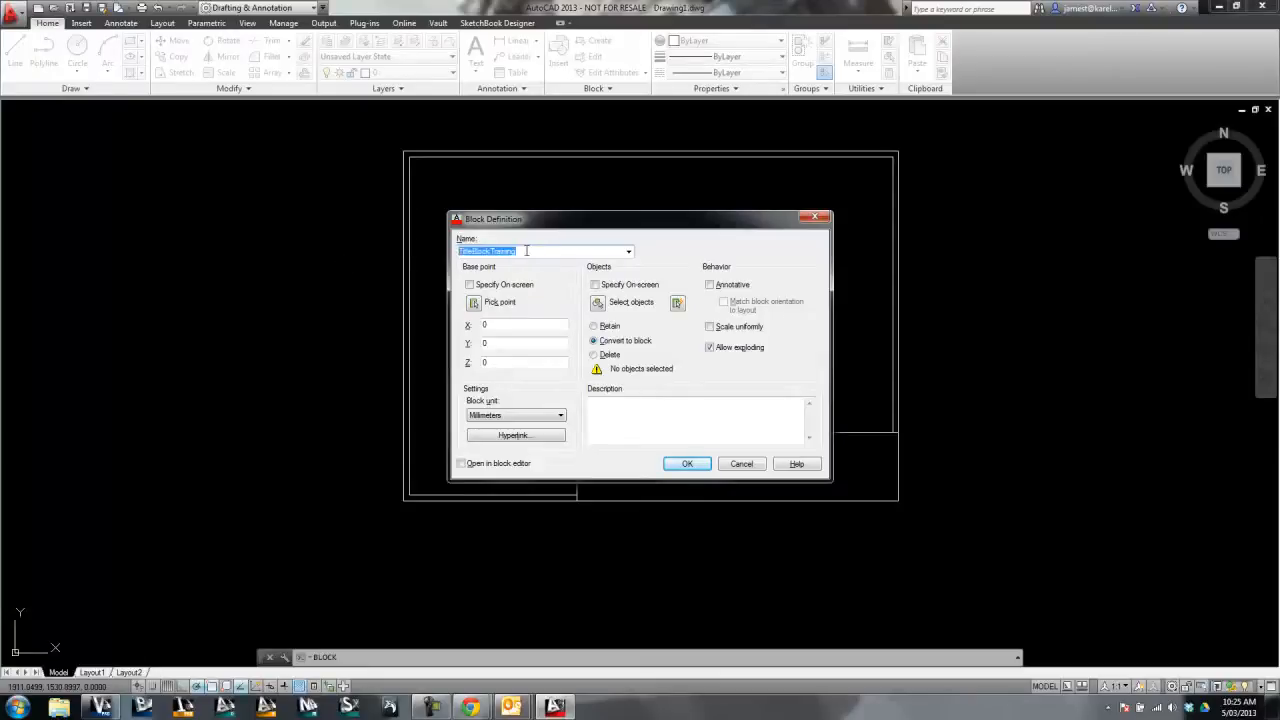
pyautogui.moveTo(422, 156)
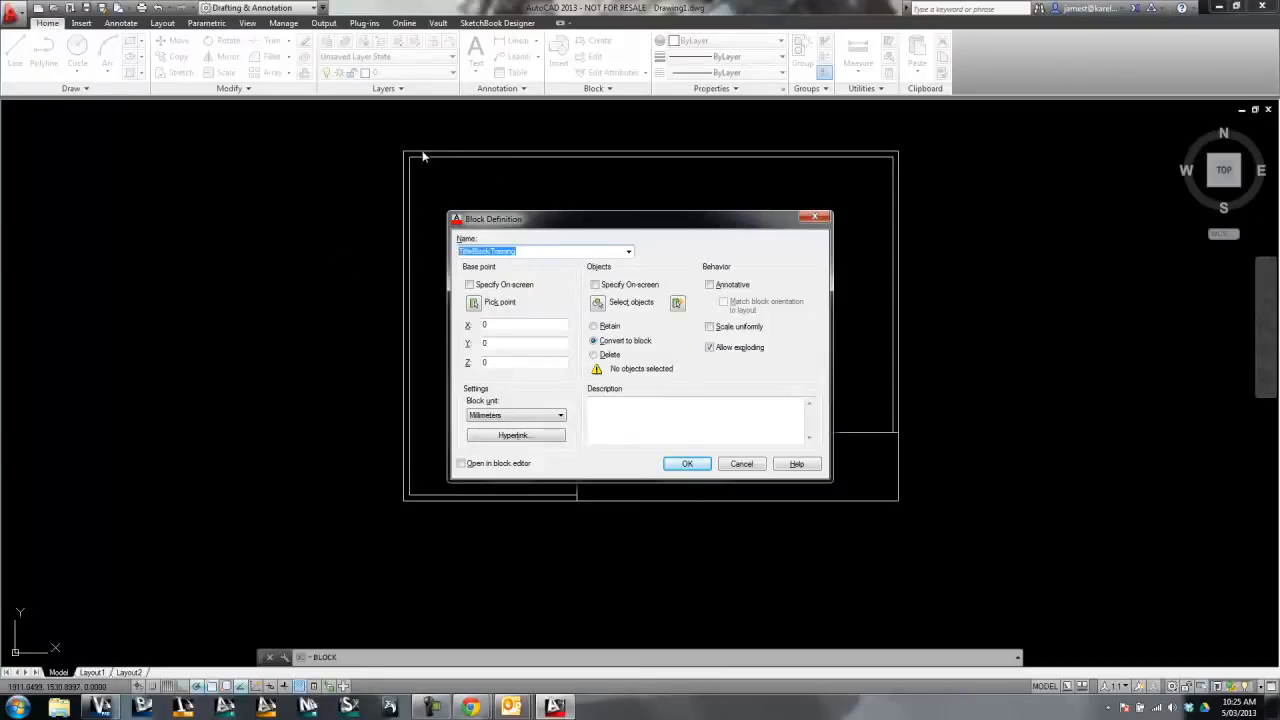
pyautogui.moveTo(455, 287)
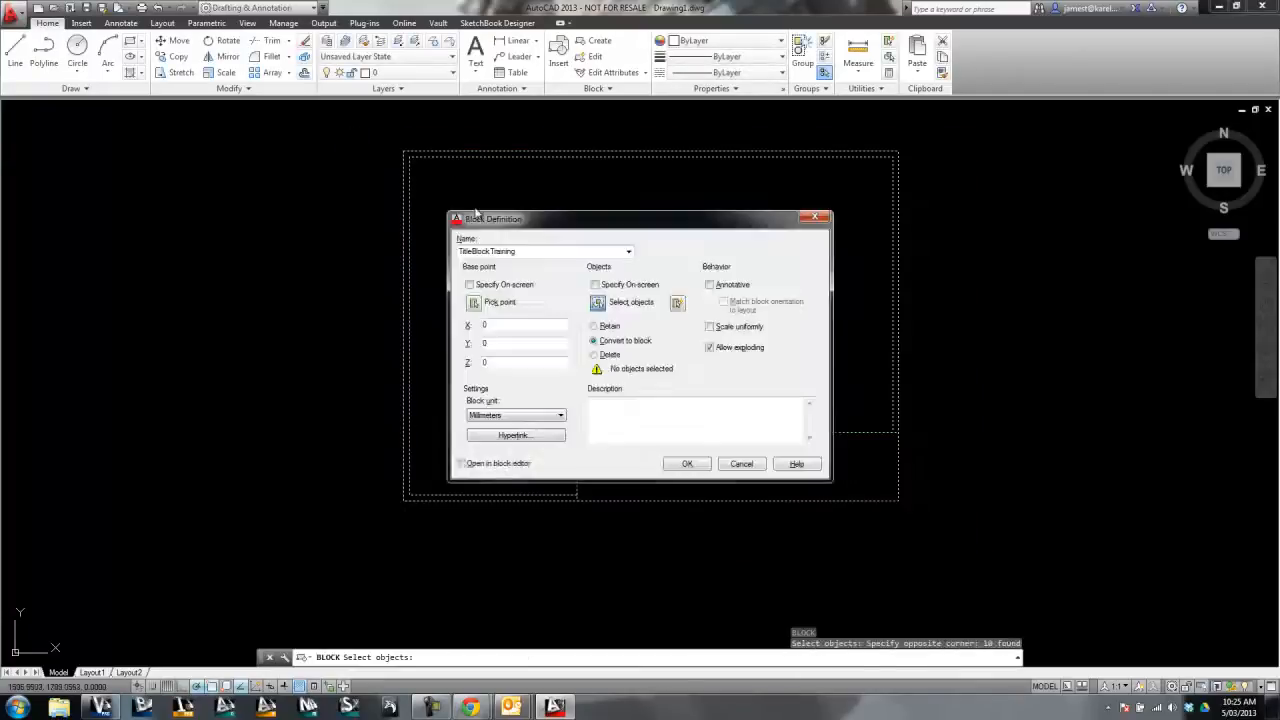
pyautogui.click(598, 302)
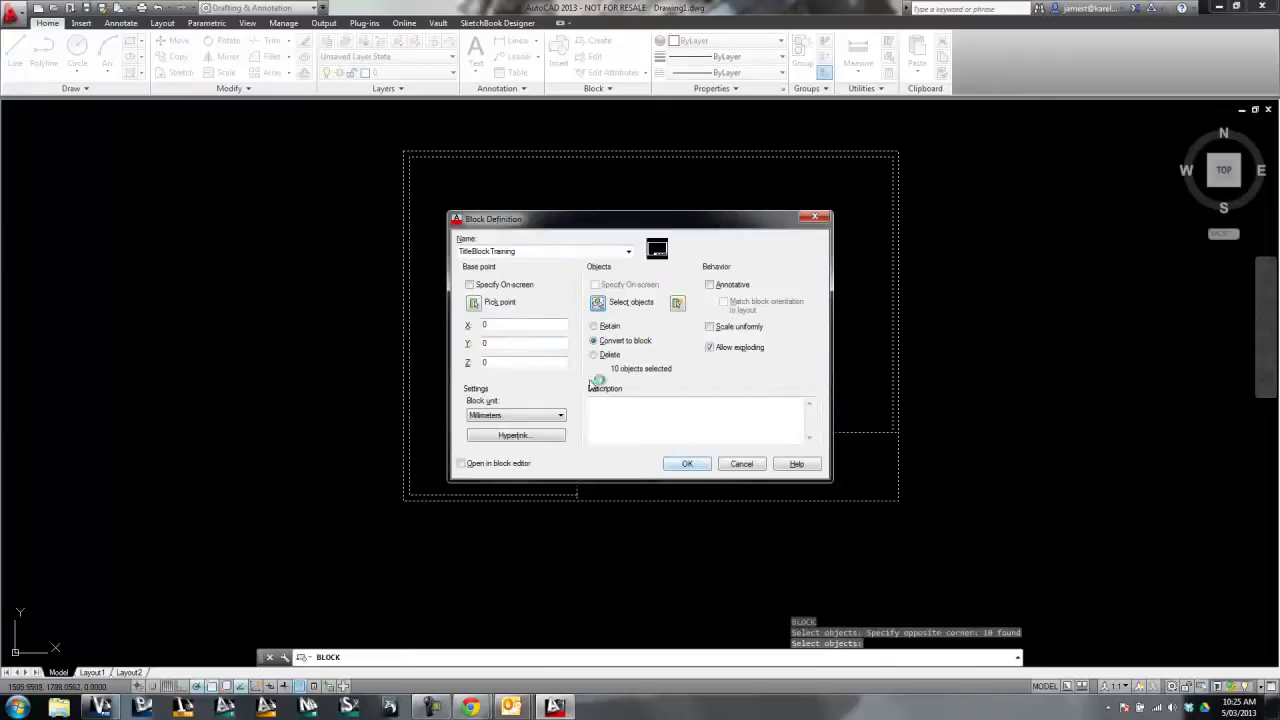
pyautogui.click(499, 302)
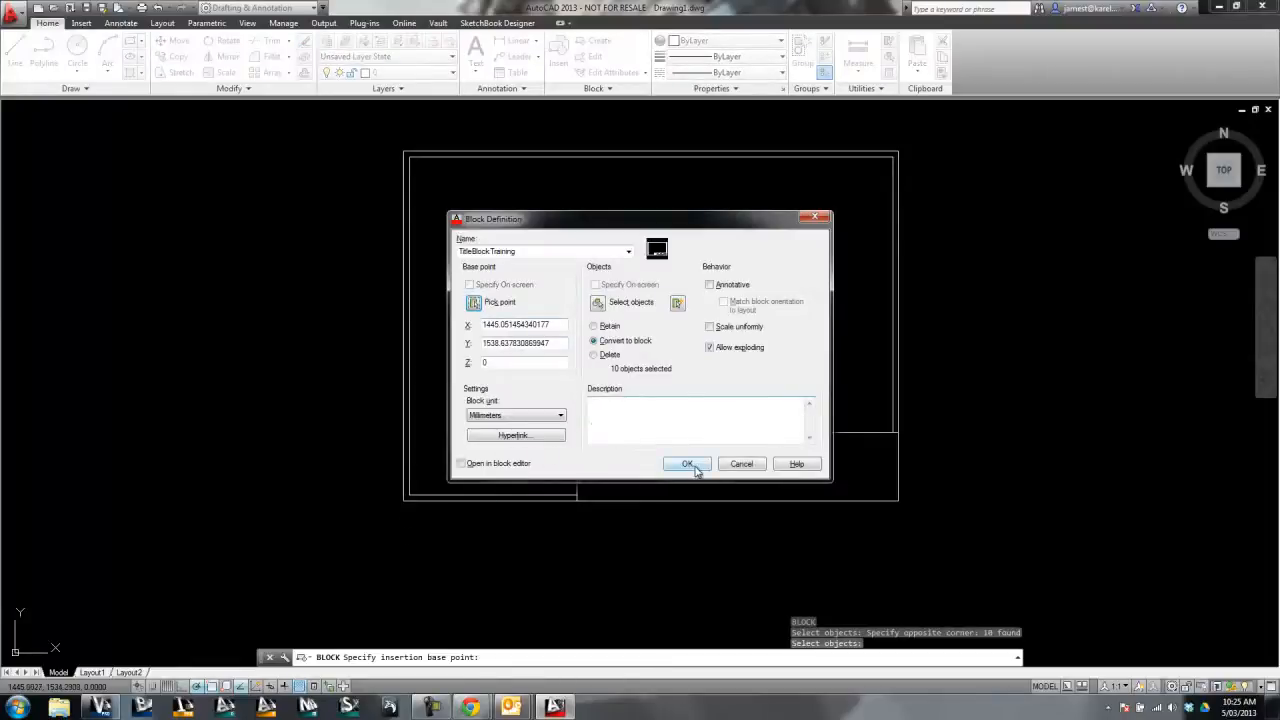
pyautogui.click(687, 464)
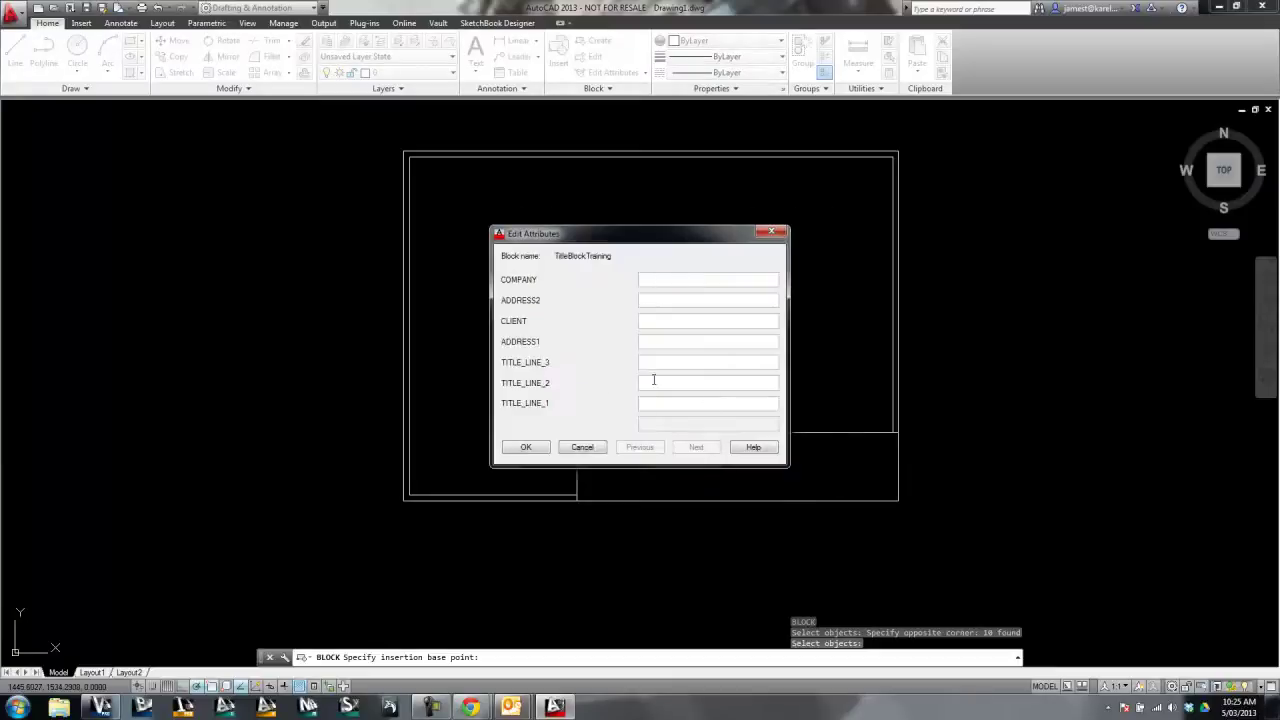
# Step: Accept the block's attributes with blank values and close the Enhanced Attribute Editor
pyautogui.click(525, 447)
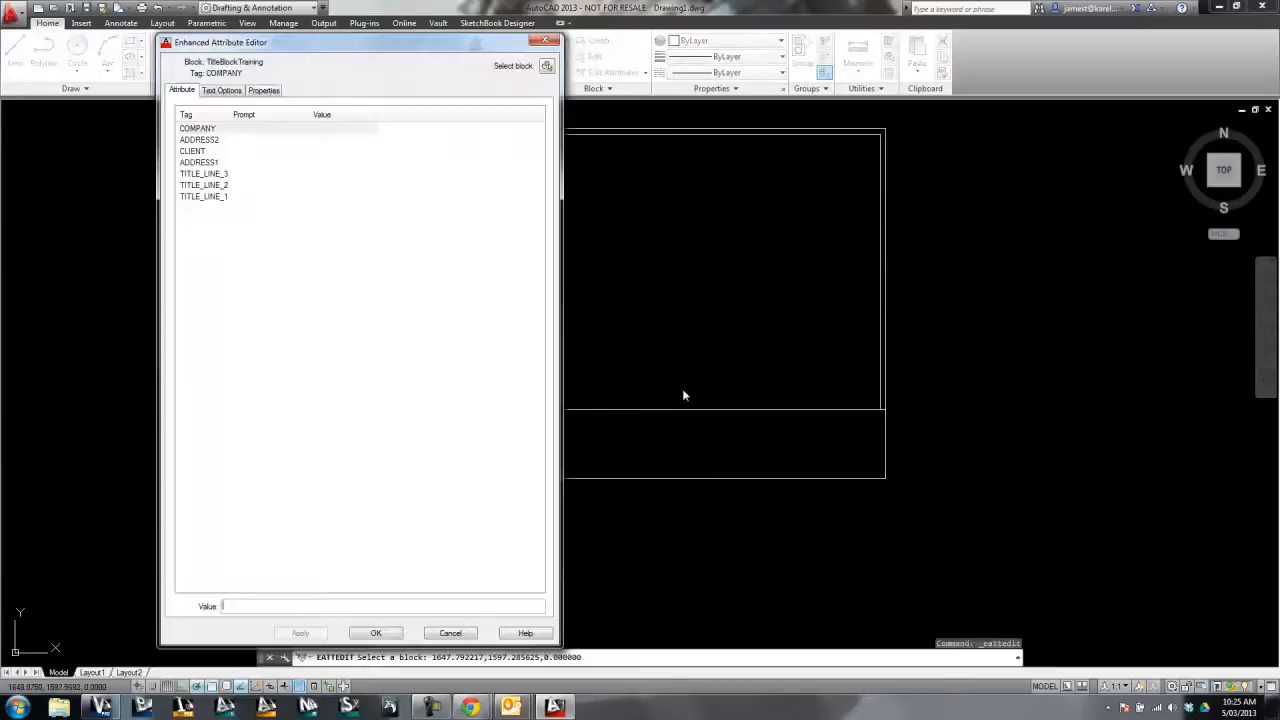
pyautogui.click(192, 150)
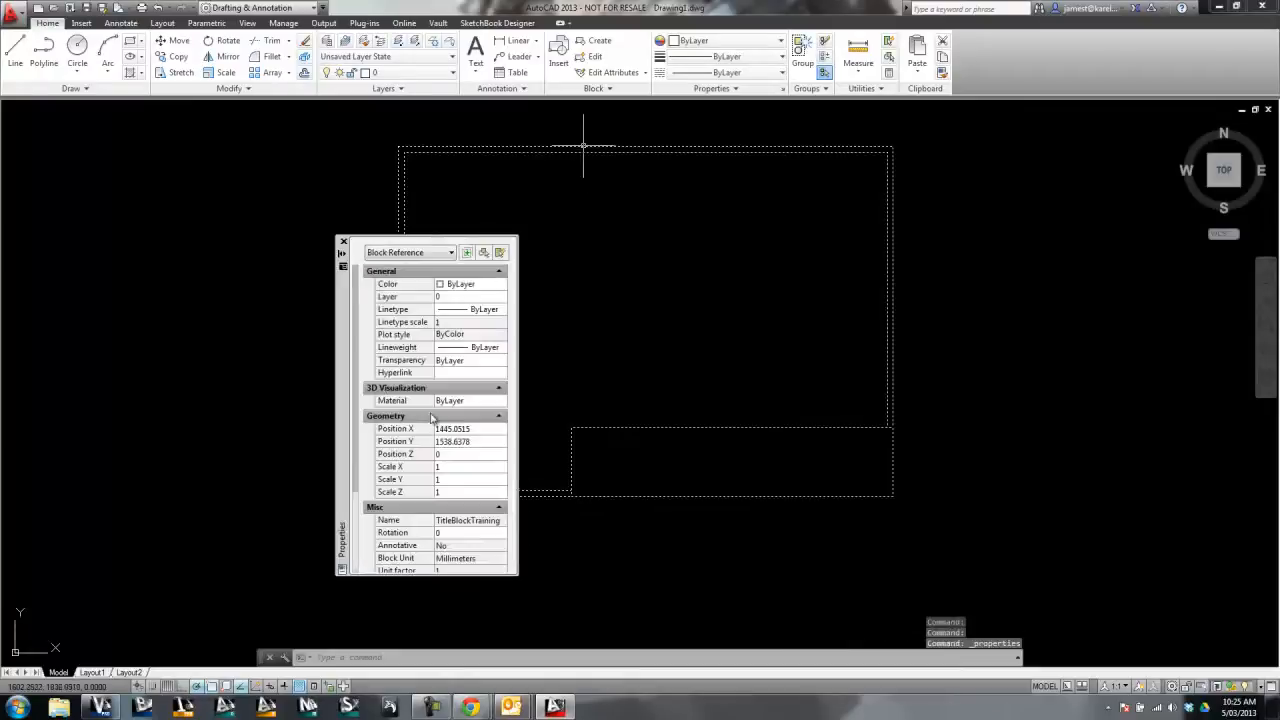
pyautogui.moveTo(446, 453)
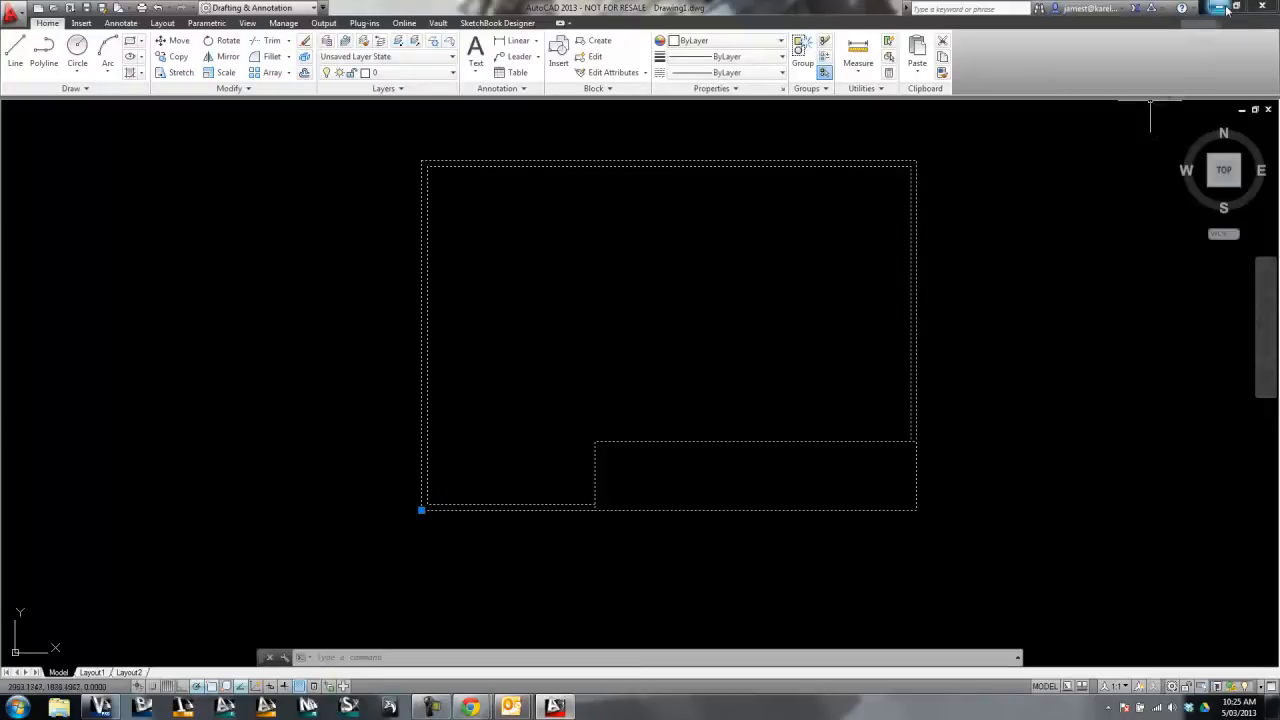
# Step: Search the Start menu for 'serv' to find the Data Management Server Console 2013
pyautogui.click(10, 705)
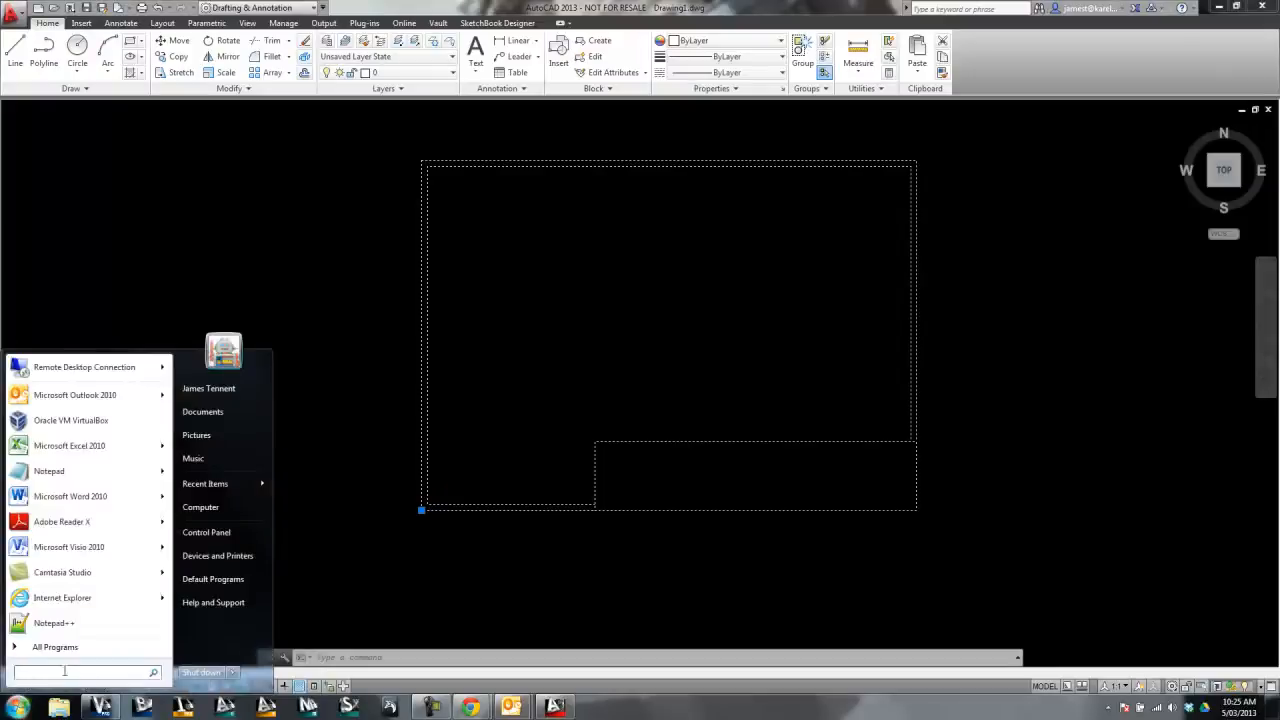
pyautogui.write('serv')
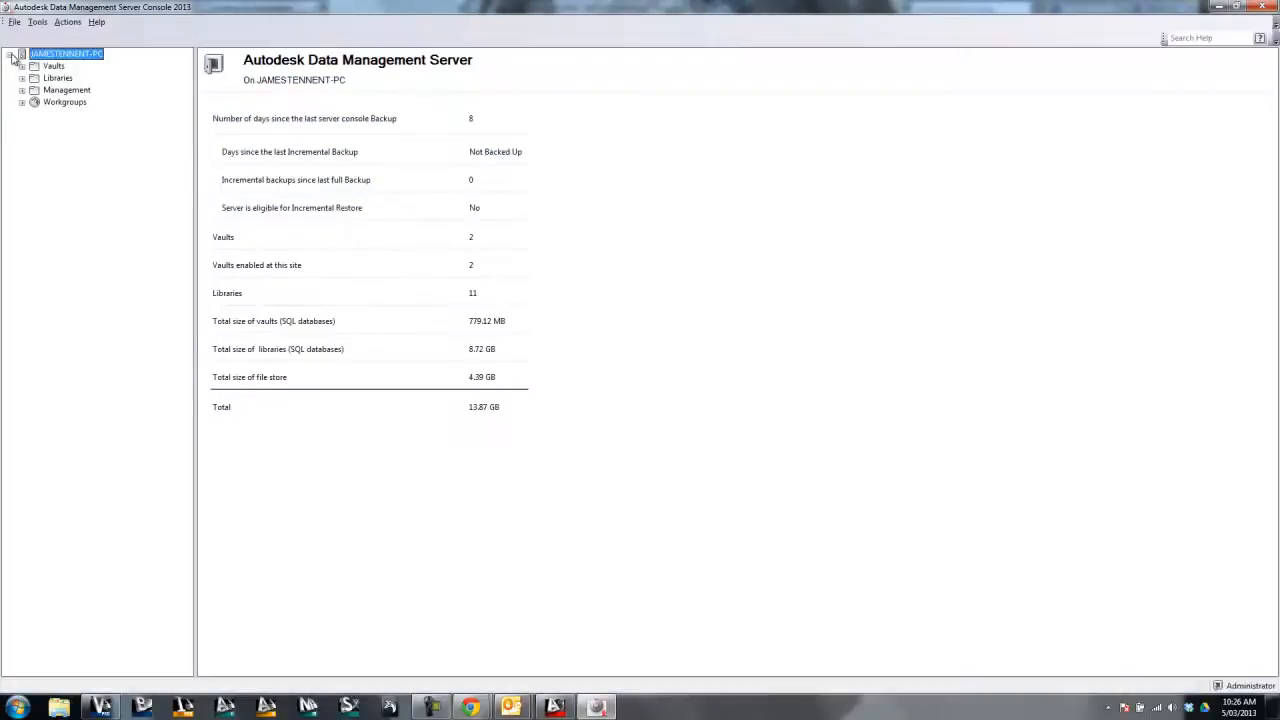
# Step: Open Index Block Attributes from the server node's context menu and reposition the dialog
pyautogui.click(23, 65)
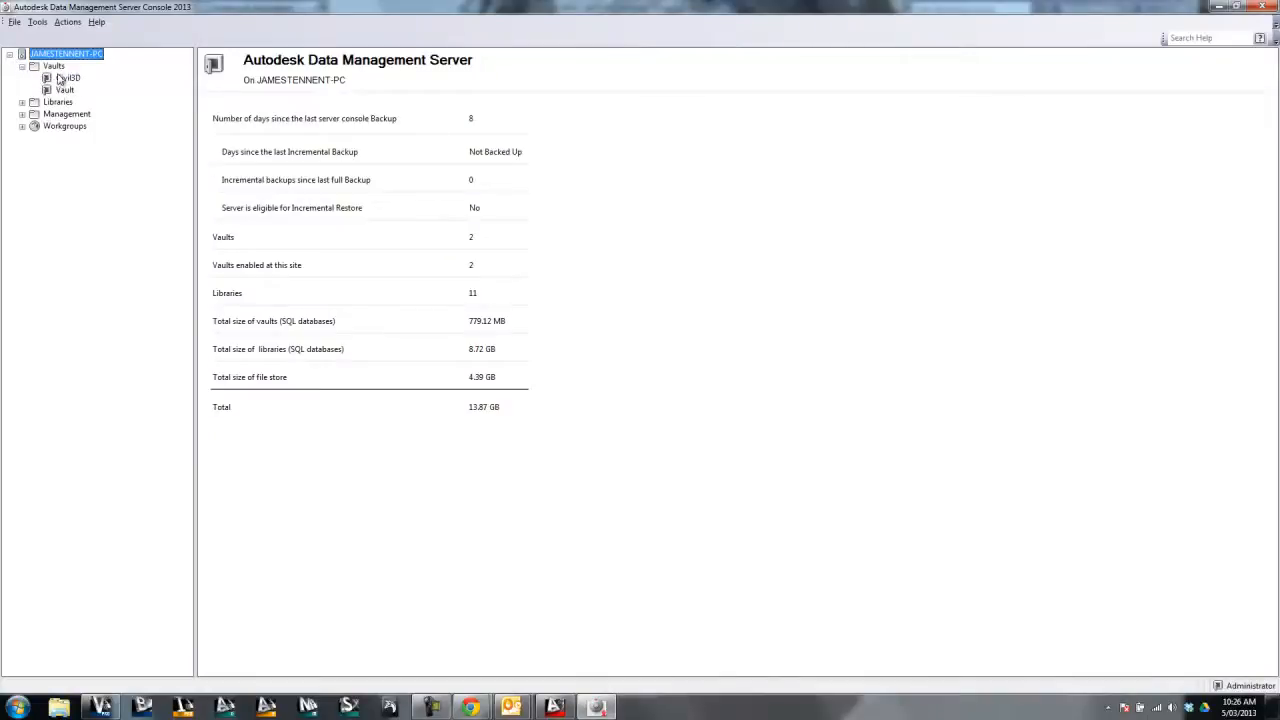
pyautogui.rightClick(65, 53)
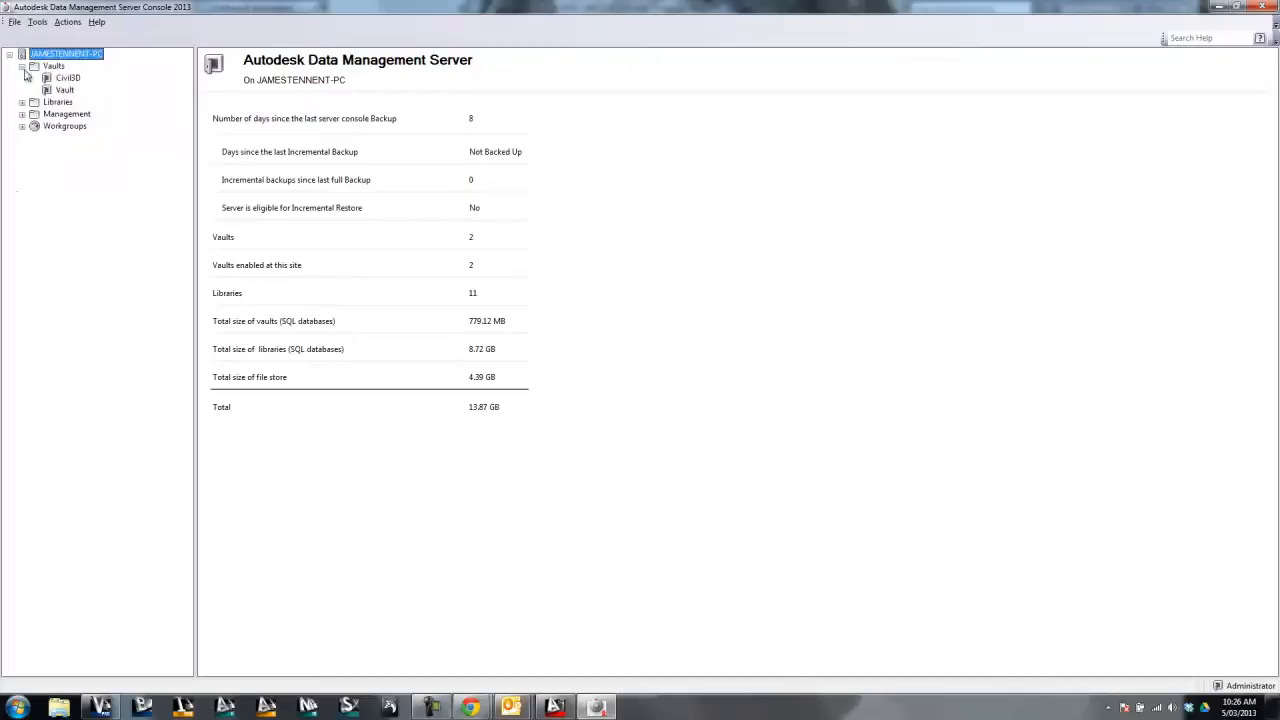
pyautogui.click(23, 66)
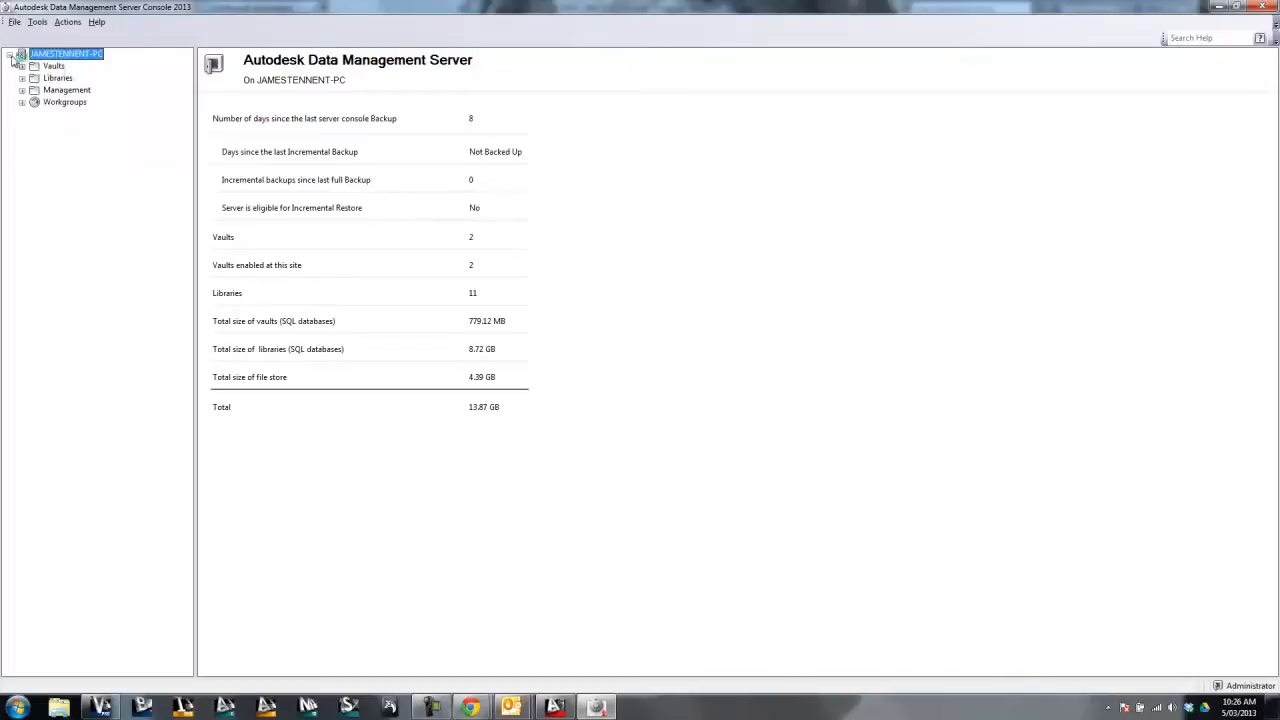
pyautogui.rightClick(65, 53)
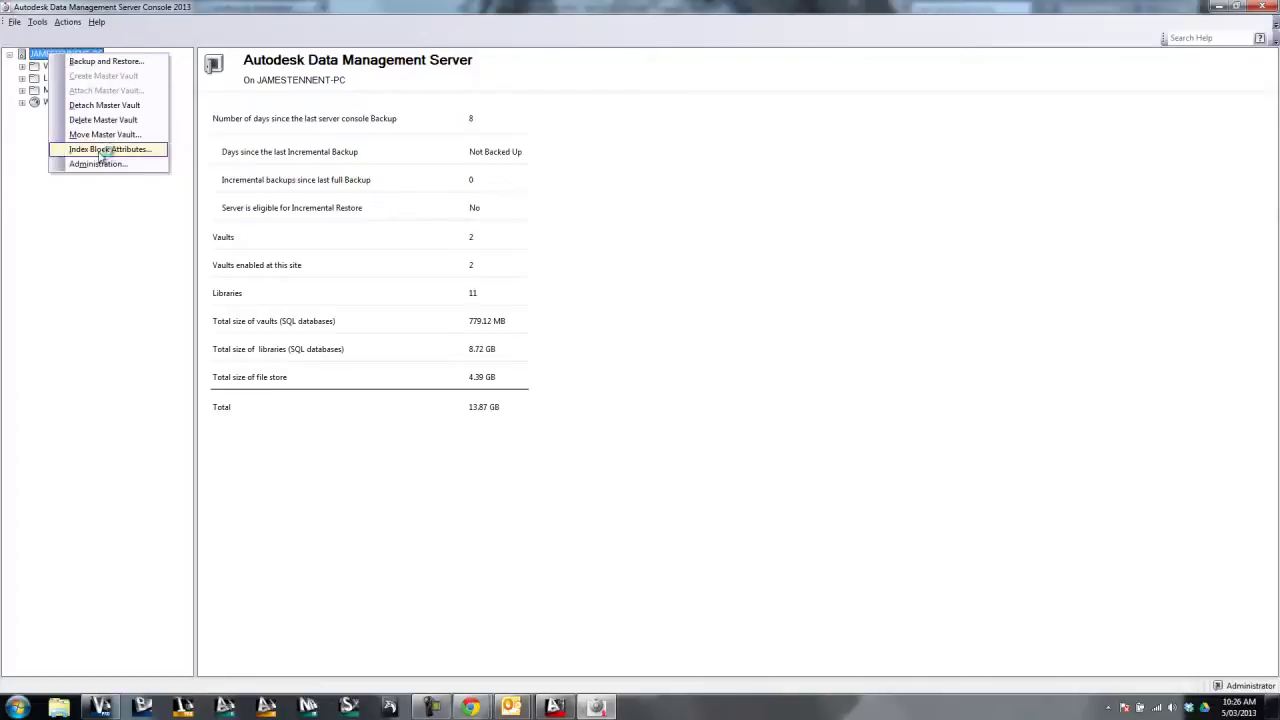
pyautogui.click(108, 149)
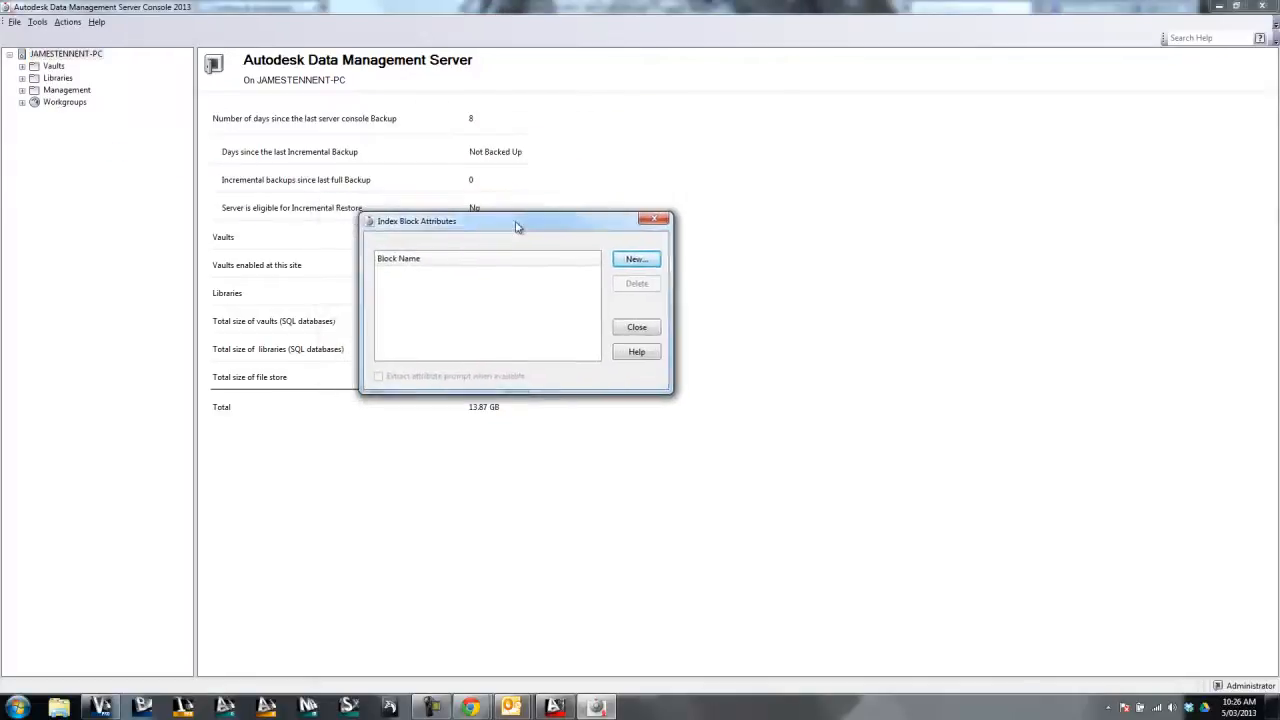
pyautogui.moveTo(517, 221); pyautogui.dragTo(560, 187)
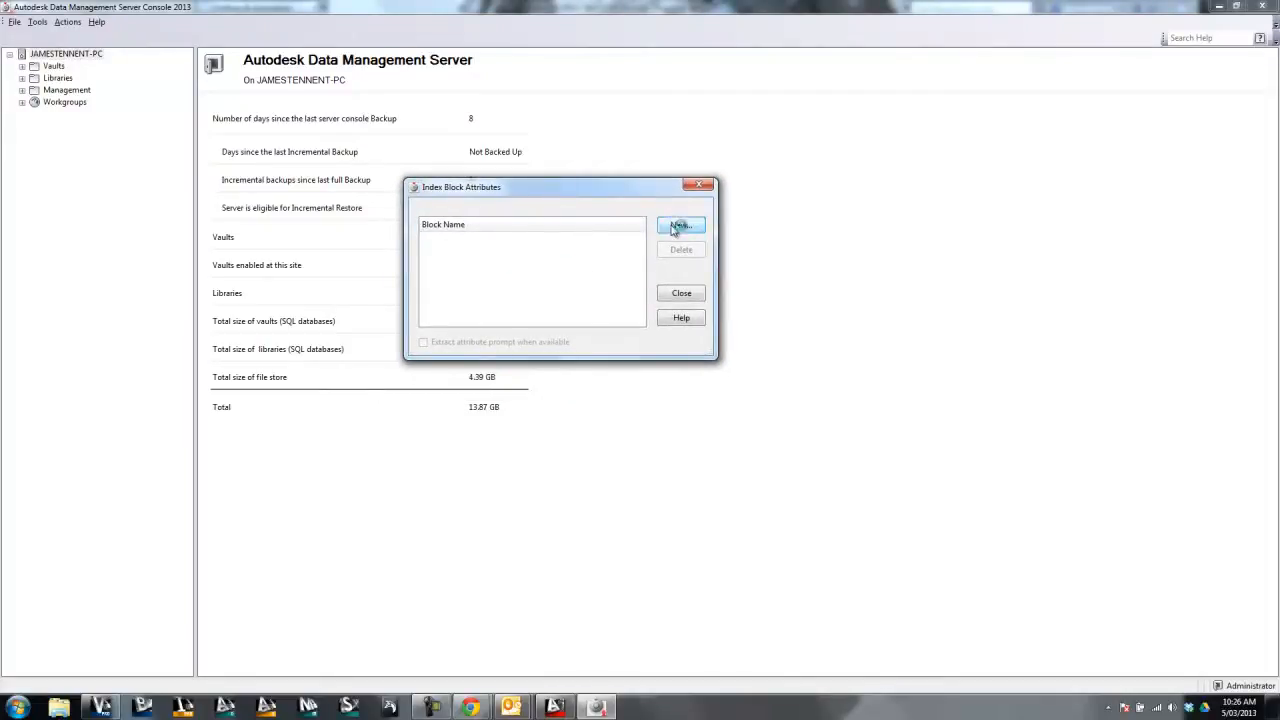
# Step: Add indexed block 'TitleBlockTraining' and enable 'Extract attribute prompt when available'
pyautogui.click(680, 224)
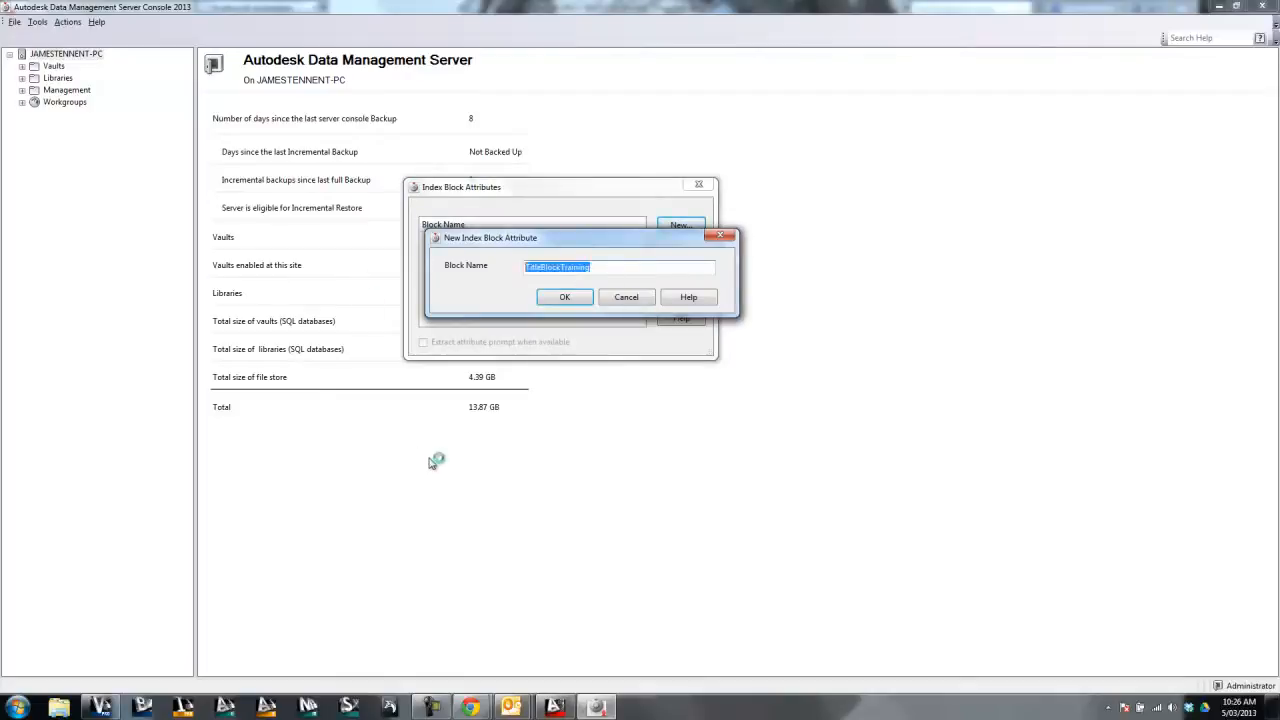
pyautogui.click(564, 296)
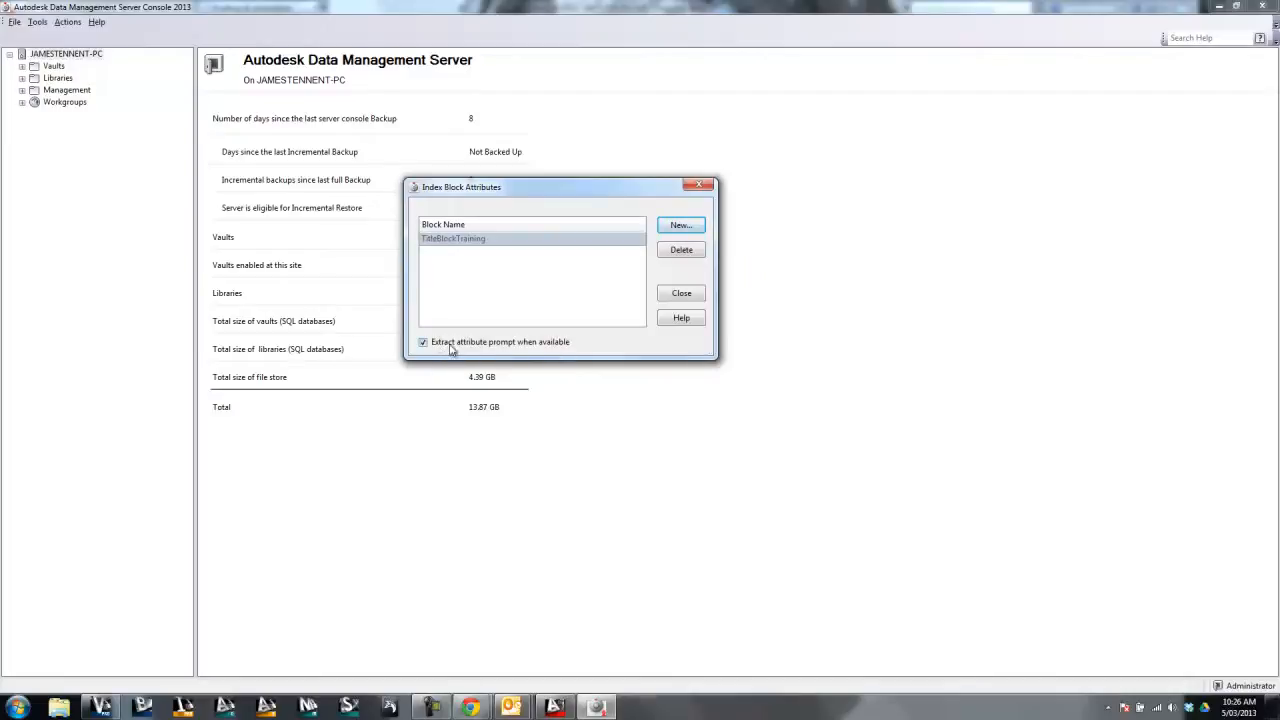
pyautogui.moveTo(472, 350)
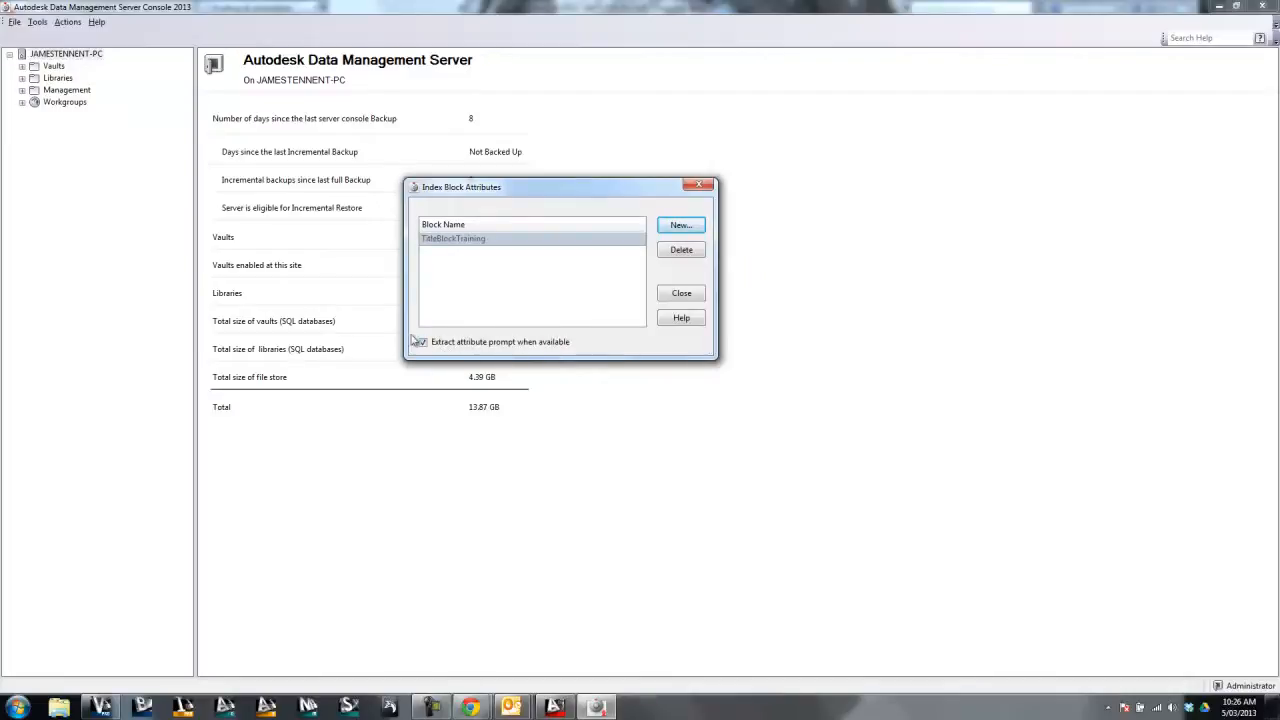
pyautogui.click(423, 342)
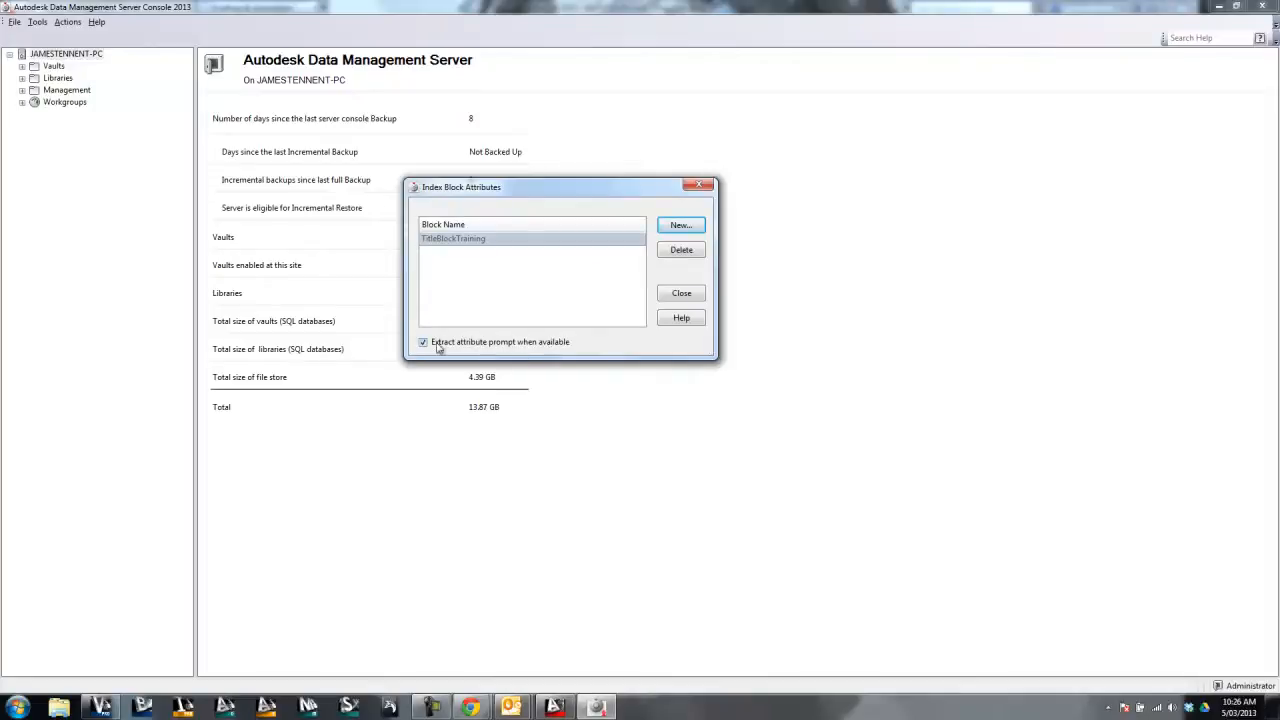
pyautogui.moveTo(487, 349)
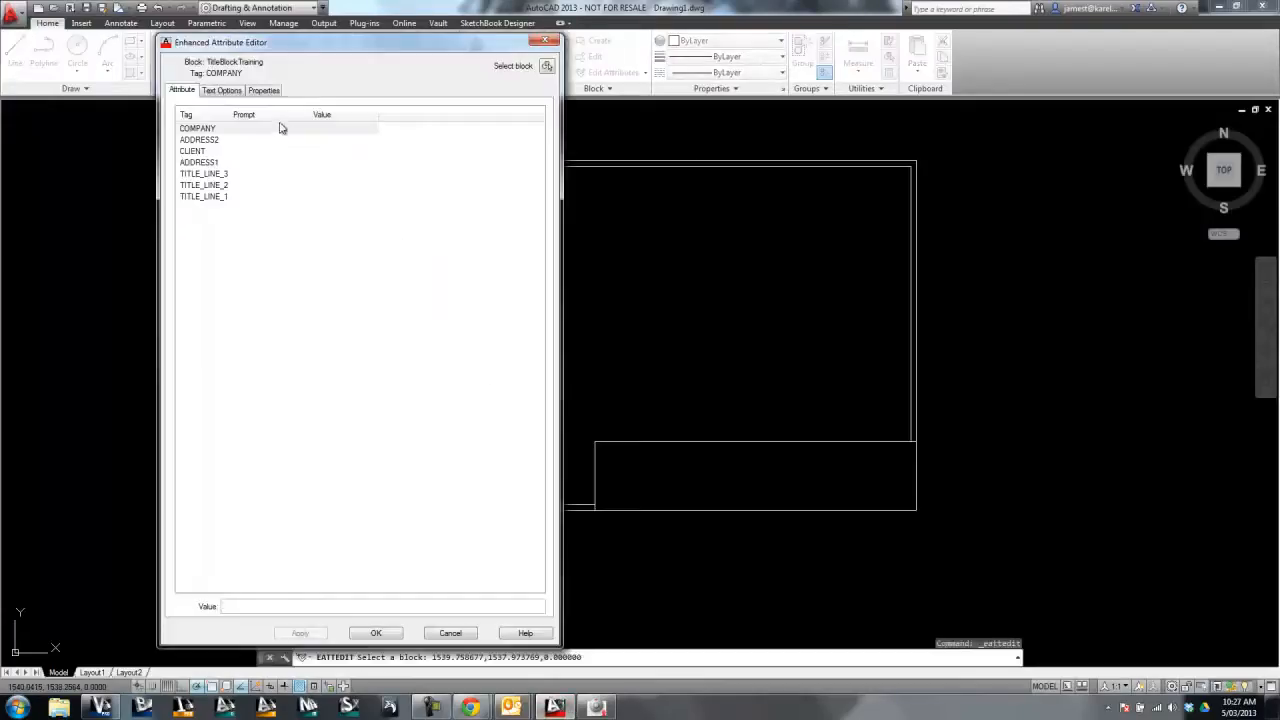
pyautogui.moveTo(265, 164)
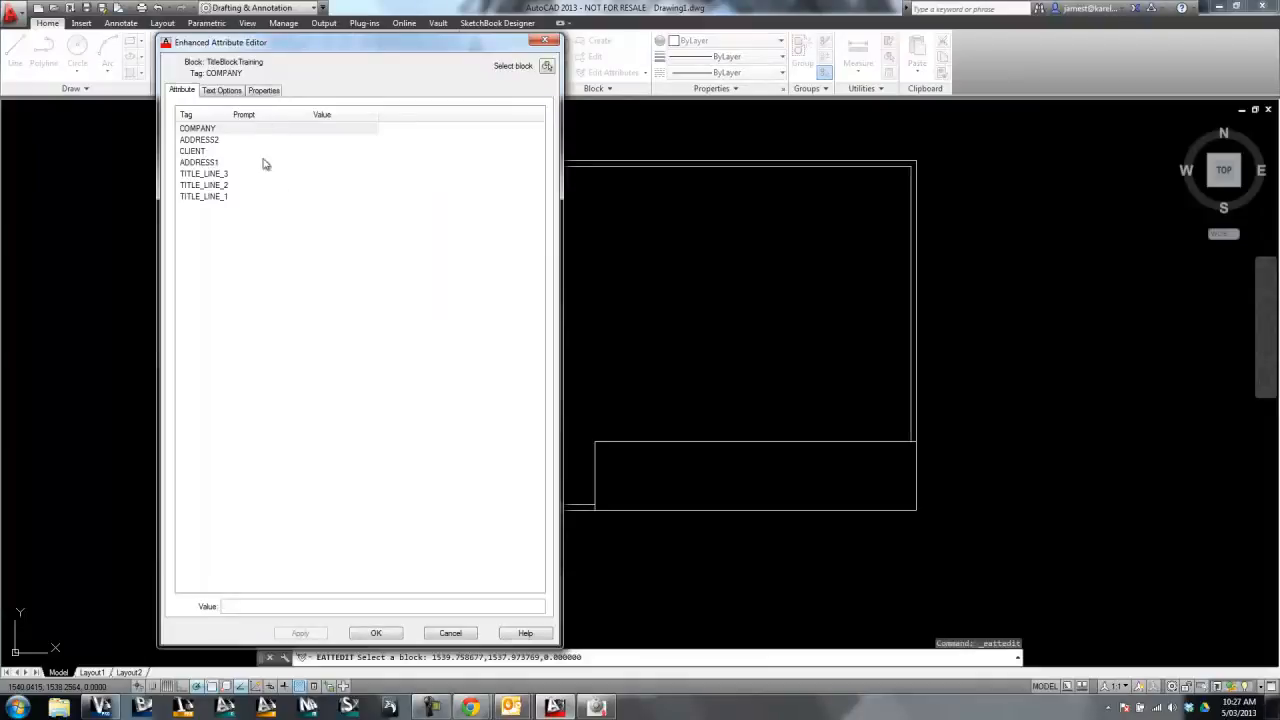
pyautogui.moveTo(271, 236)
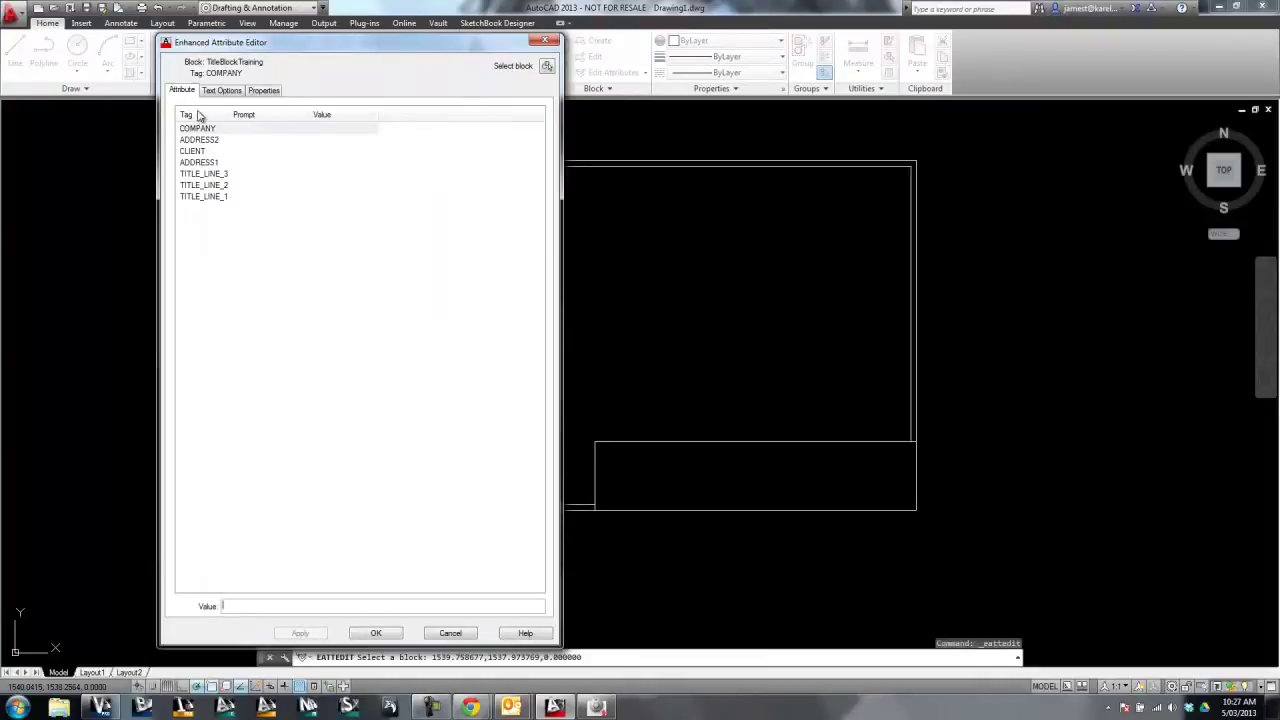
pyautogui.moveTo(241, 185)
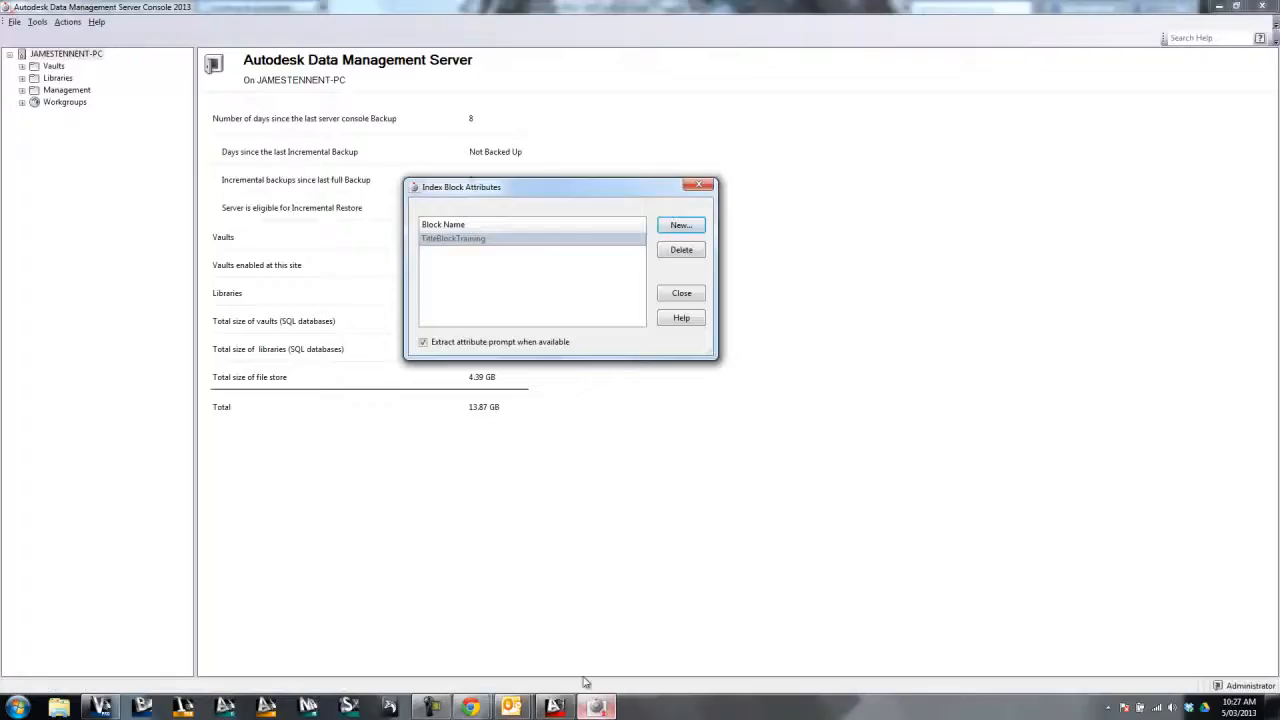
# Step: Untick 'Extract attribute prompt when available' for TitleBlockTraining
pyautogui.click(423, 342)
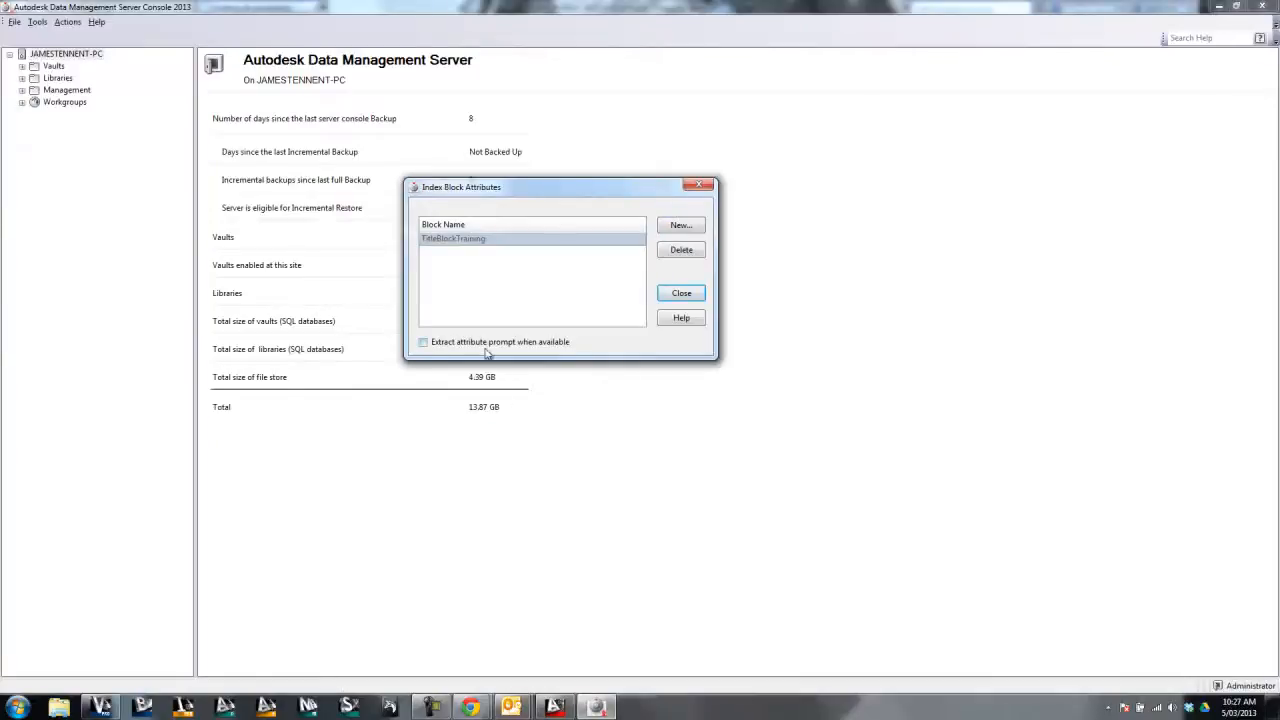
pyautogui.moveTo(568, 353)
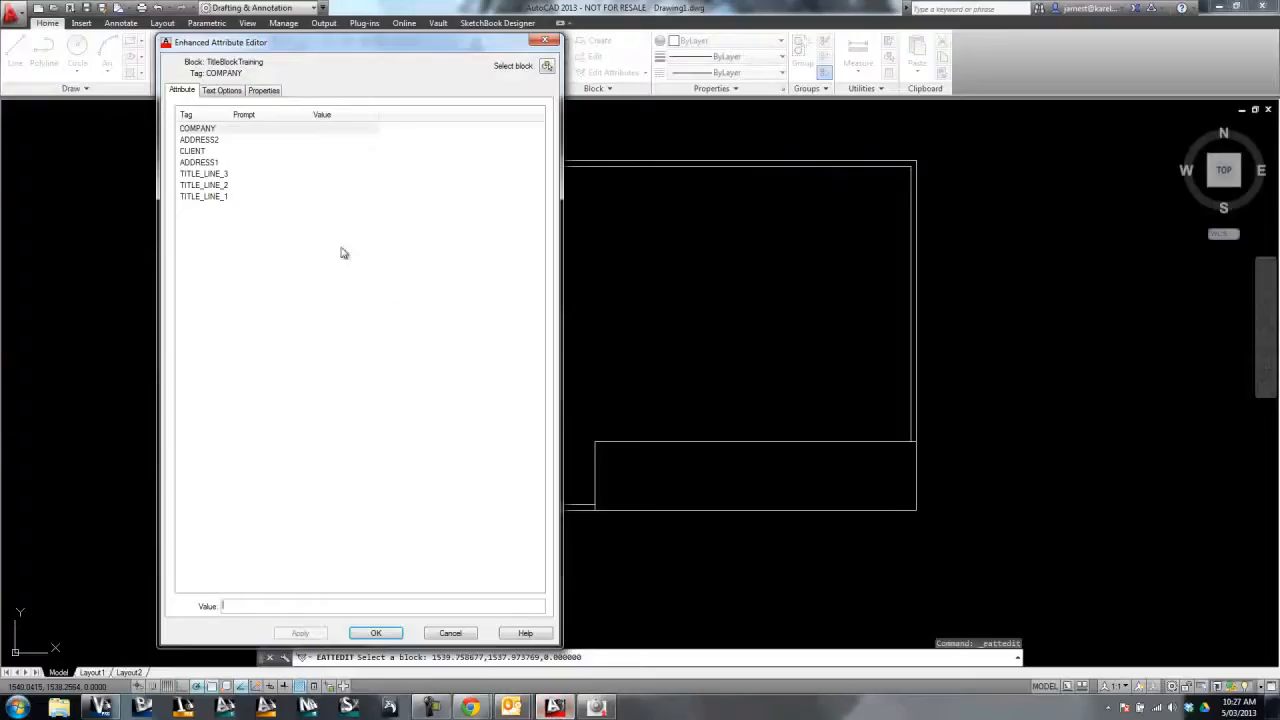
pyautogui.moveTo(261, 219)
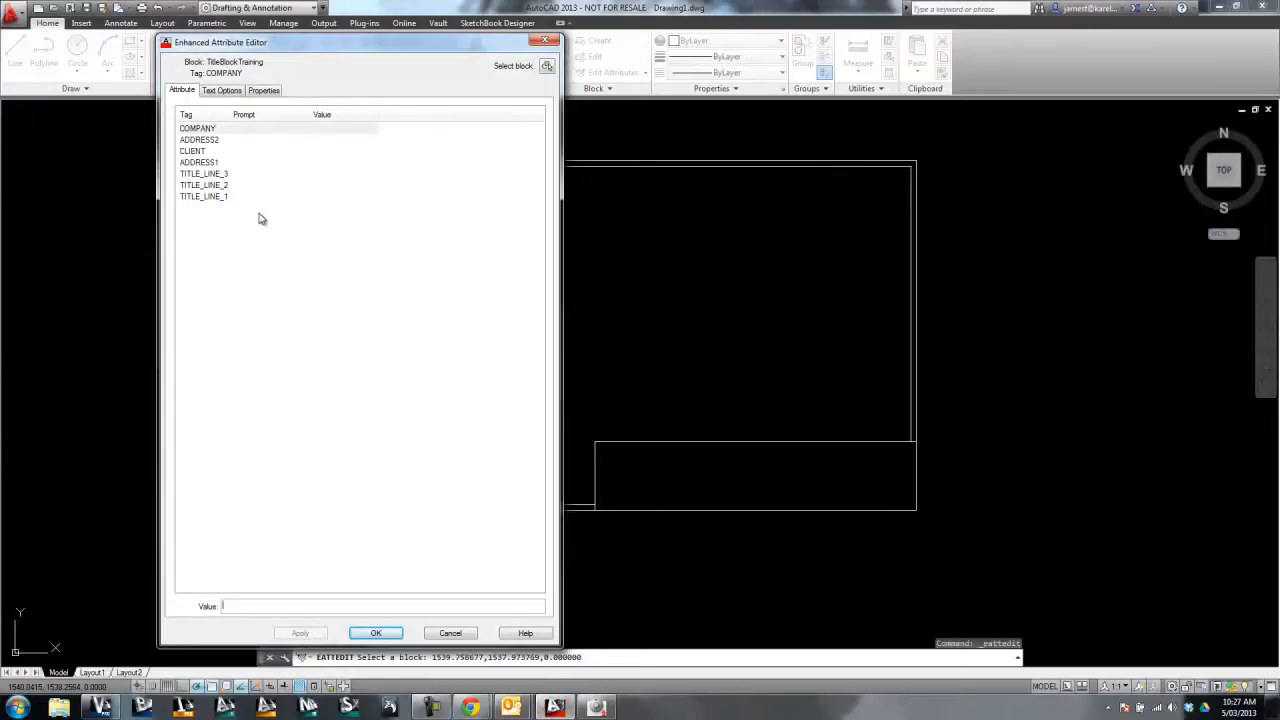
pyautogui.click(204, 173)
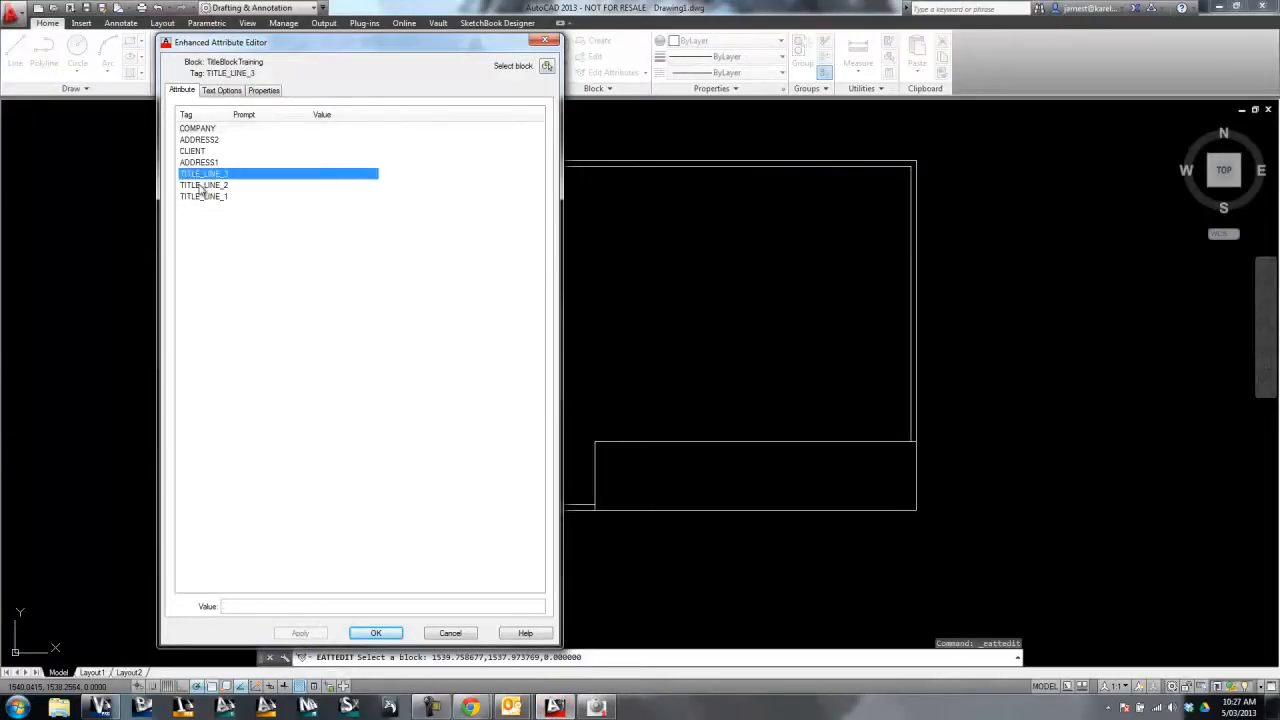
pyautogui.click(204, 196)
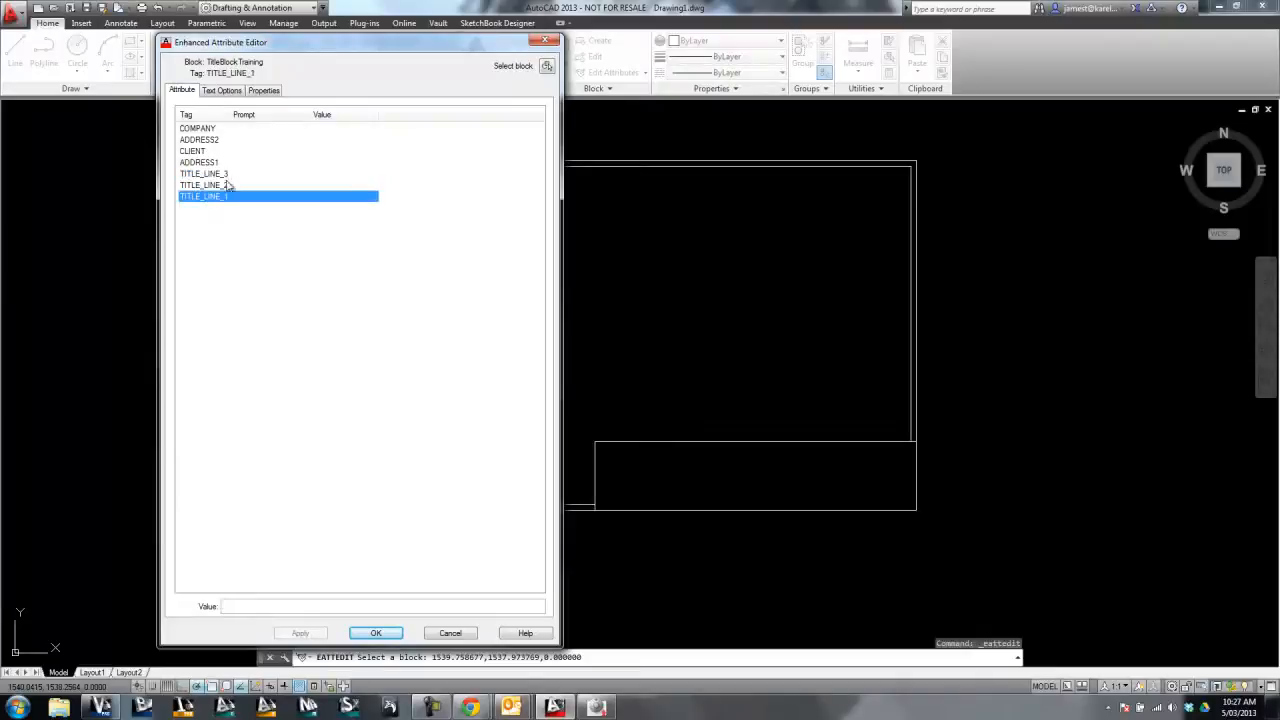
pyautogui.moveTo(265, 200)
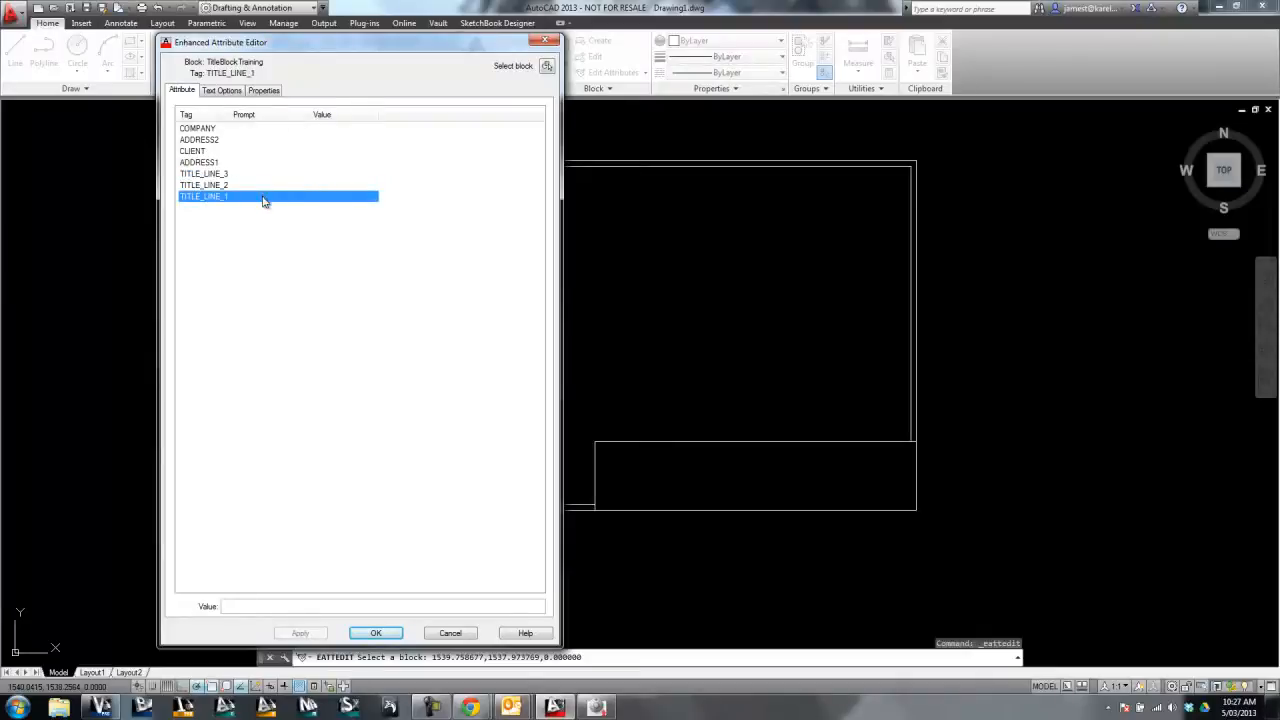
pyautogui.click(203, 185)
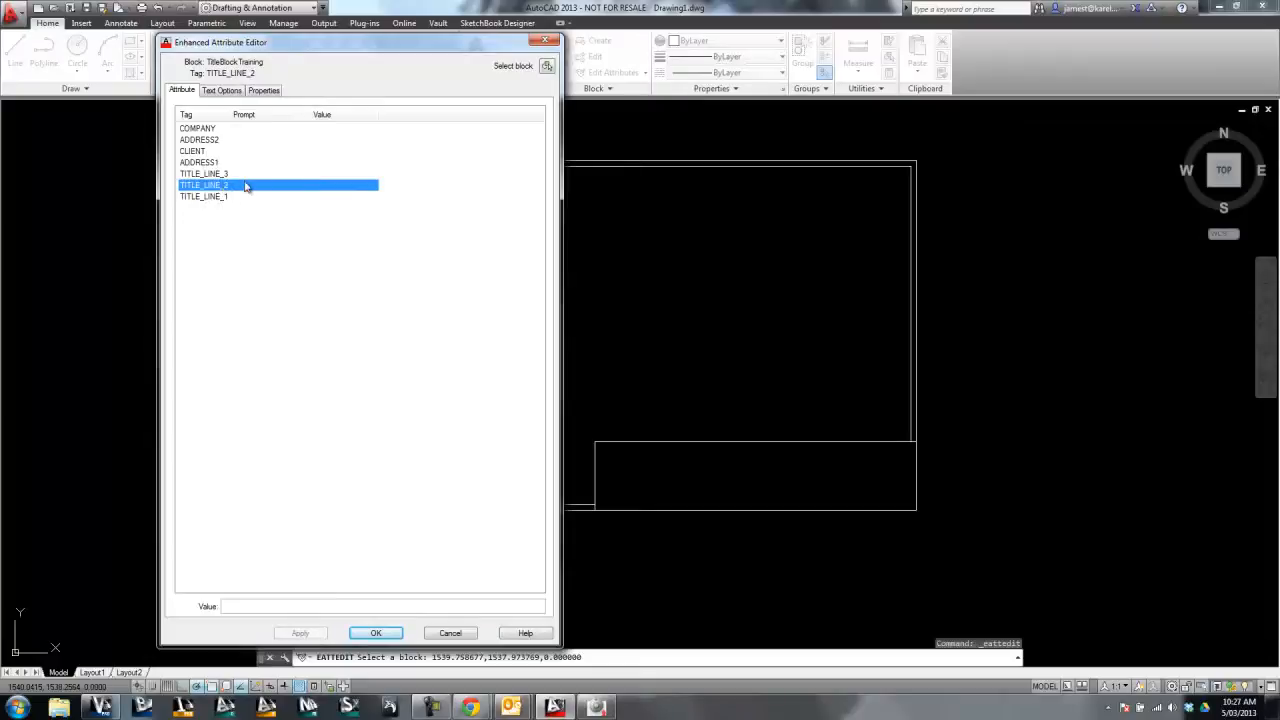
pyautogui.click(203, 173)
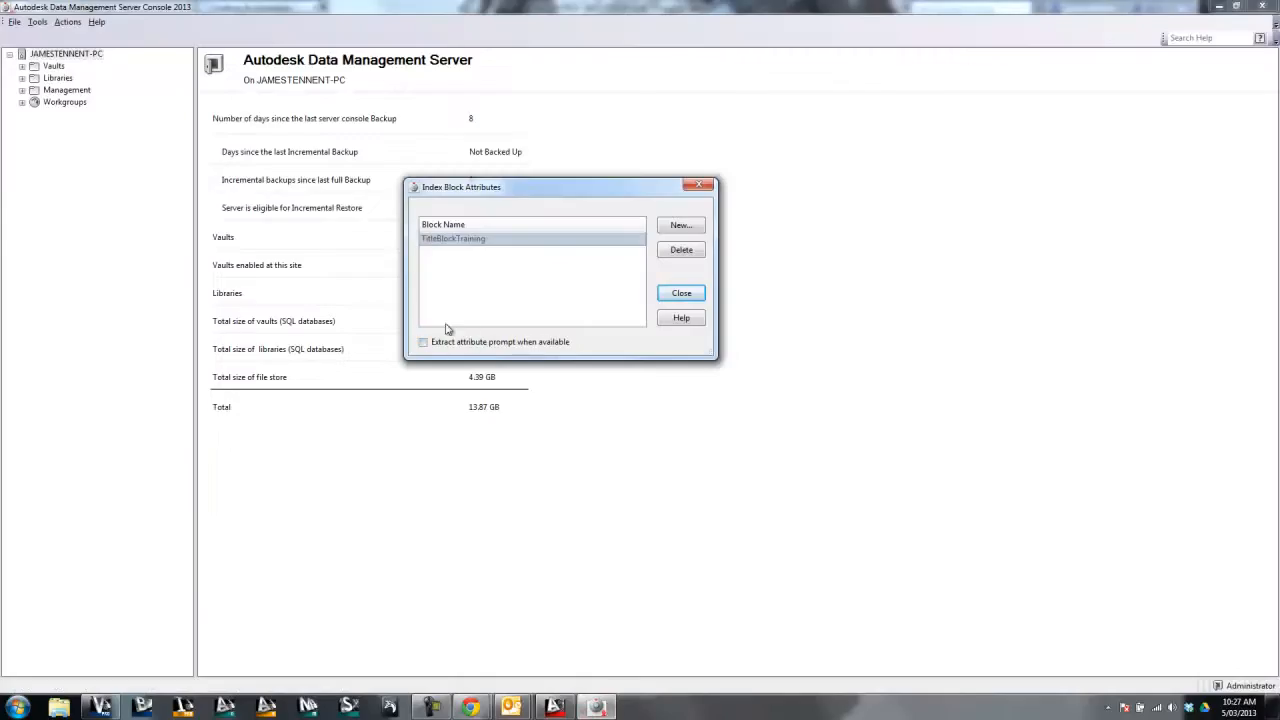
pyautogui.moveTo(421, 370)
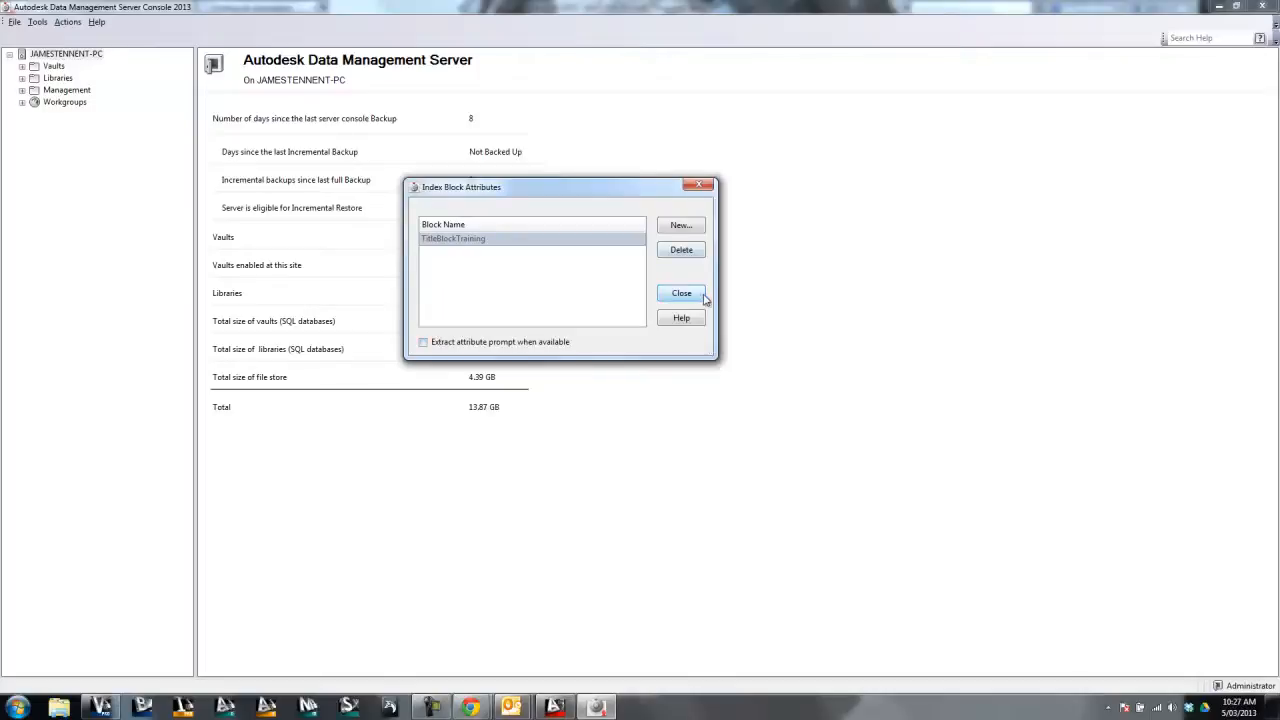
# Step: Close Index Block Attributes, reopen it to verify TitleBlockTraining settings, then close it again
pyautogui.click(681, 292)
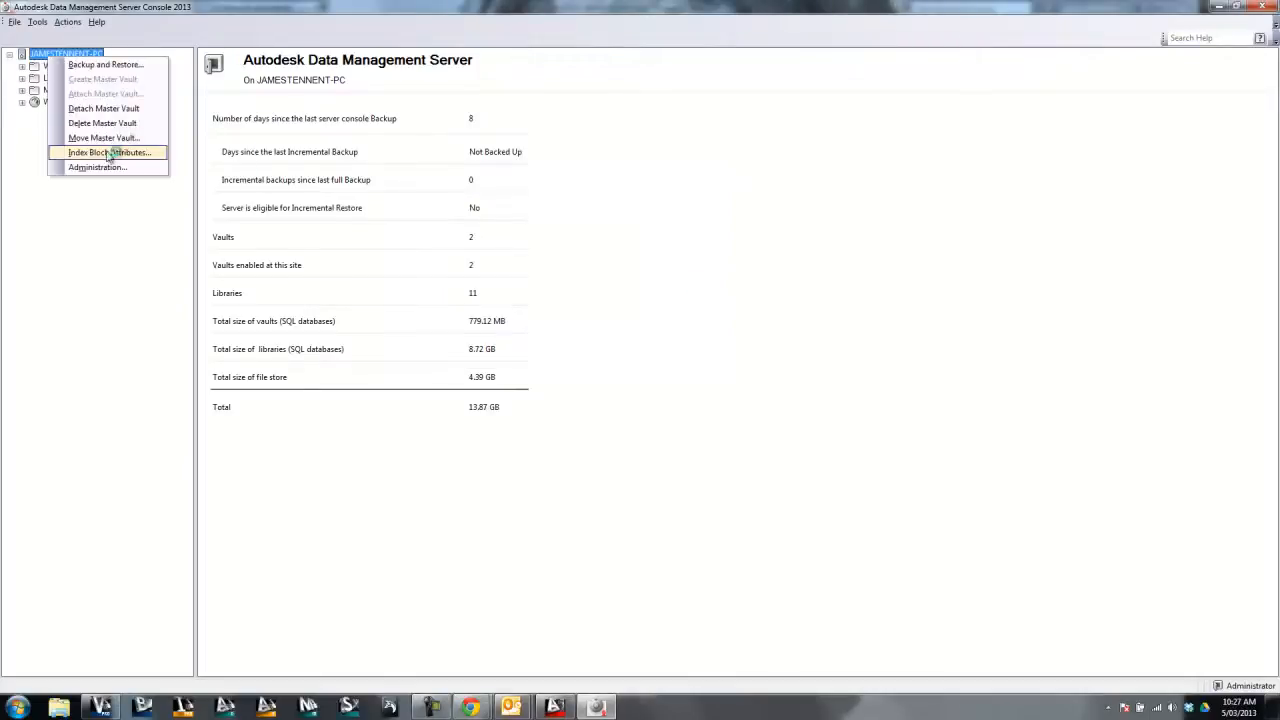
pyautogui.click(109, 152)
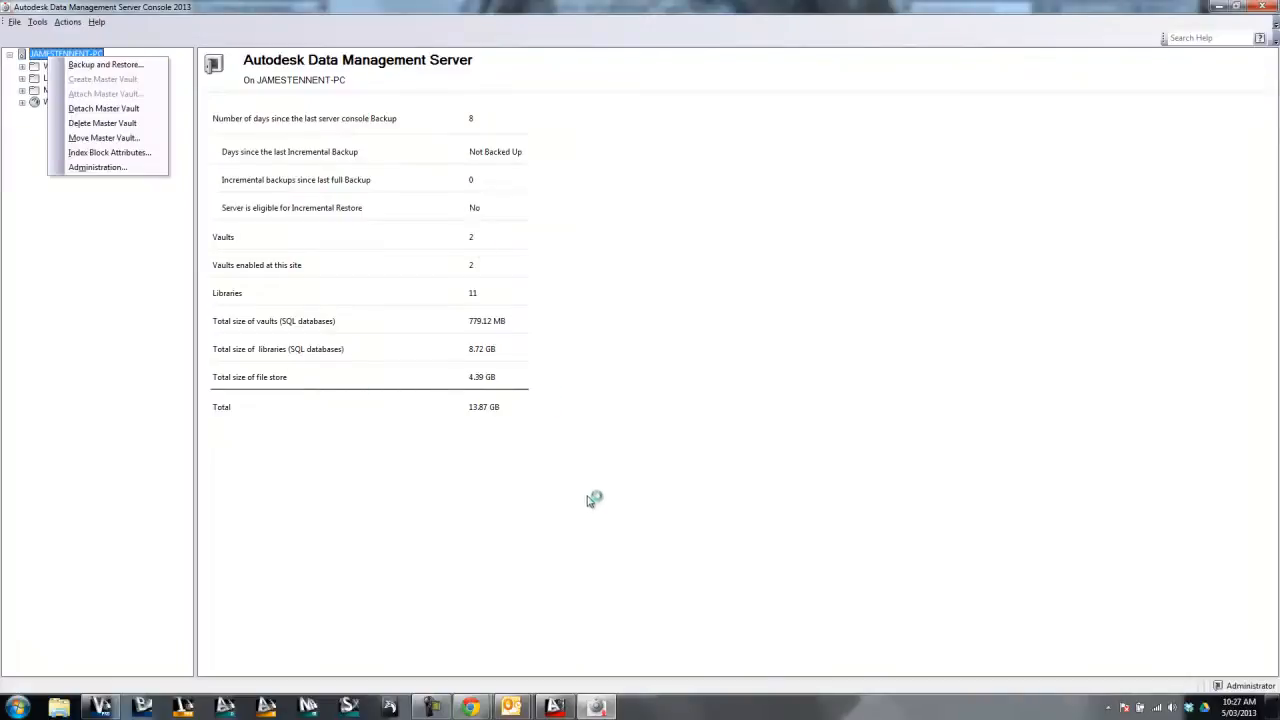
pyautogui.moveTo(109, 152)
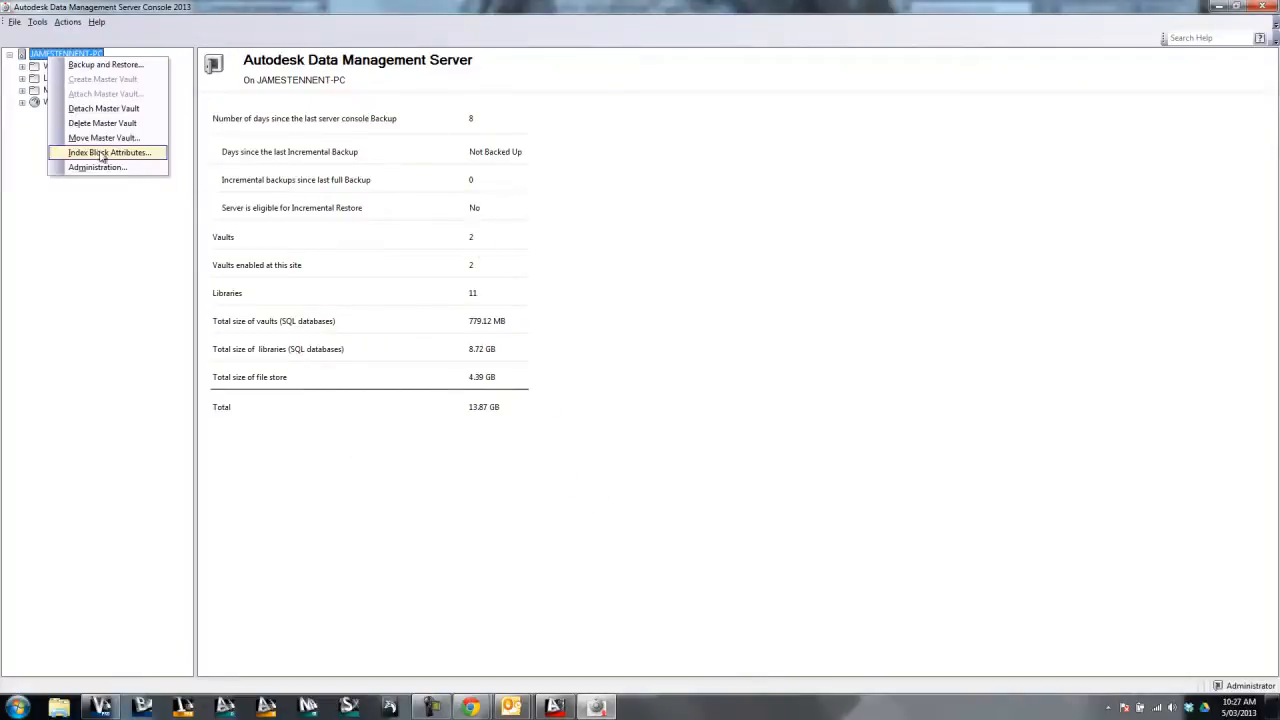
pyautogui.click(108, 152)
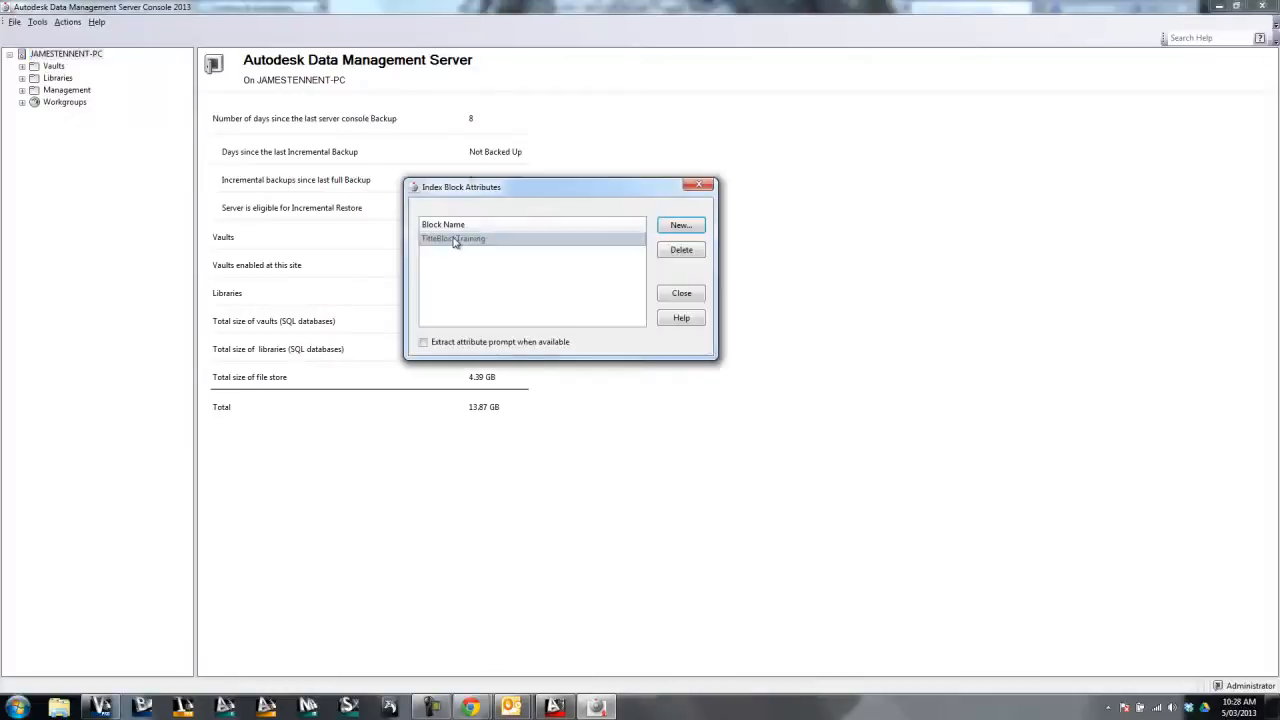
pyautogui.click(681, 292)
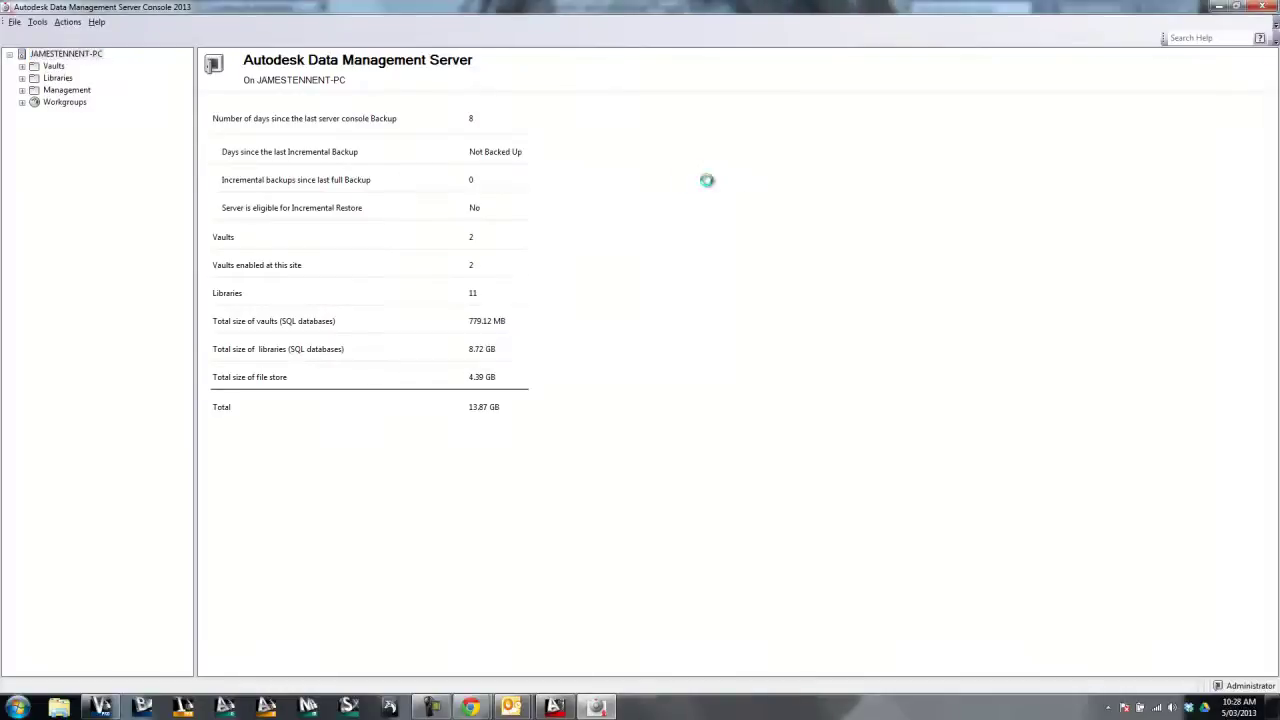
pyautogui.click(22, 66)
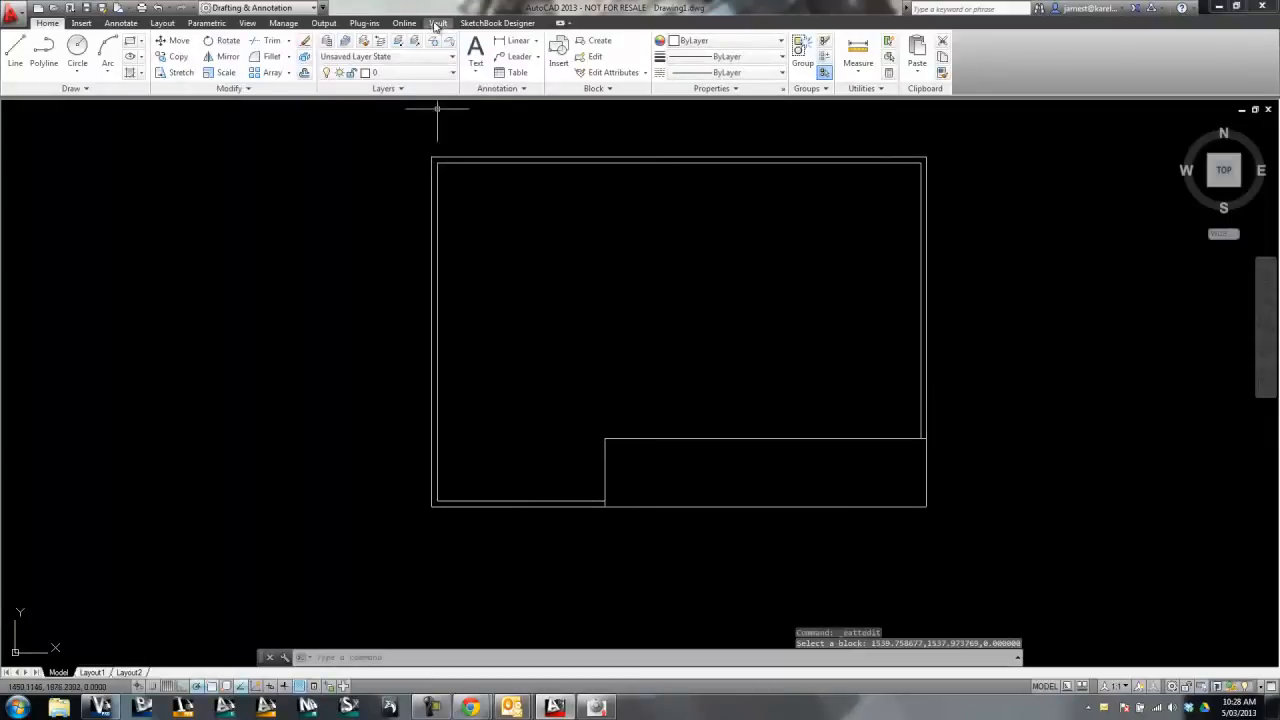
# Step: Log in to Vault from AutoCAD with server localhost and the Civil3D vault
pyautogui.click(437, 22)
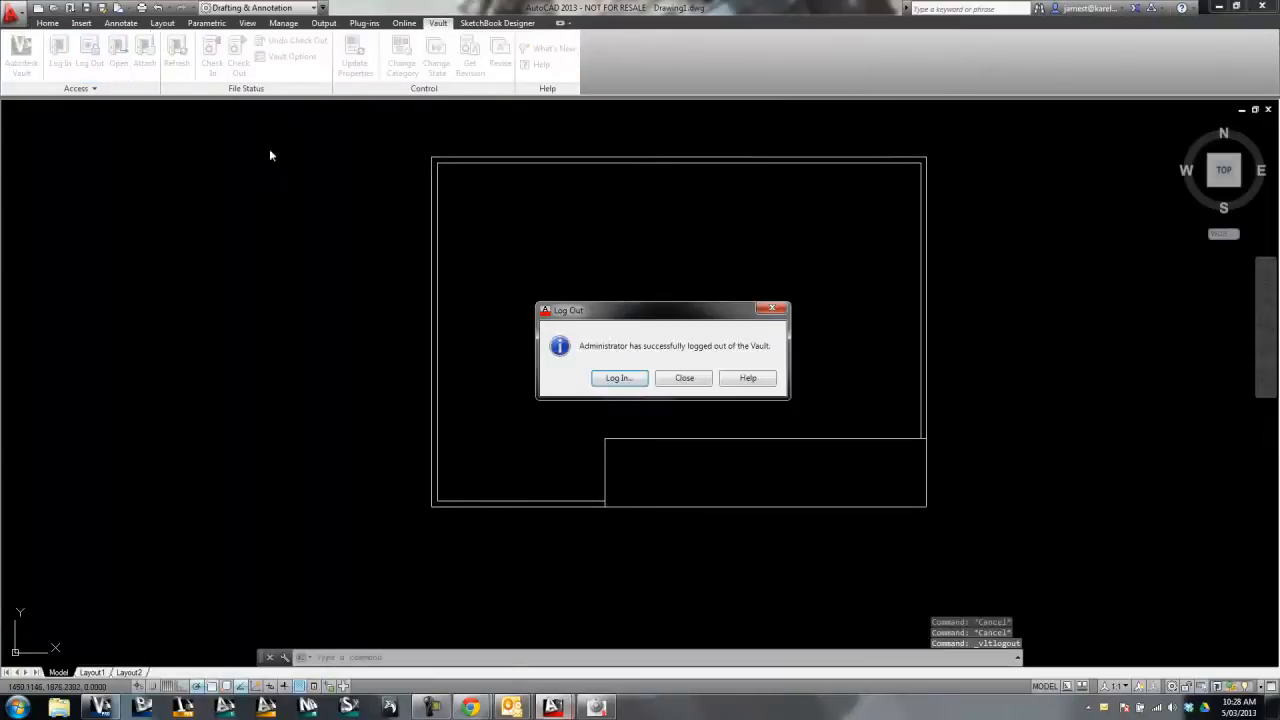
pyautogui.click(618, 378)
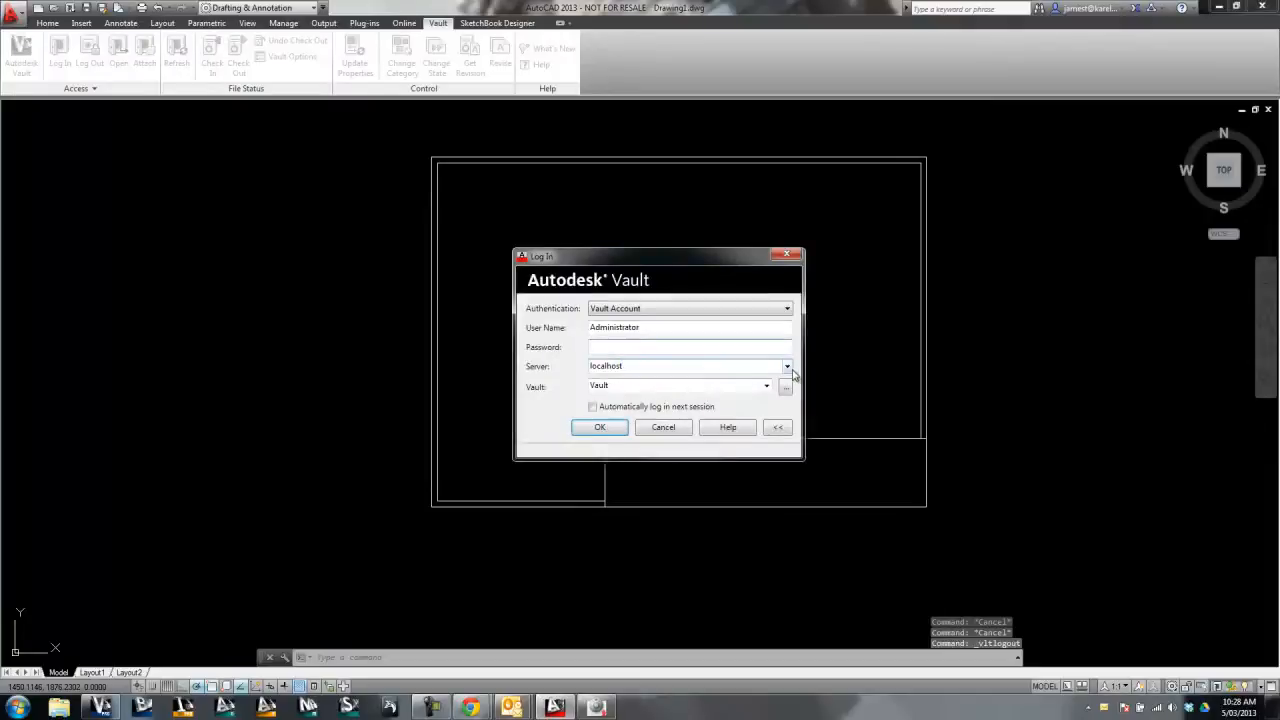
pyautogui.click(786, 365)
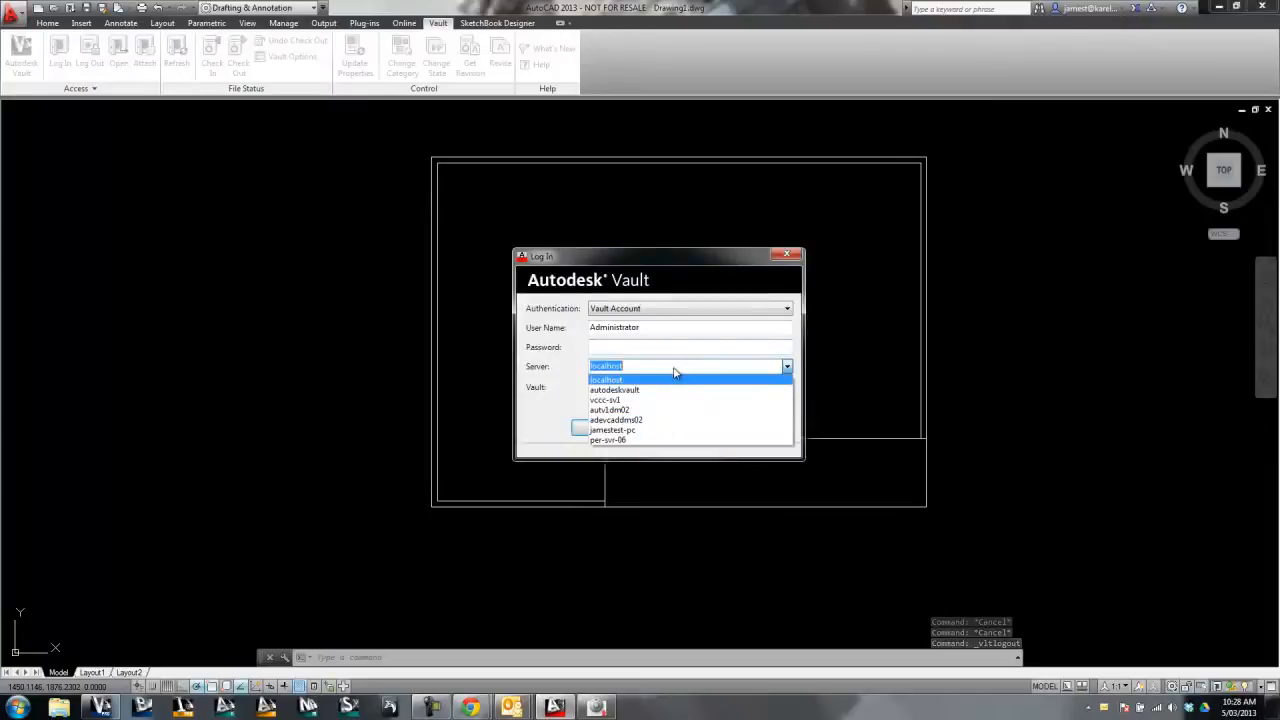
pyautogui.click(606, 378)
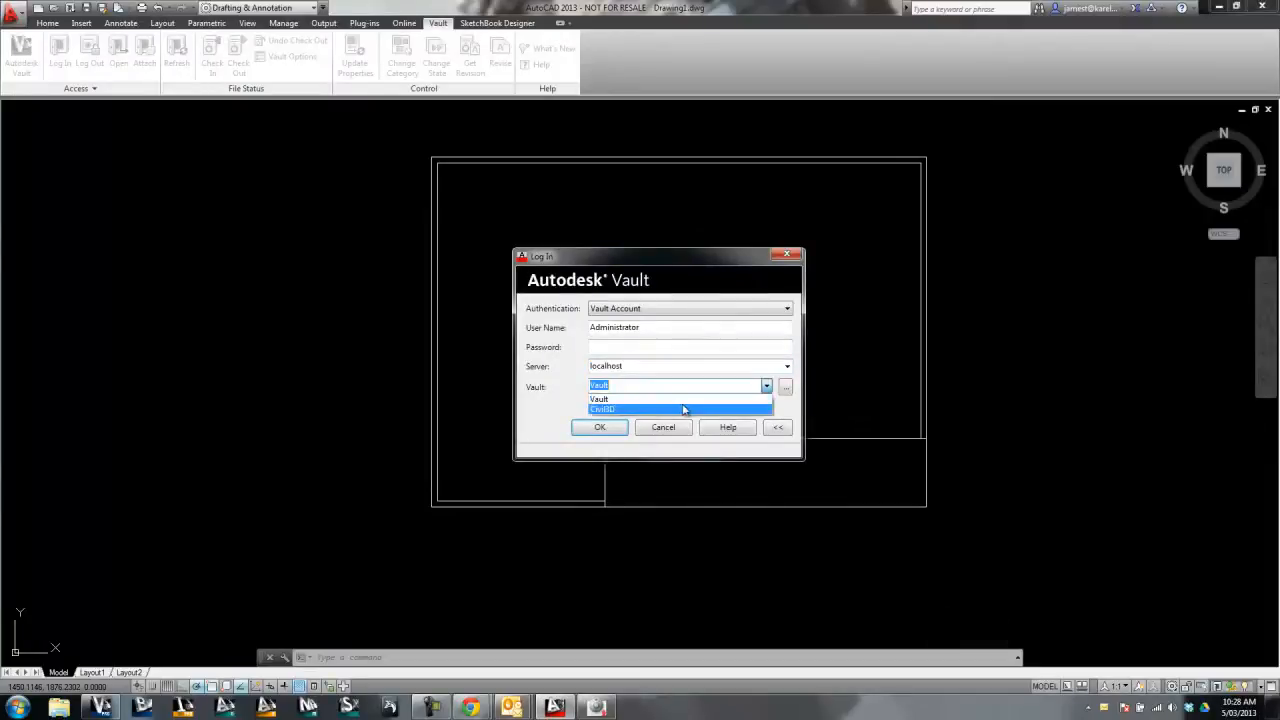
pyautogui.click(599, 427)
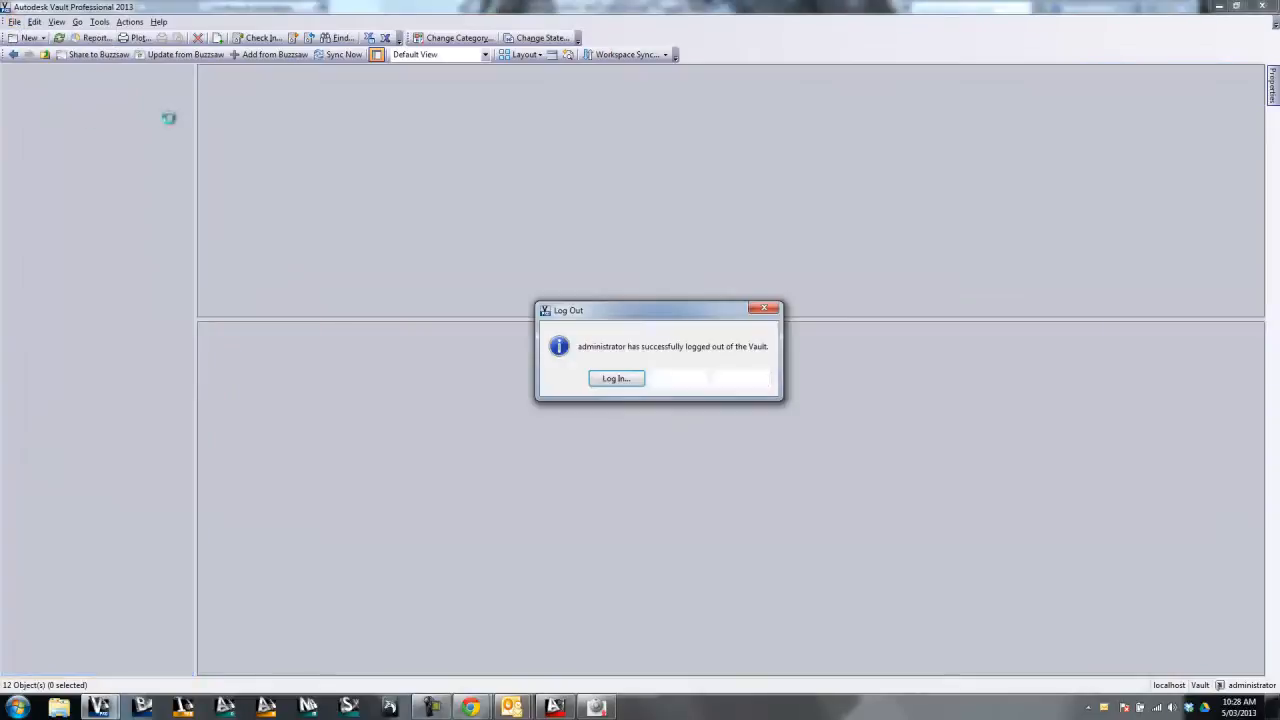
# Step: Log back in to the Civil3D vault and expand, then collapse, the James test folder
pyautogui.click(616, 378)
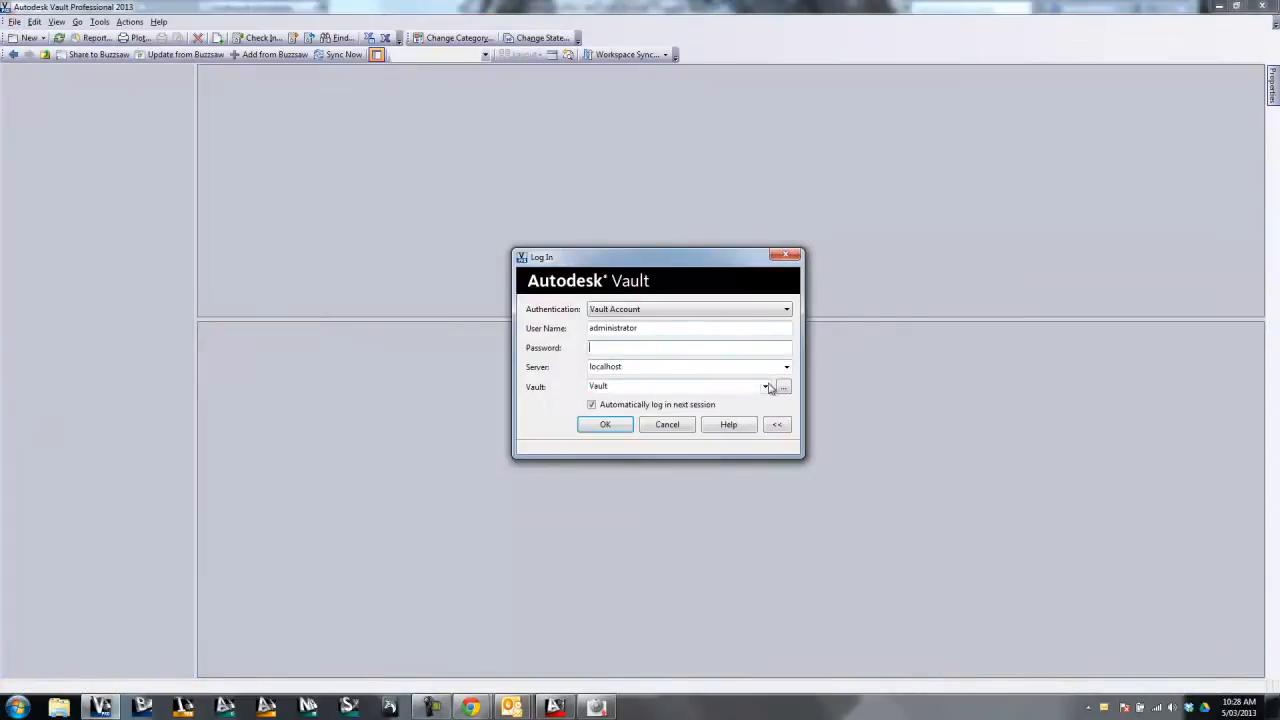
pyautogui.click(604, 424)
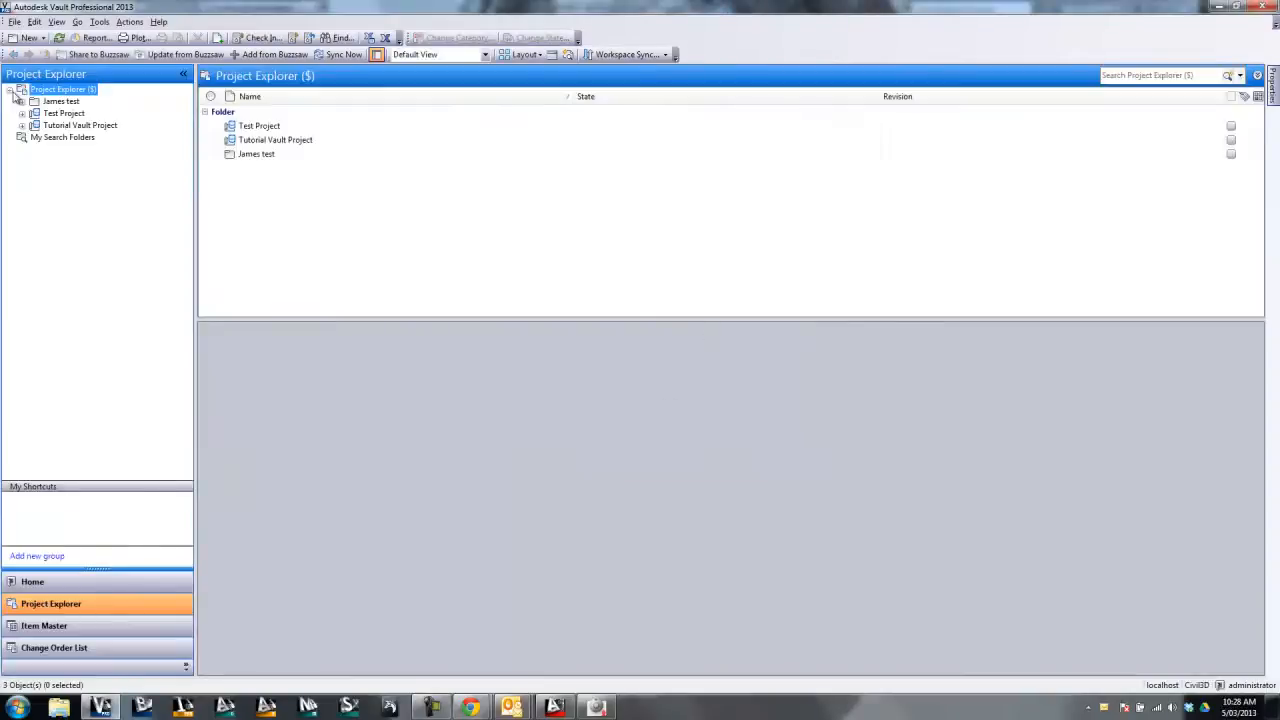
pyautogui.click(25, 101)
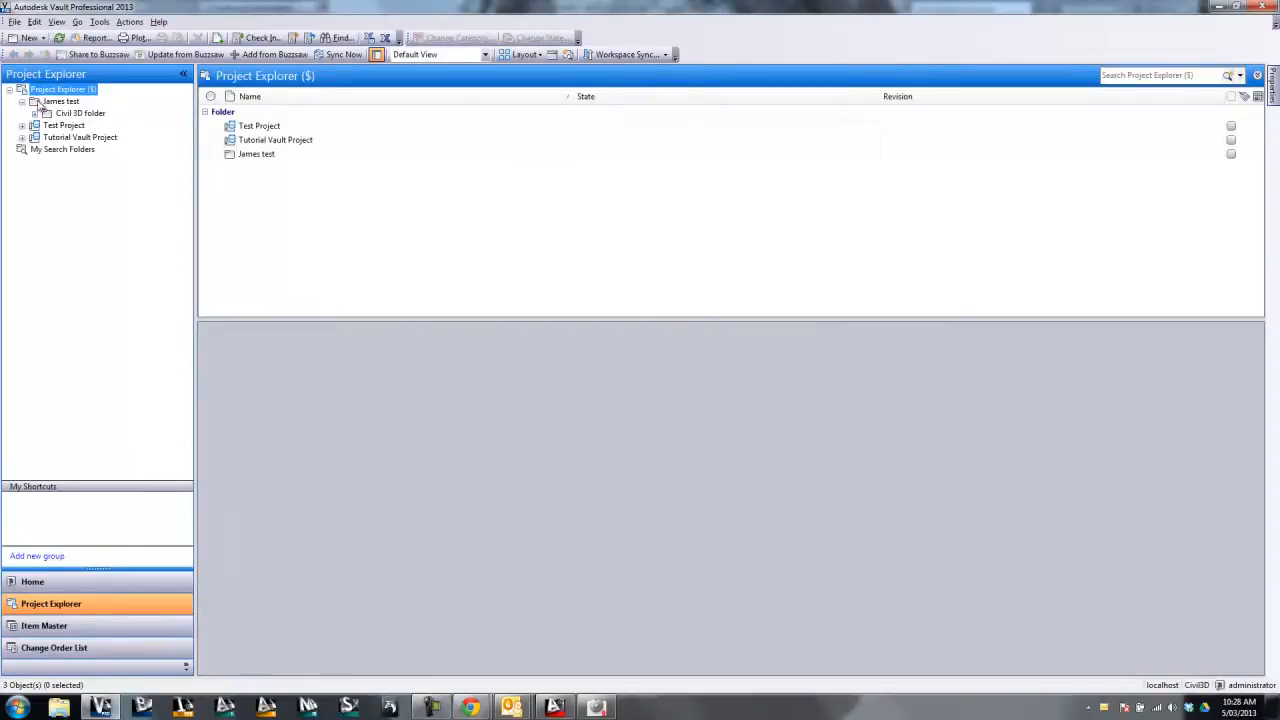
pyautogui.click(23, 101)
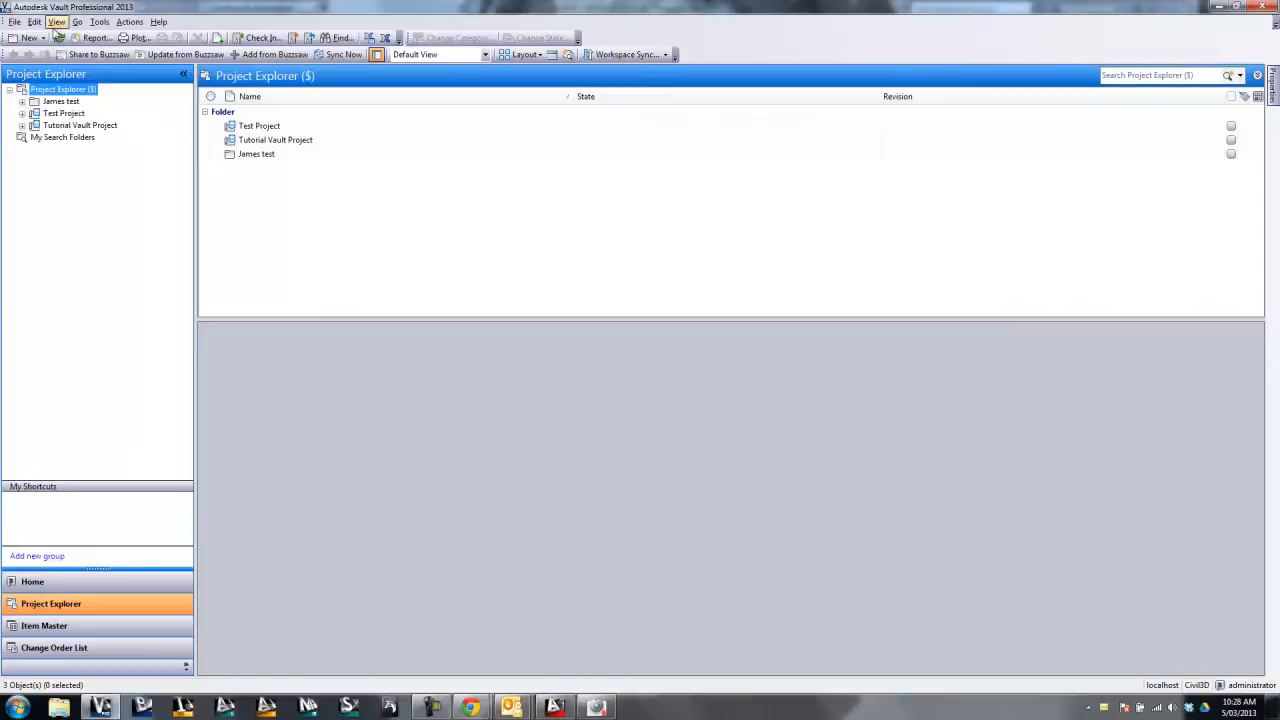
pyautogui.moveTo(380, 437)
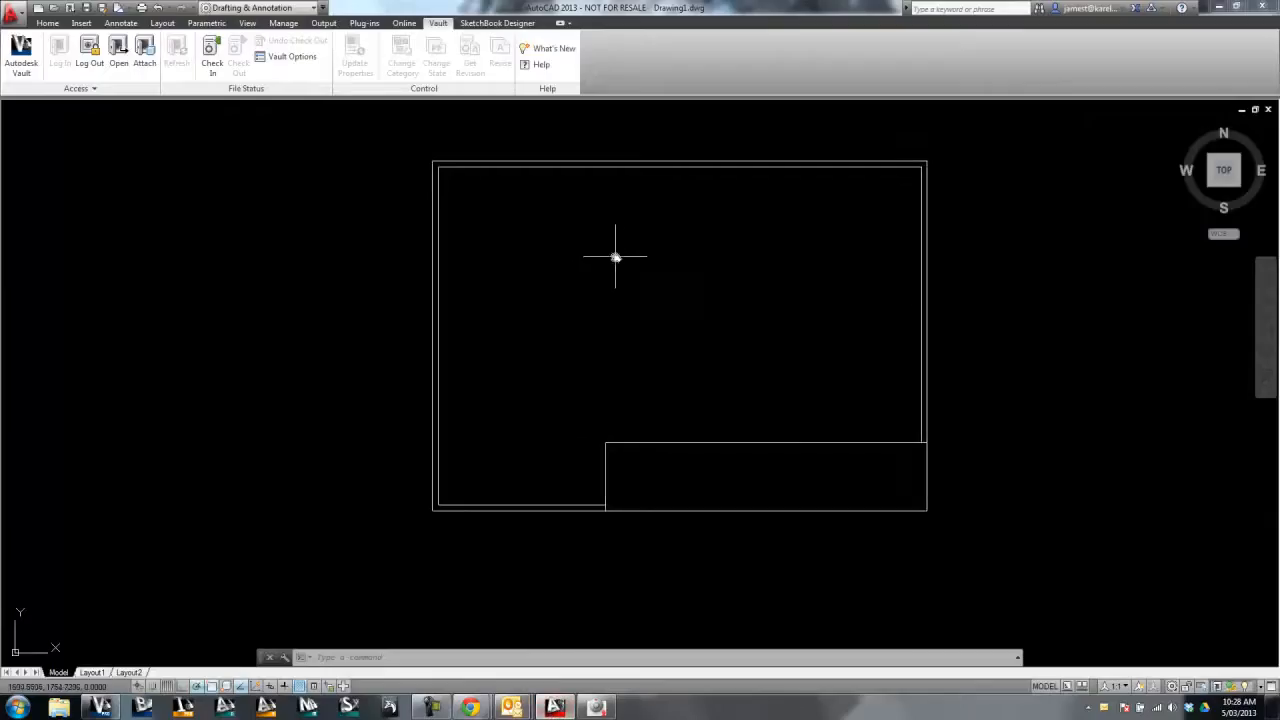
# Step: Check in Drawing1.dwg, saving it first, with James test as the vault location
pyautogui.click(212, 55)
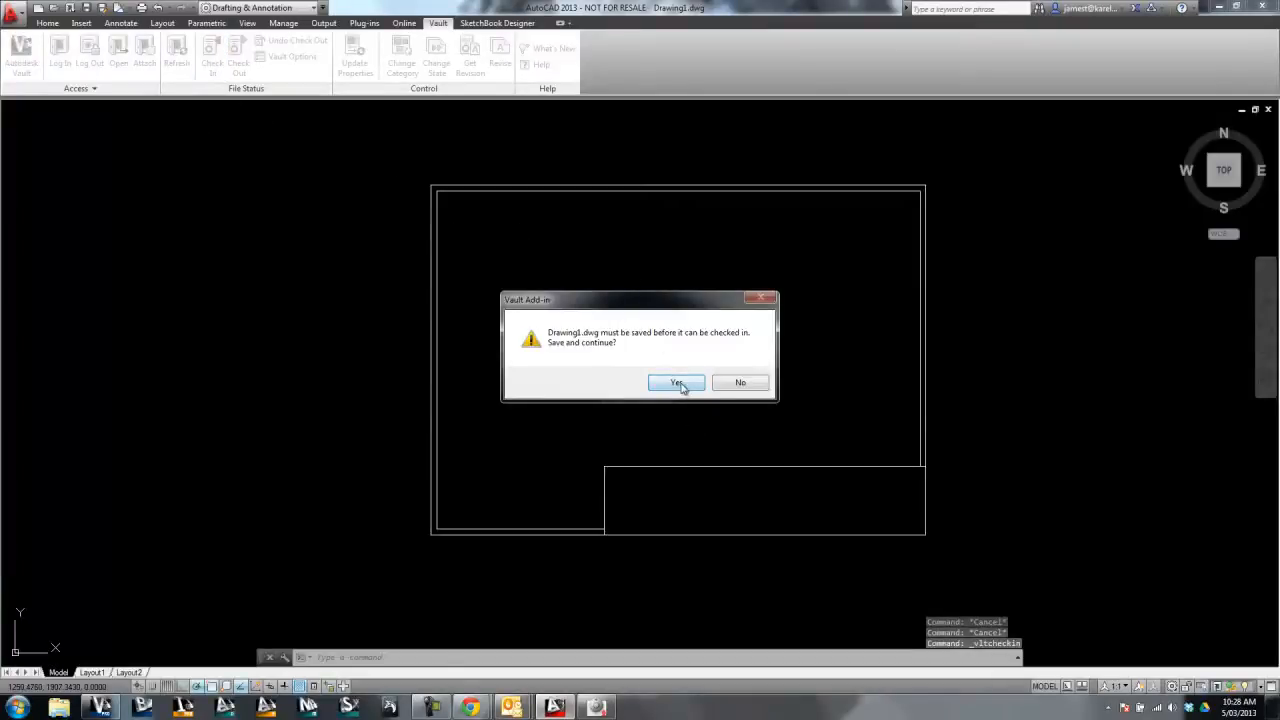
pyautogui.click(676, 383)
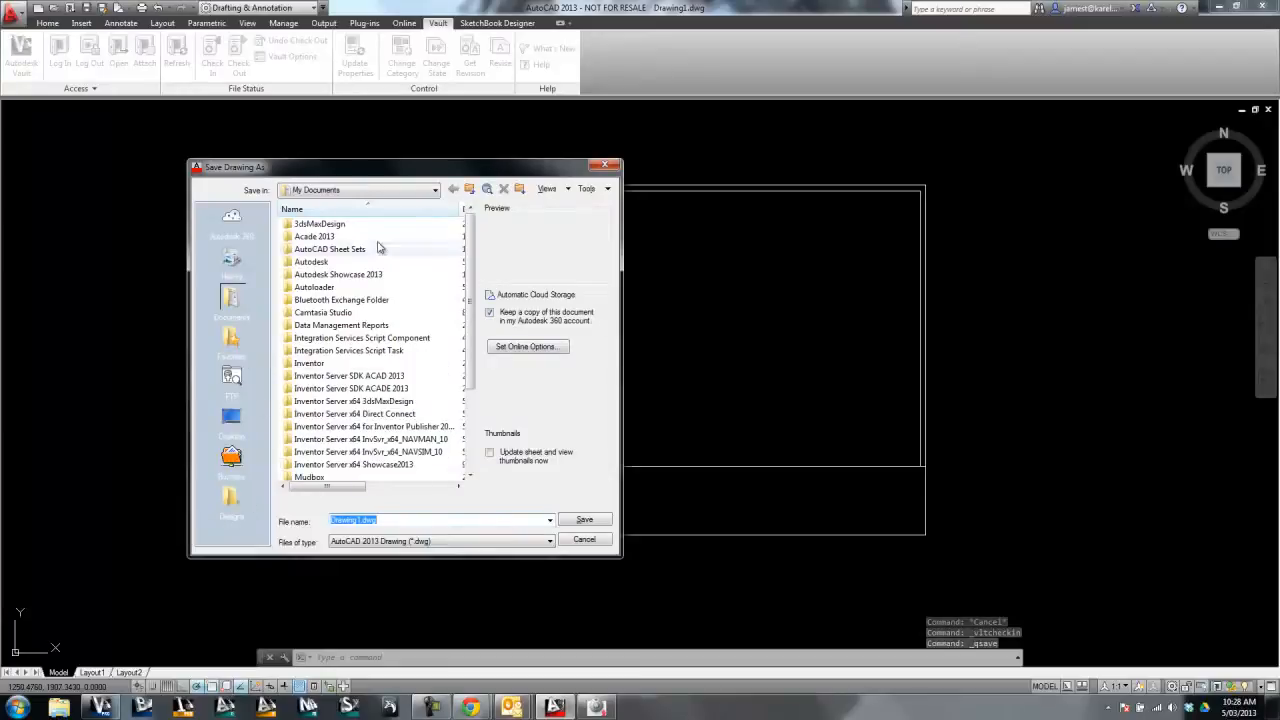
pyautogui.click(584, 540)
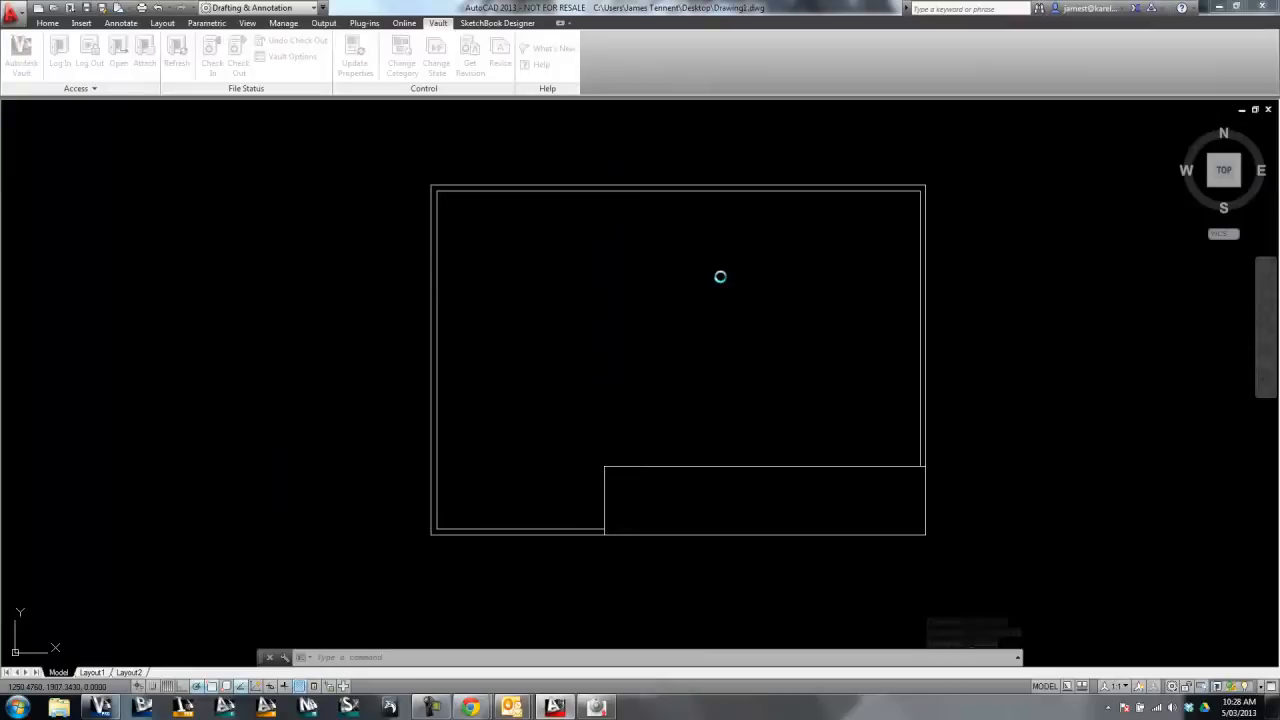
pyautogui.click(212, 55)
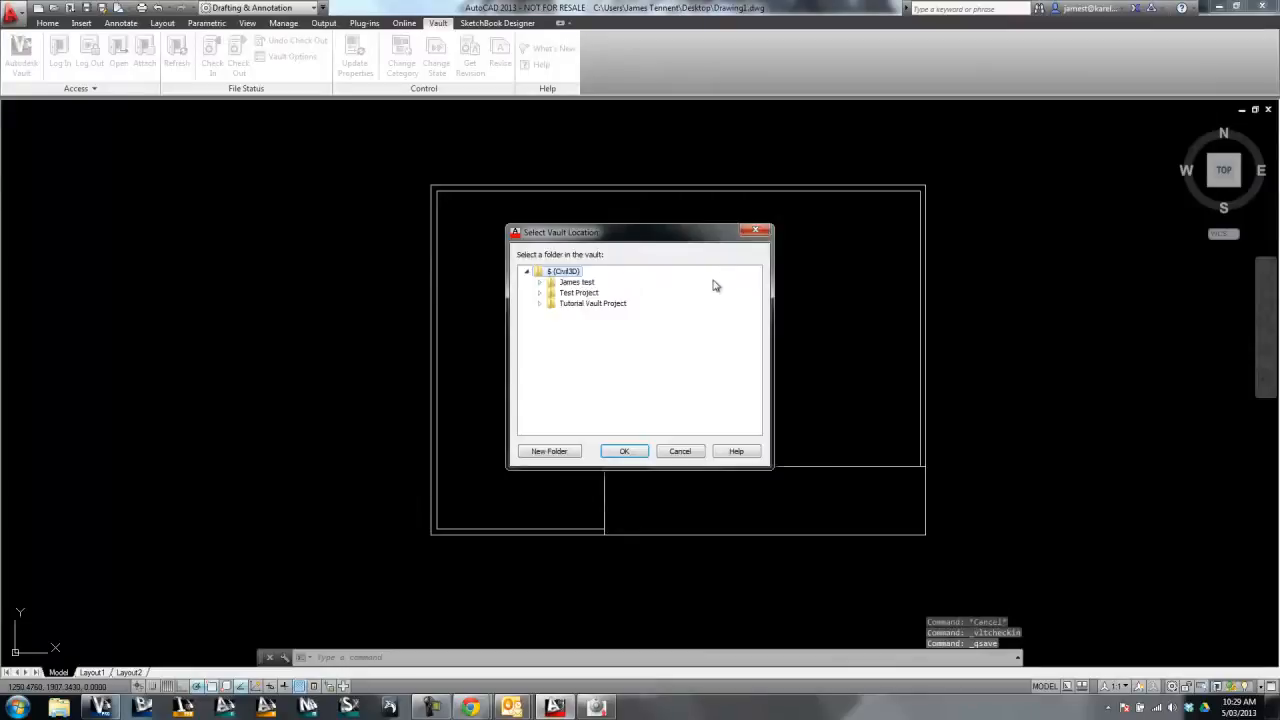
pyautogui.click(624, 451)
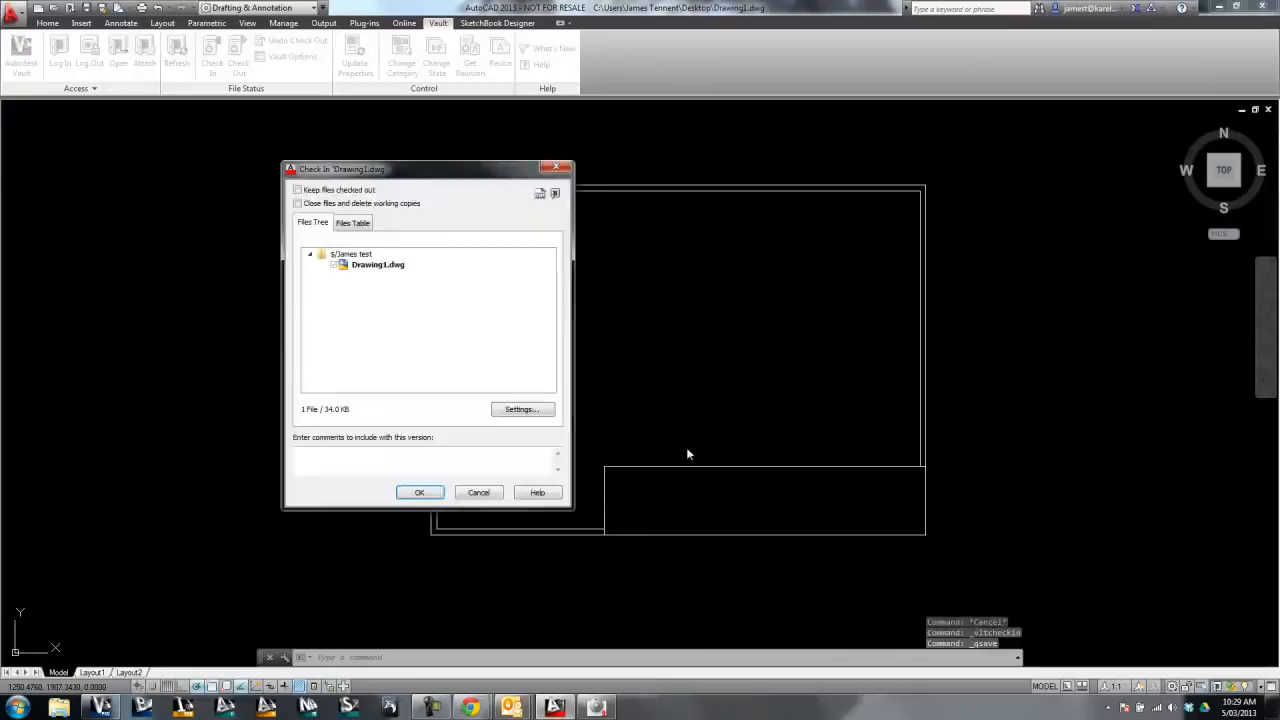
pyautogui.click(419, 492)
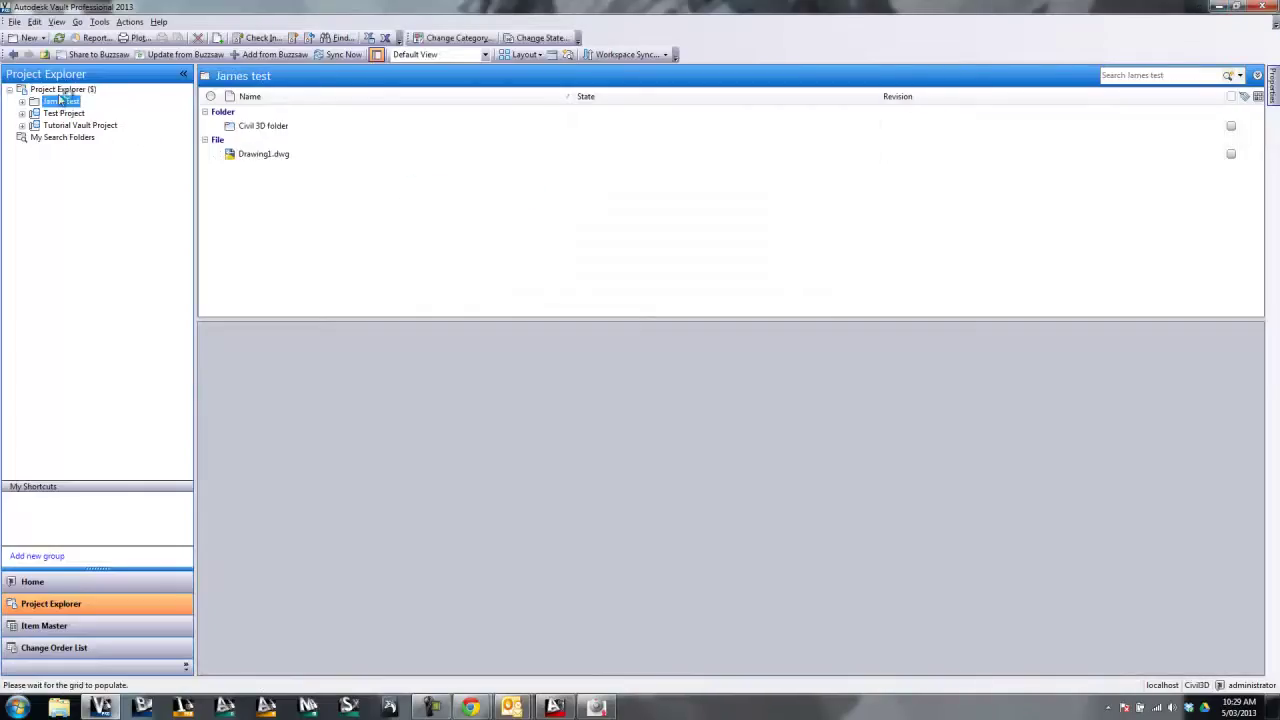
# Step: Confirm Drawing1.dwg sits in James test with one version, then open Vault Settings
pyautogui.click(263, 154)
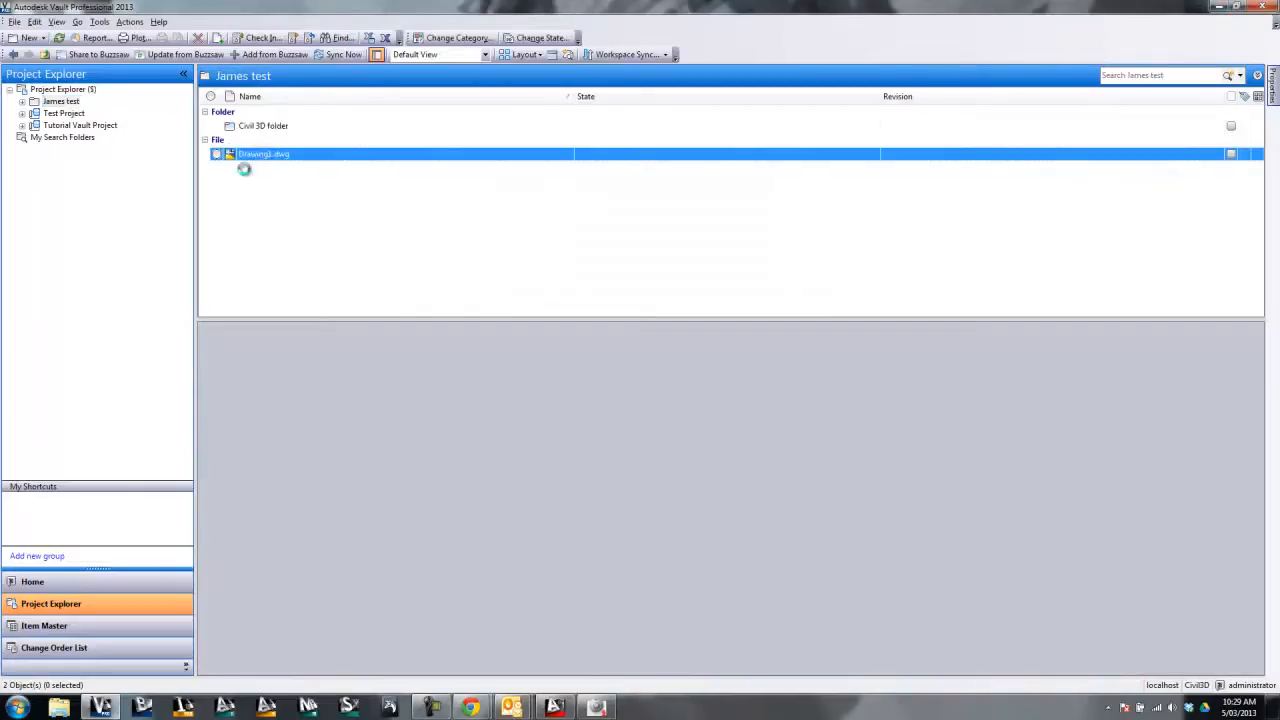
pyautogui.click(264, 153)
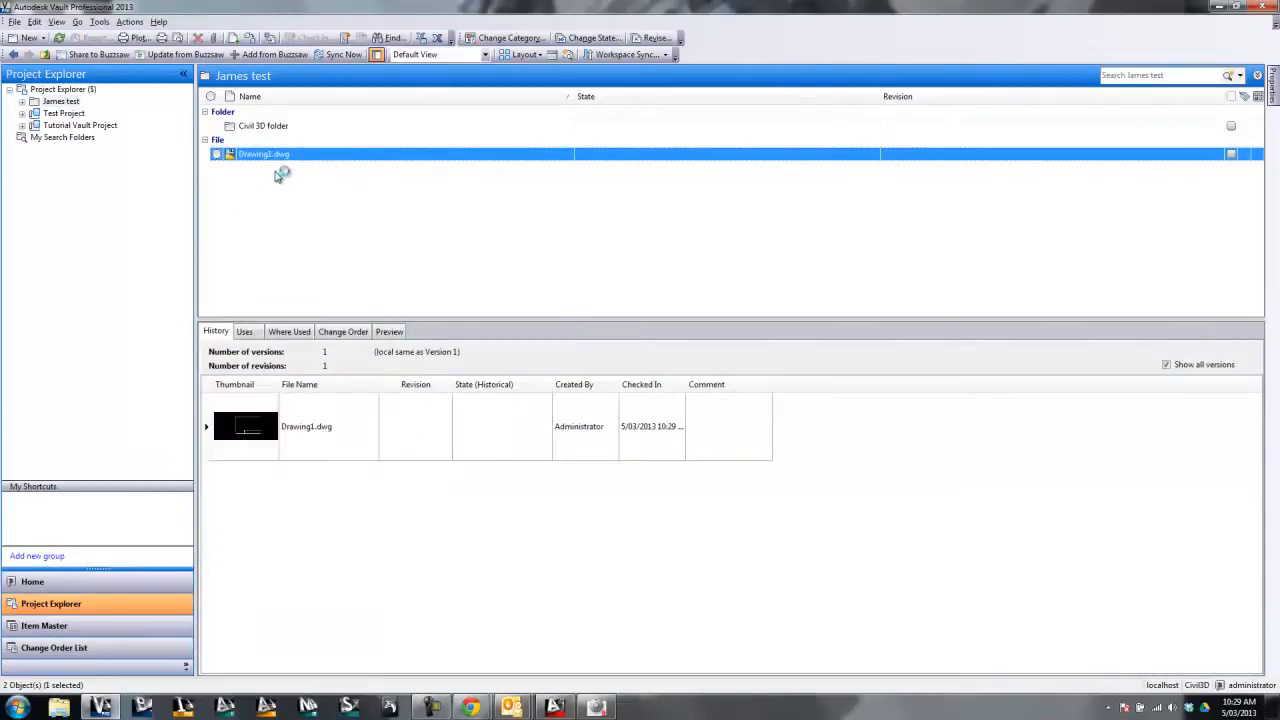
pyautogui.click(99, 21)
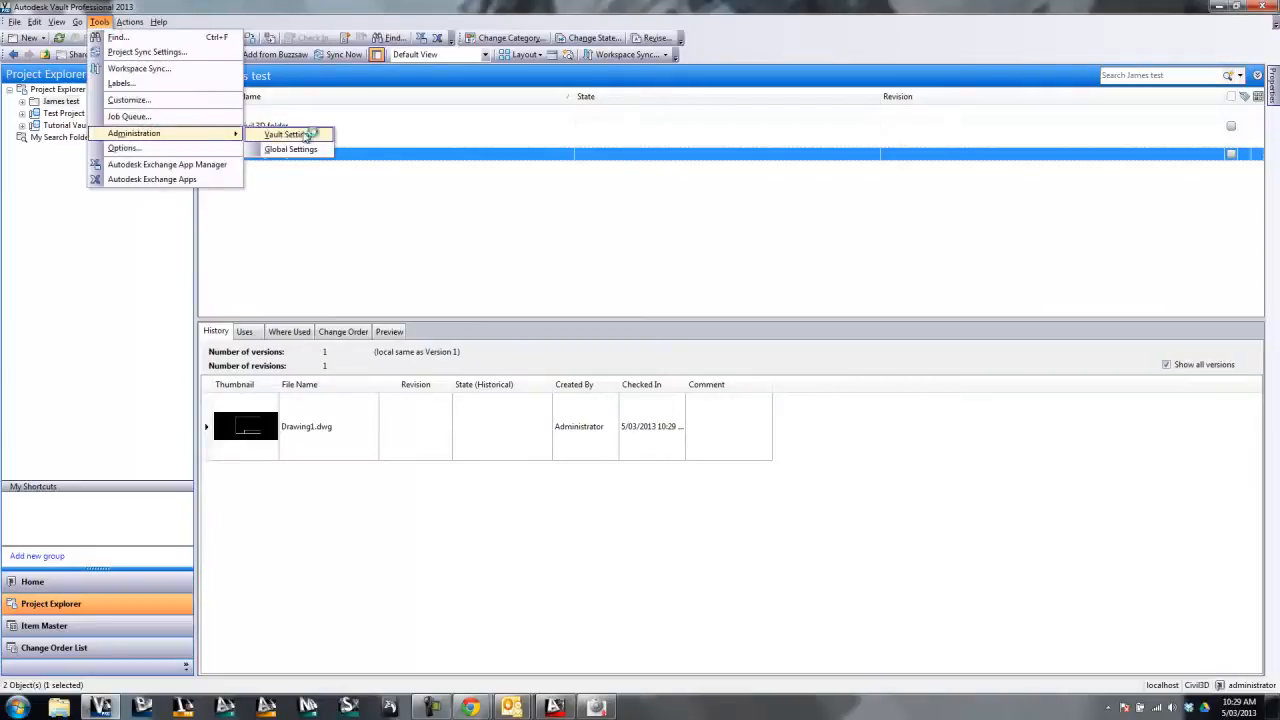
pyautogui.moveTo(288, 134)
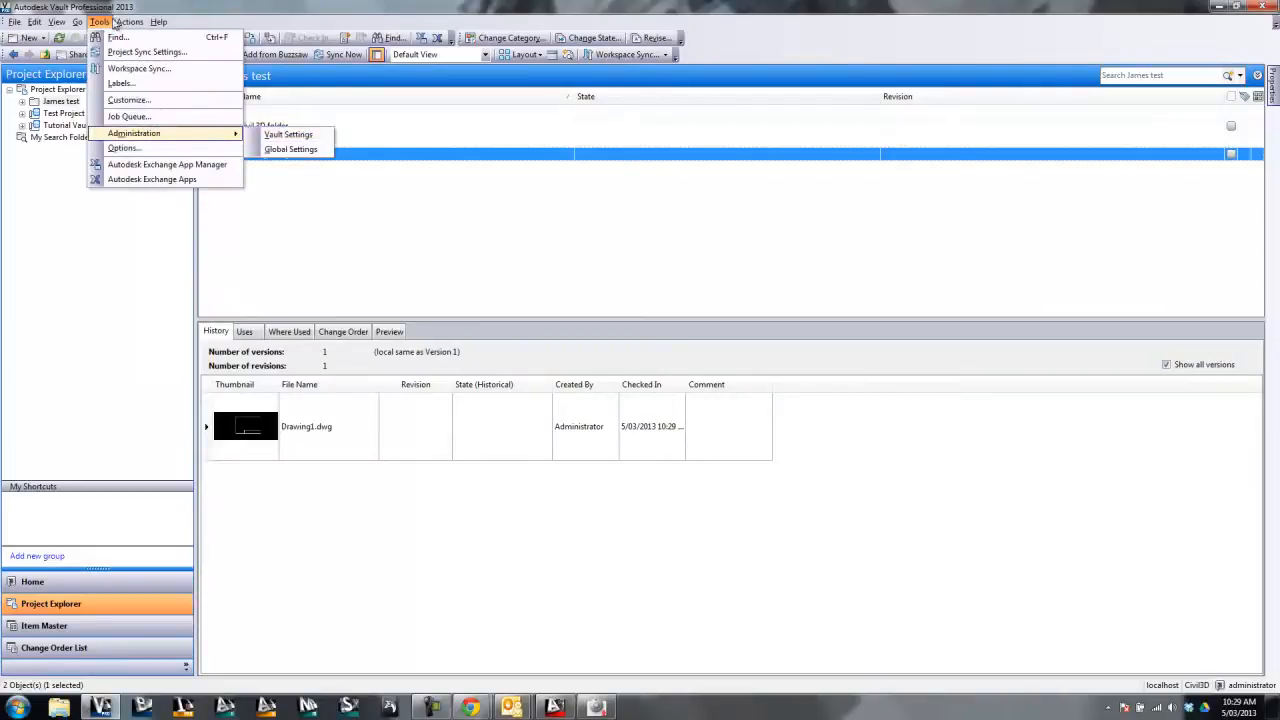
pyautogui.moveTo(213, 134)
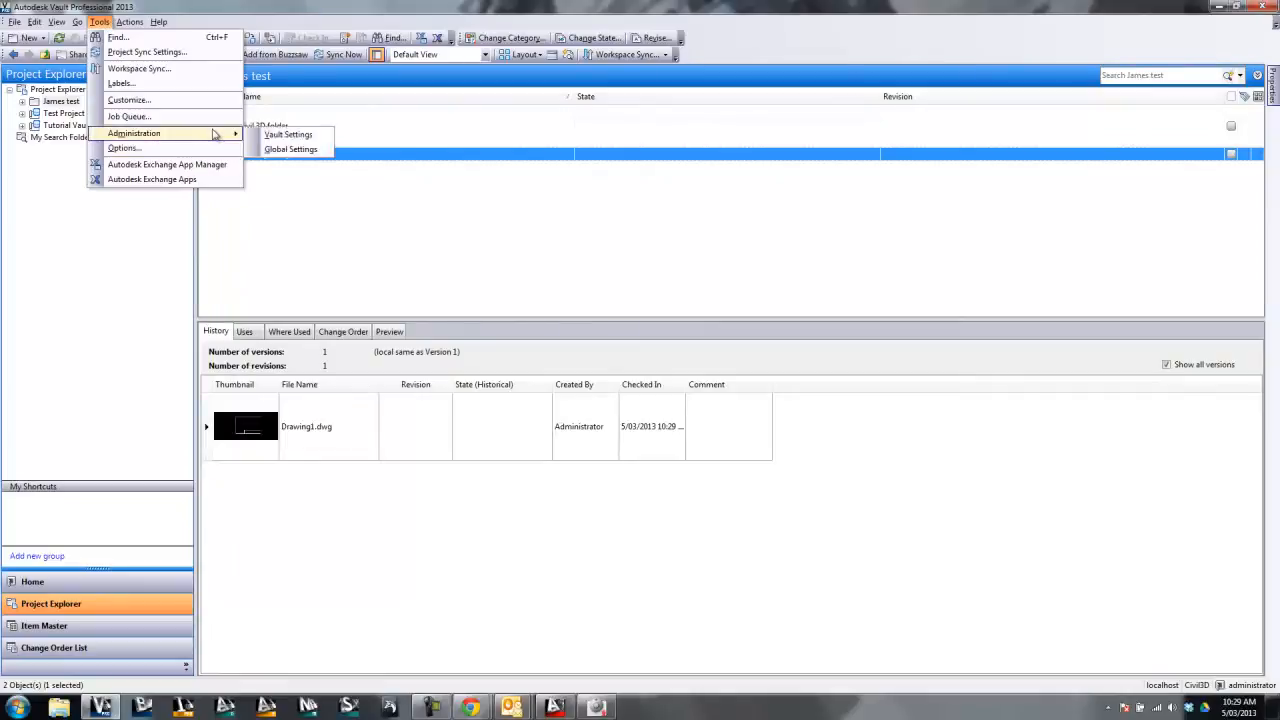
pyautogui.click(288, 134)
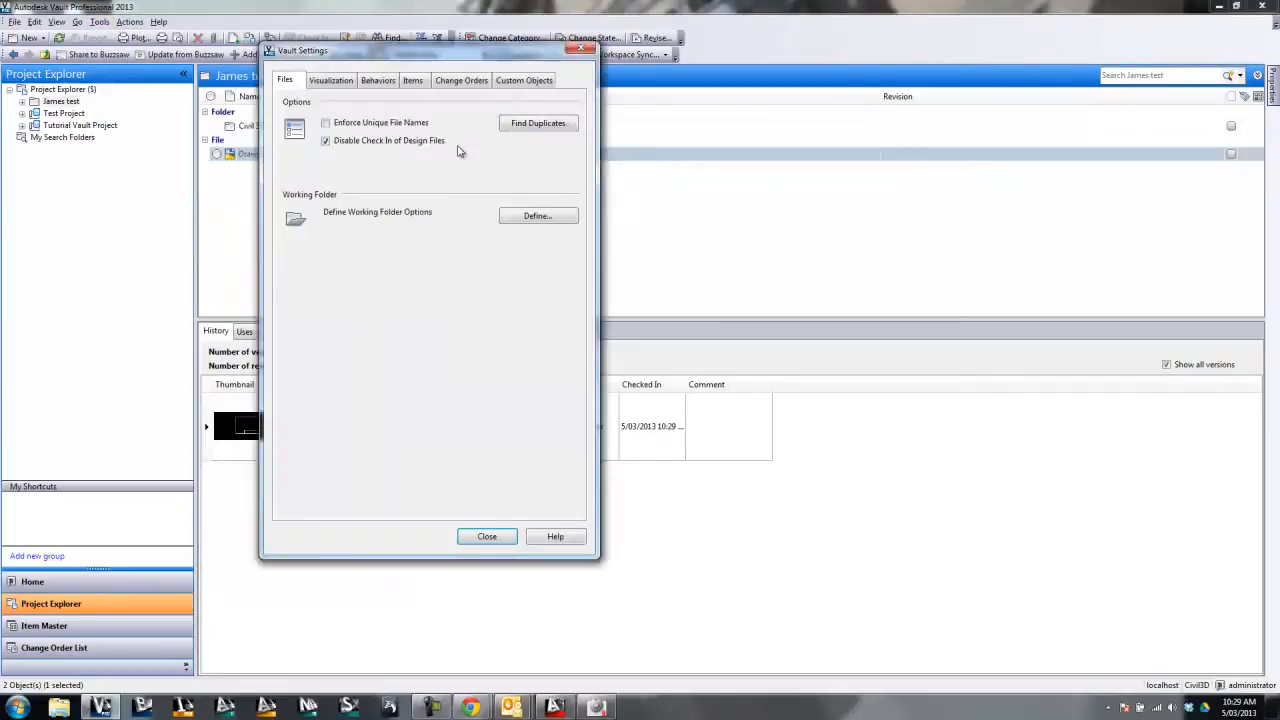
# Step: Open Property Definitions from the Behaviors tab and enlarge its window
pyautogui.click(378, 80)
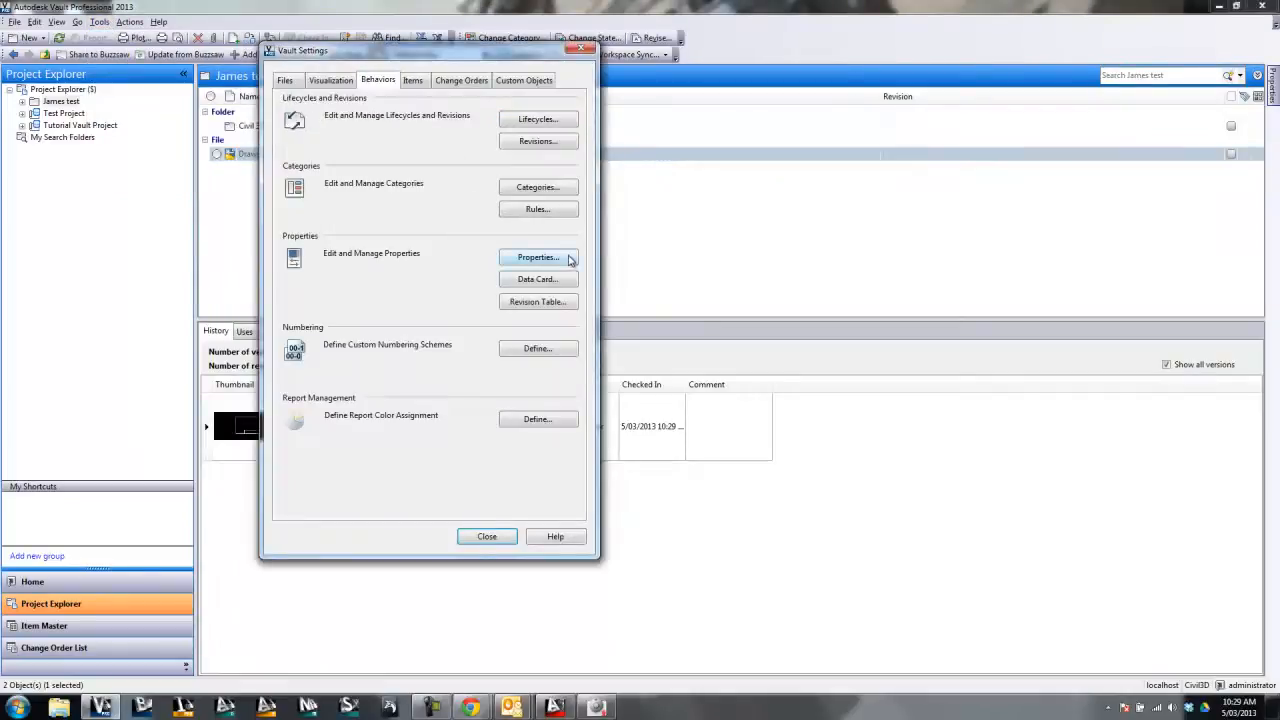
pyautogui.click(538, 257)
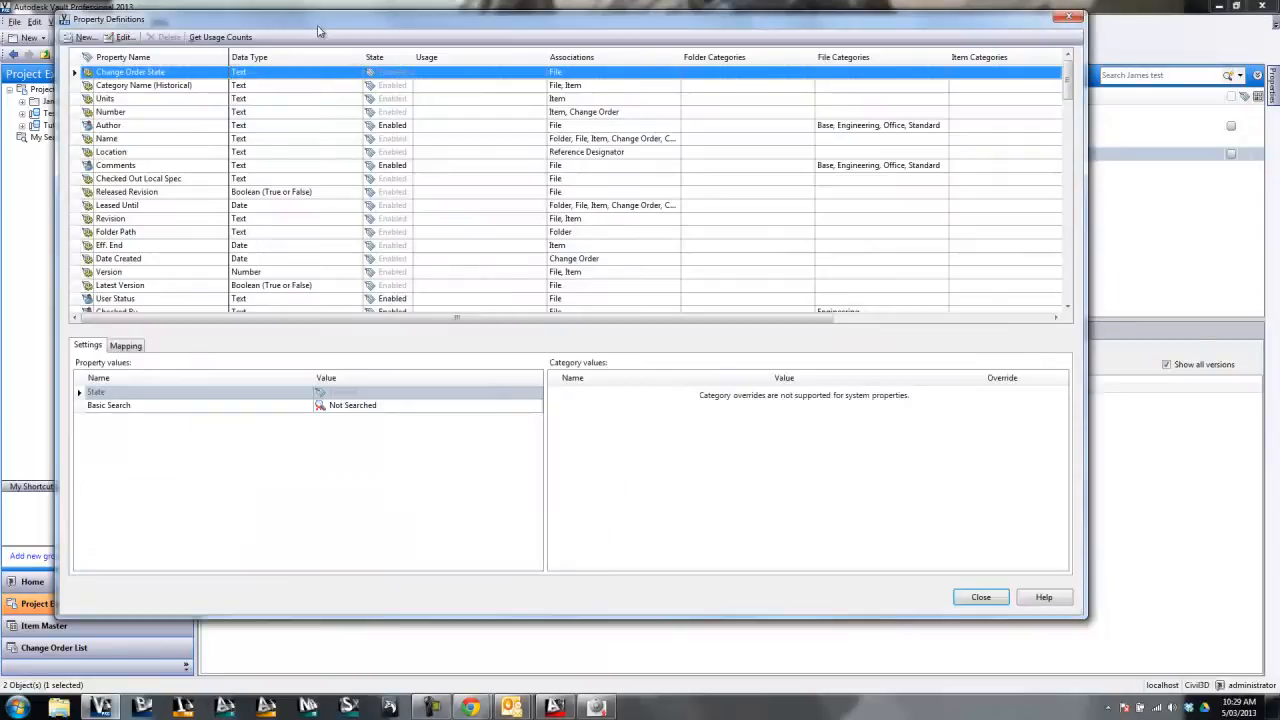
pyautogui.click(980, 597)
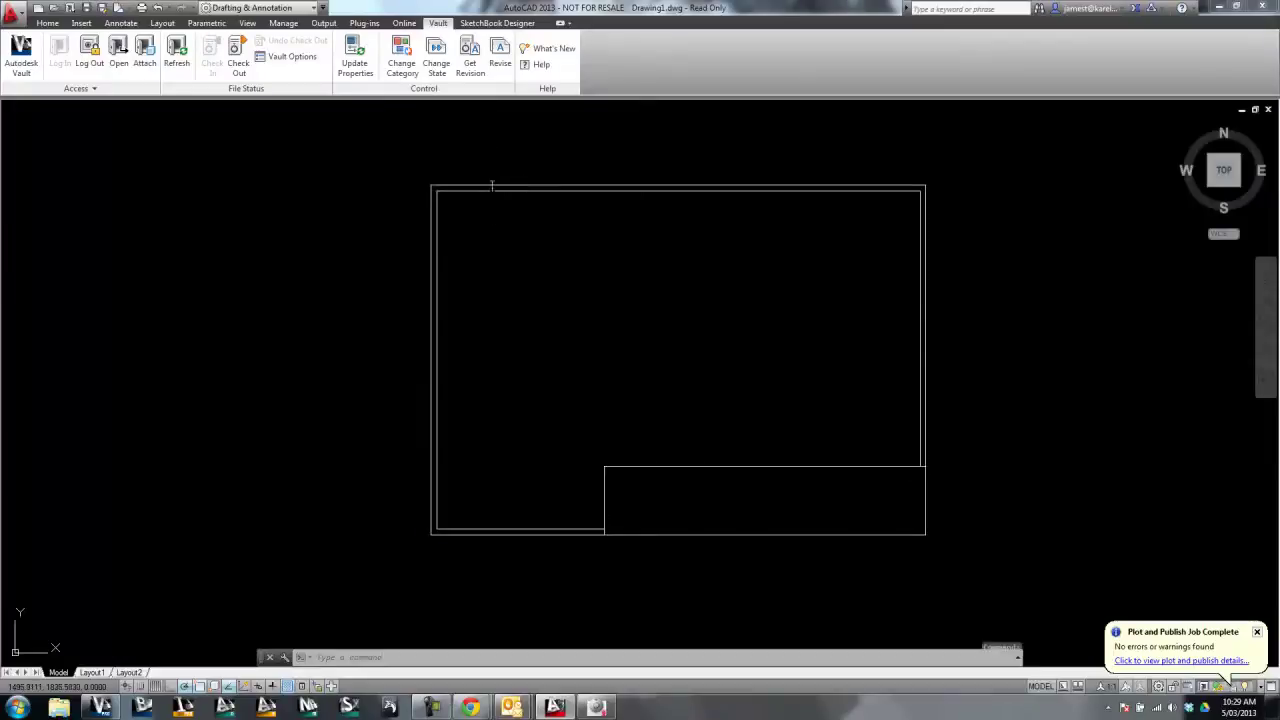
pyautogui.doubleClick(763, 500)
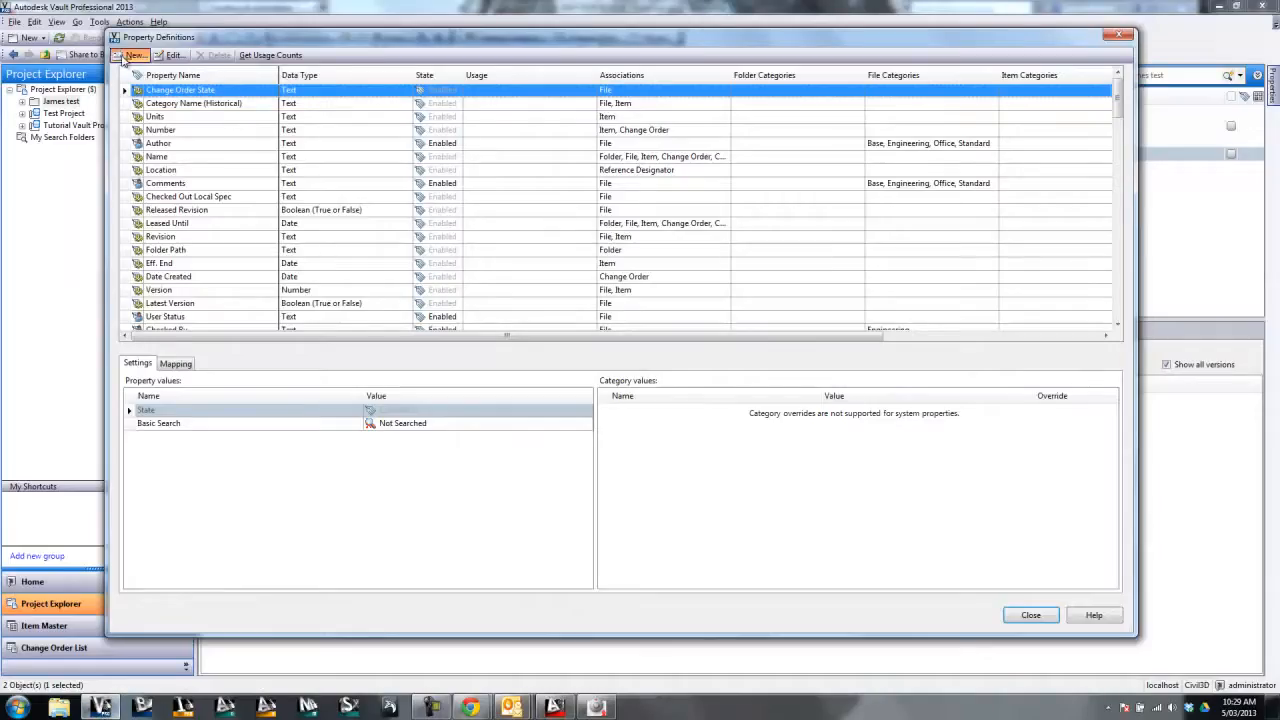
# Step: Create a new property named 'Title Line 1' associated with the File Base category
pyautogui.click(134, 55)
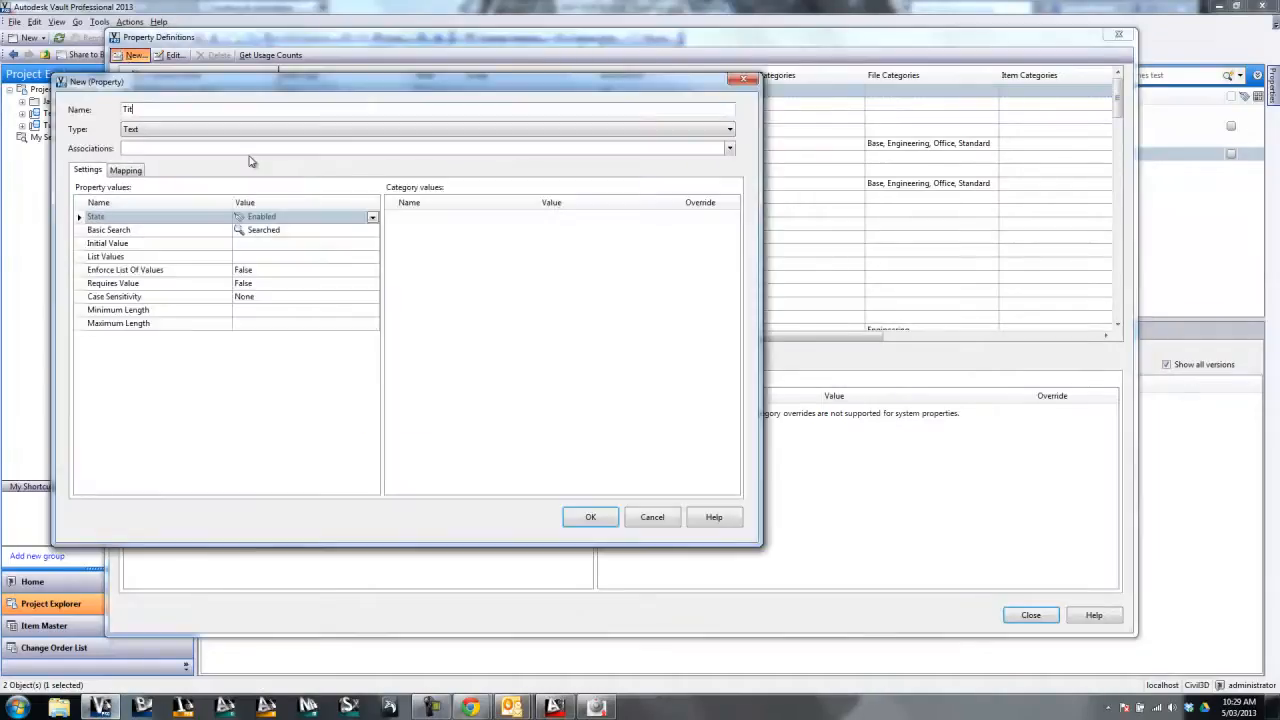
pyautogui.write('tle Line 1')
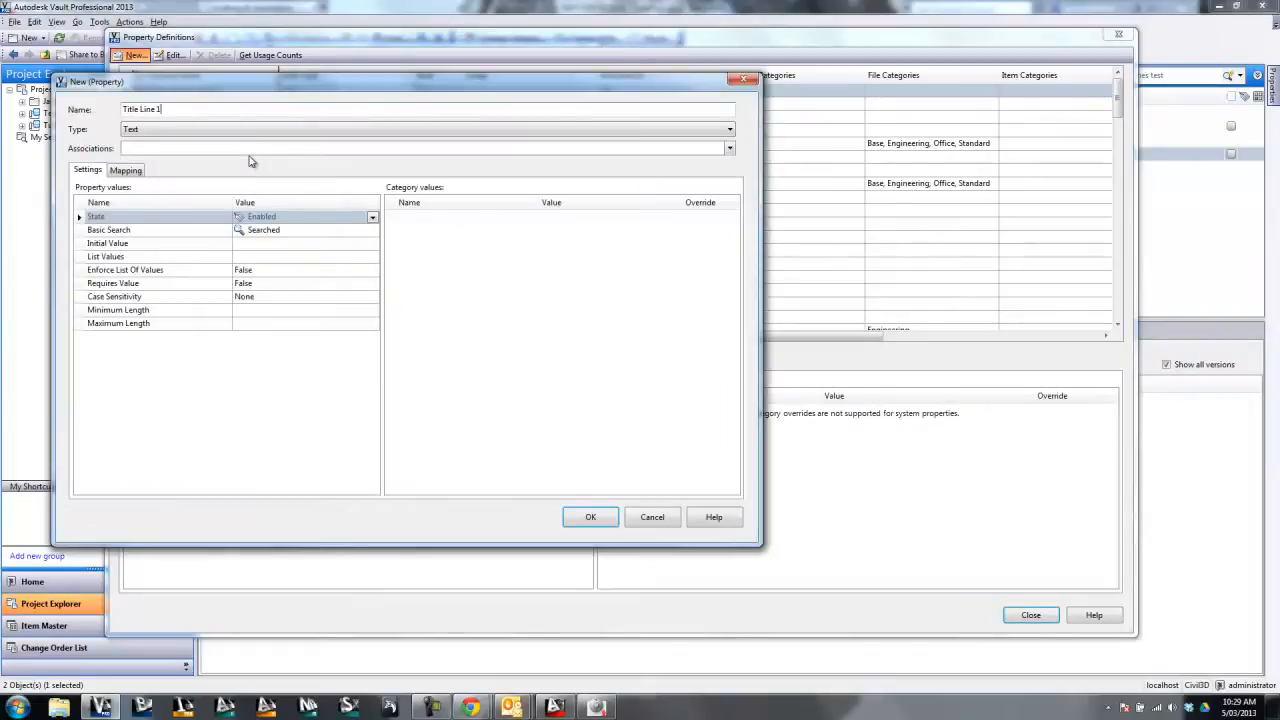
pyautogui.click(729, 148)
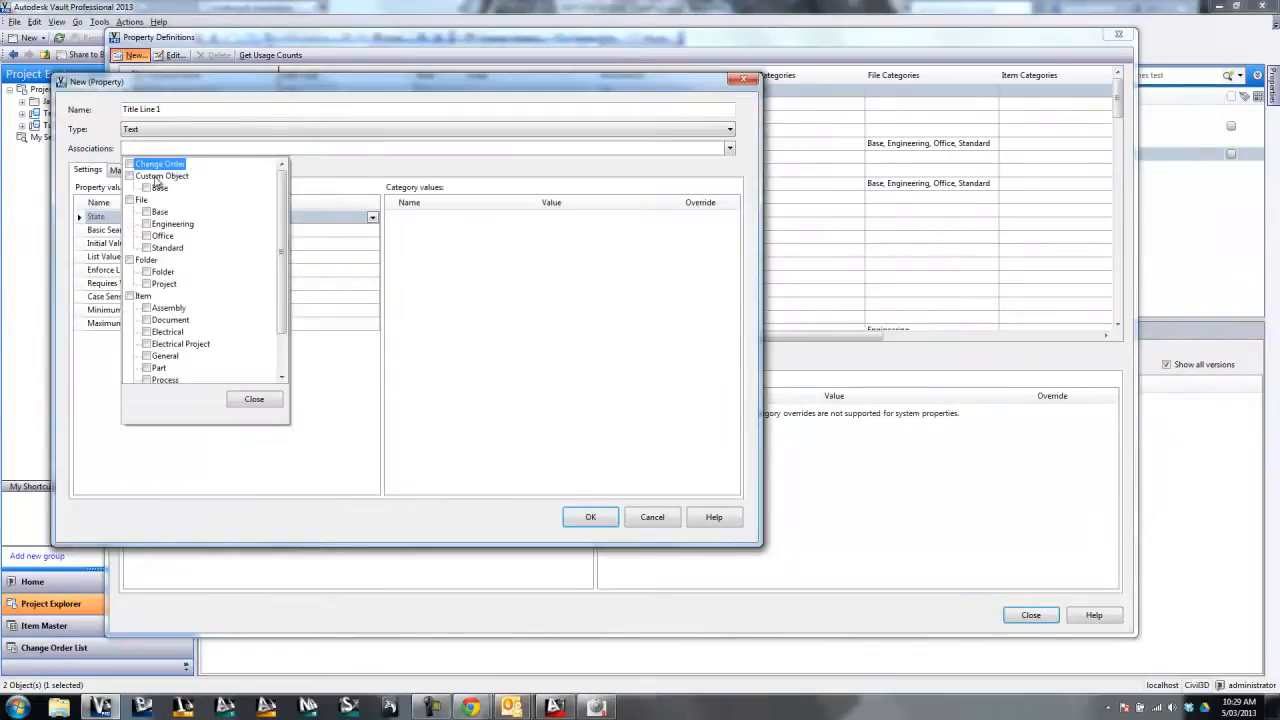
pyautogui.click(130, 200)
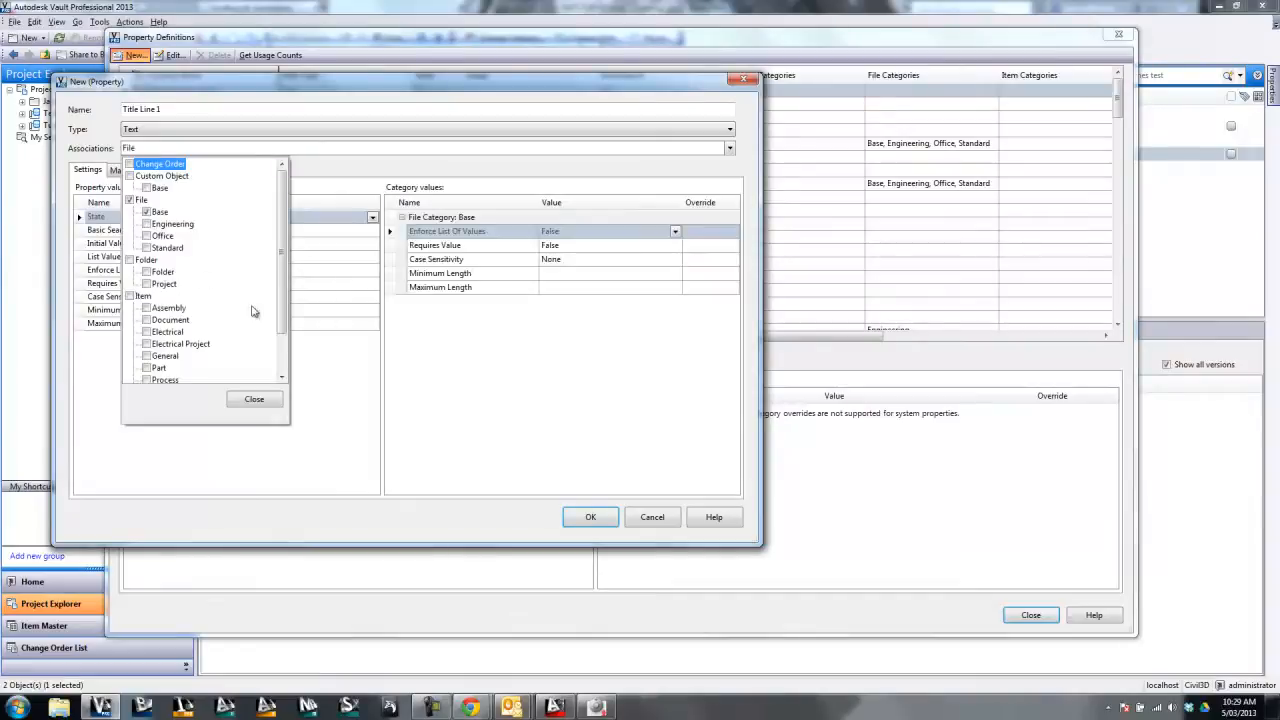
pyautogui.moveTo(438, 340)
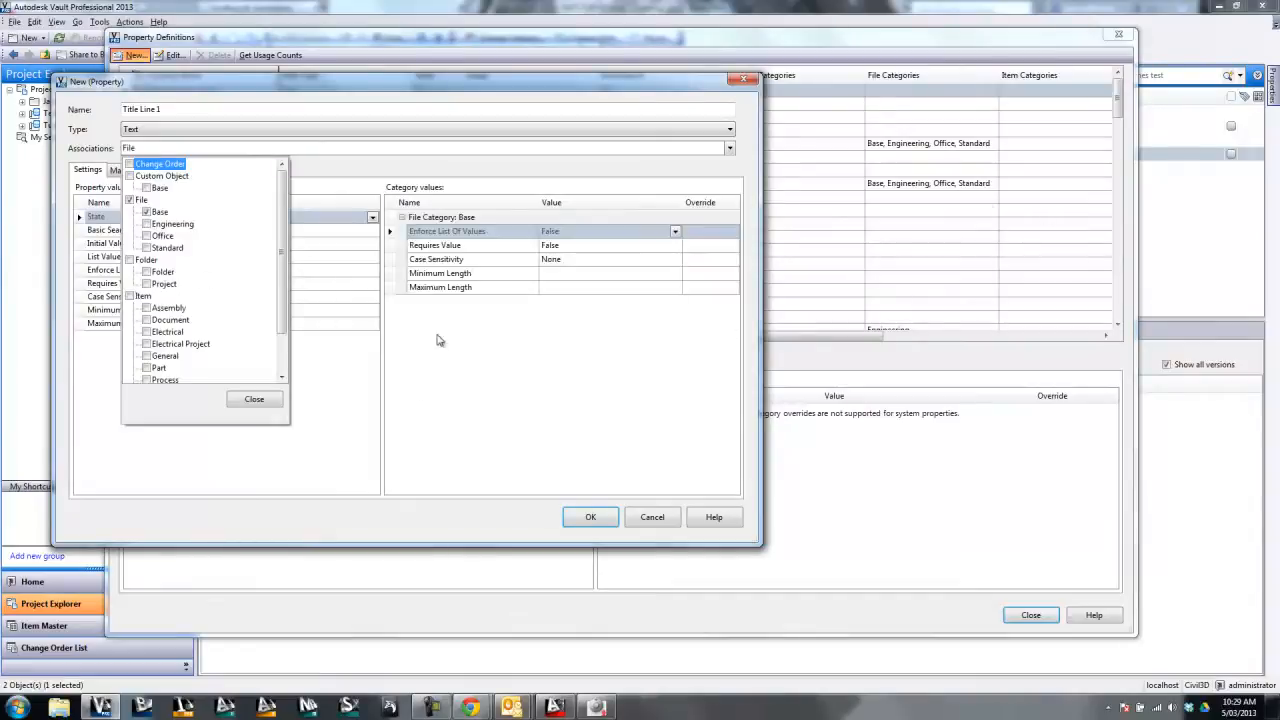
pyautogui.click(254, 398)
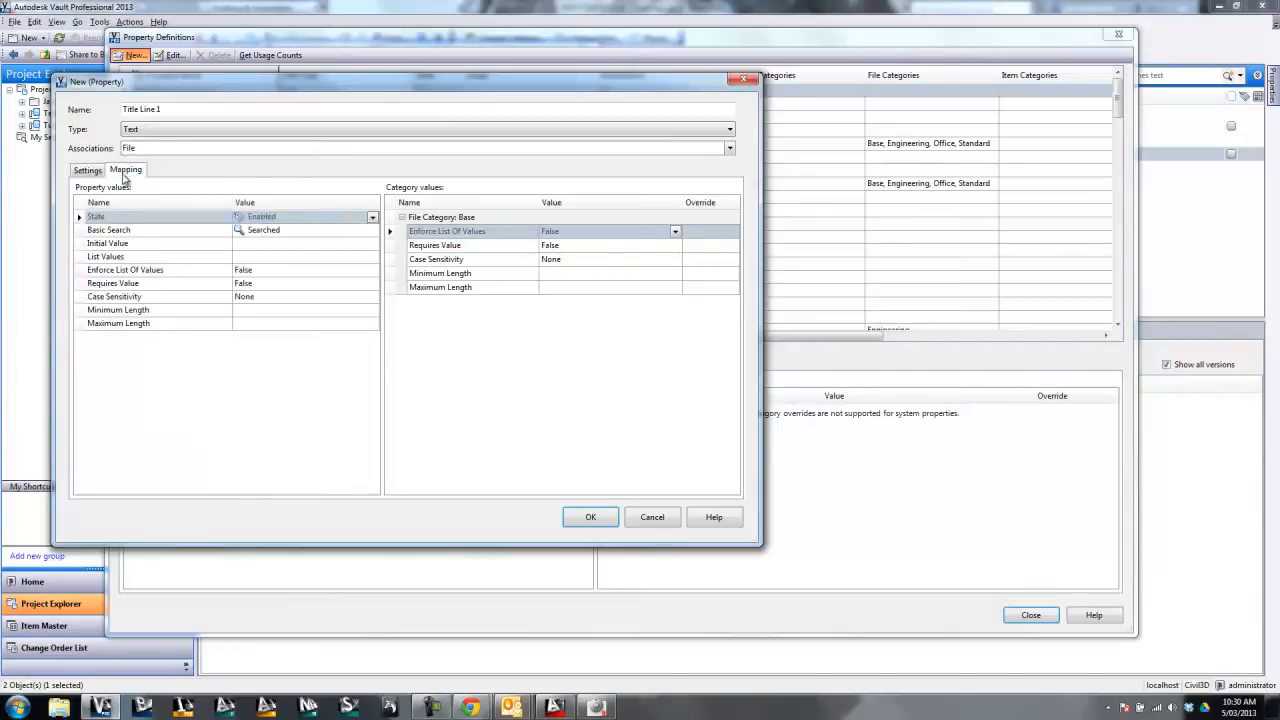
# Step: Add an AutoCAD (*.dwg;*.dwt) mapping row and list the drawing's properties to map
pyautogui.click(125, 169)
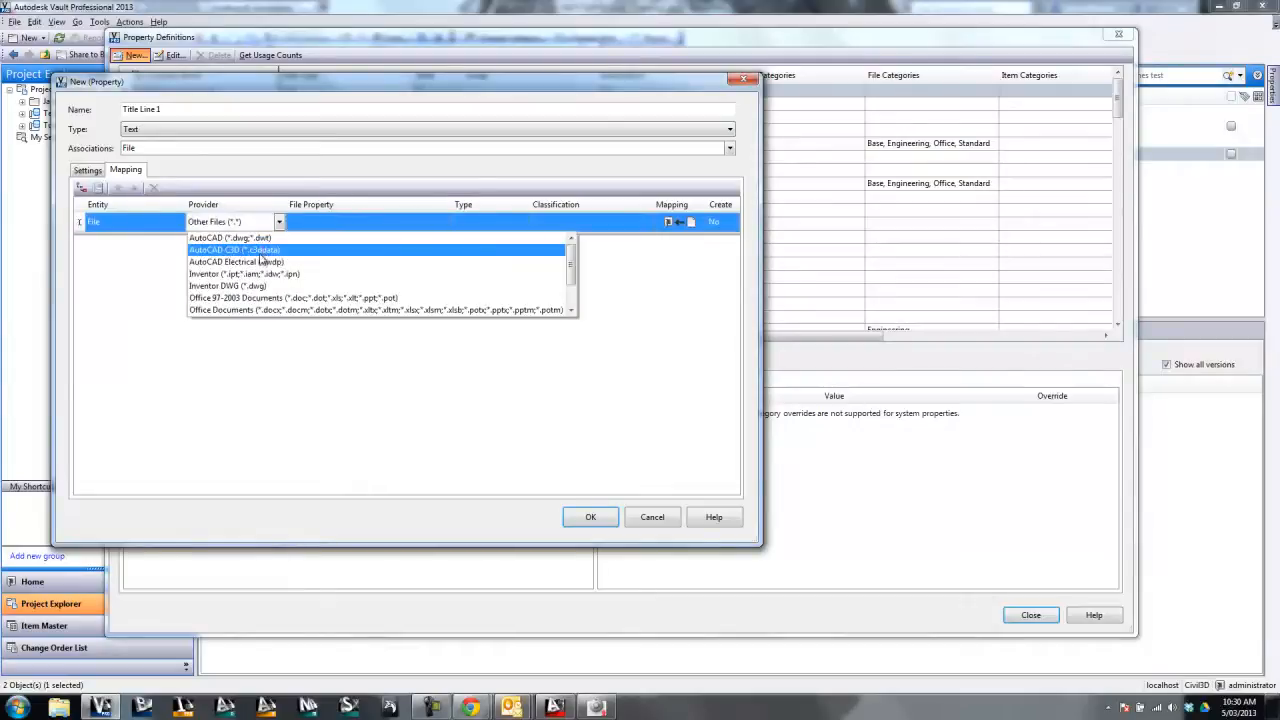
pyautogui.click(229, 237)
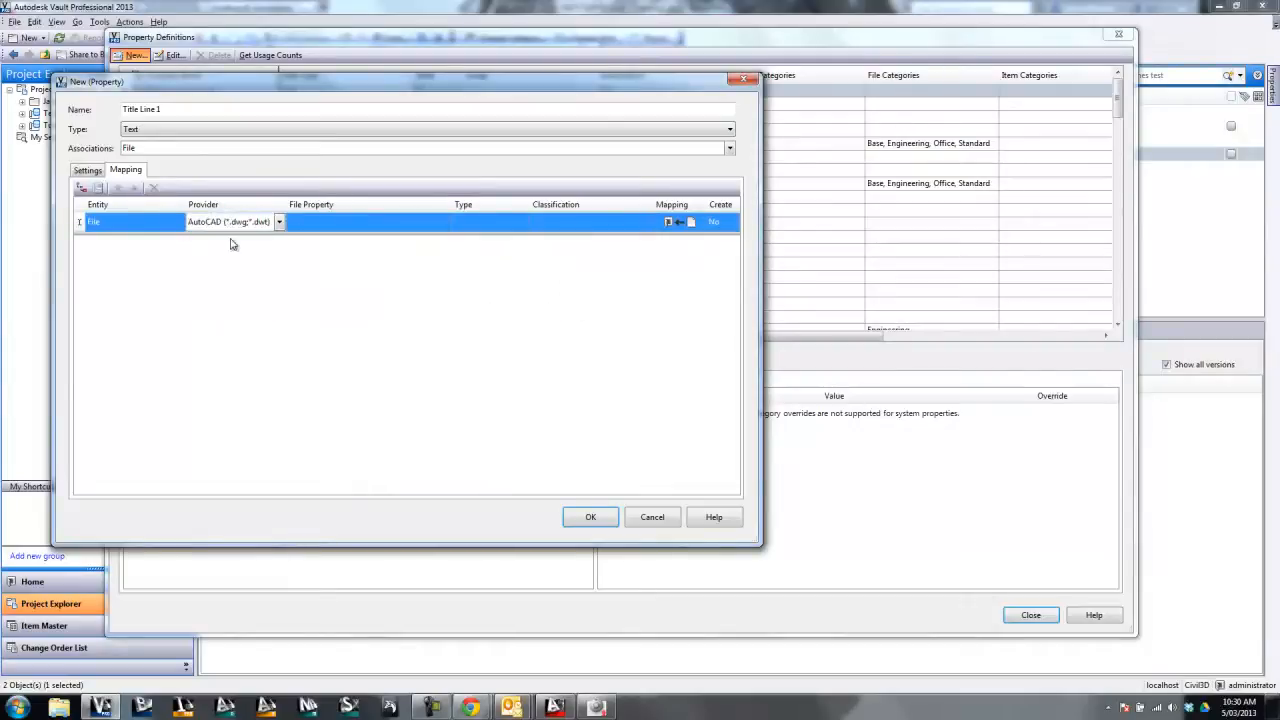
pyautogui.click(279, 221)
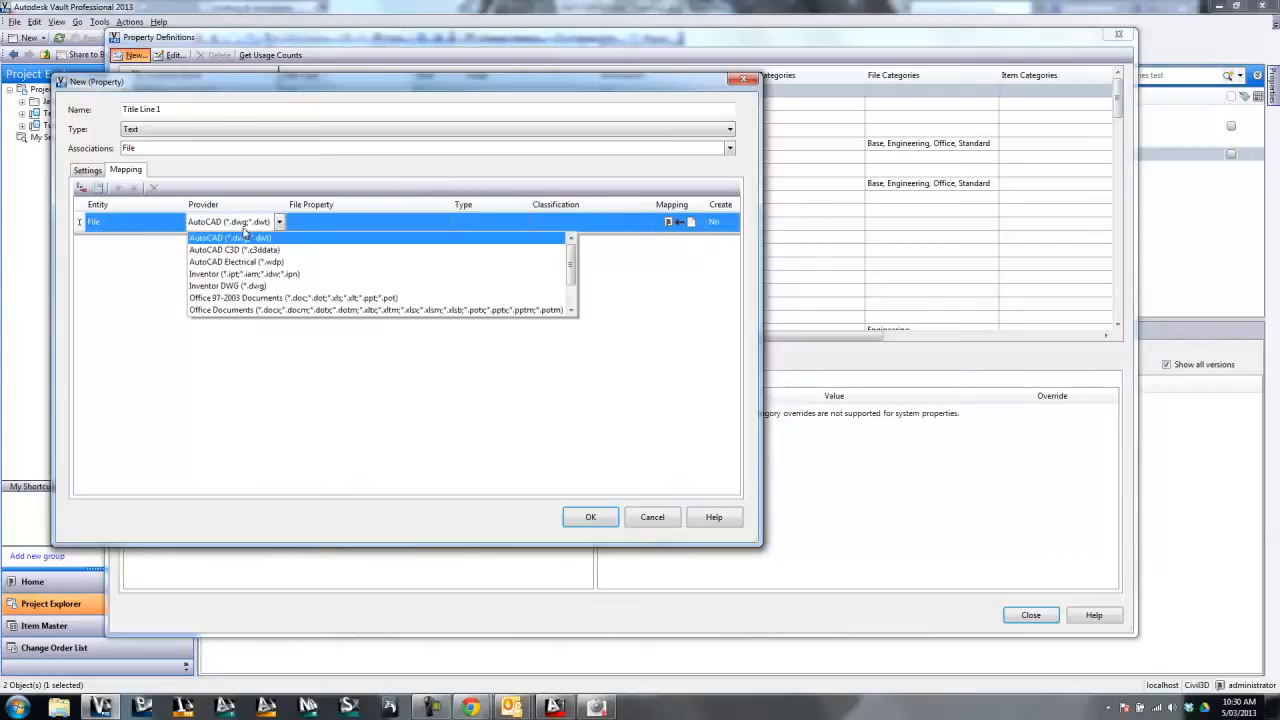
pyautogui.click(228, 237)
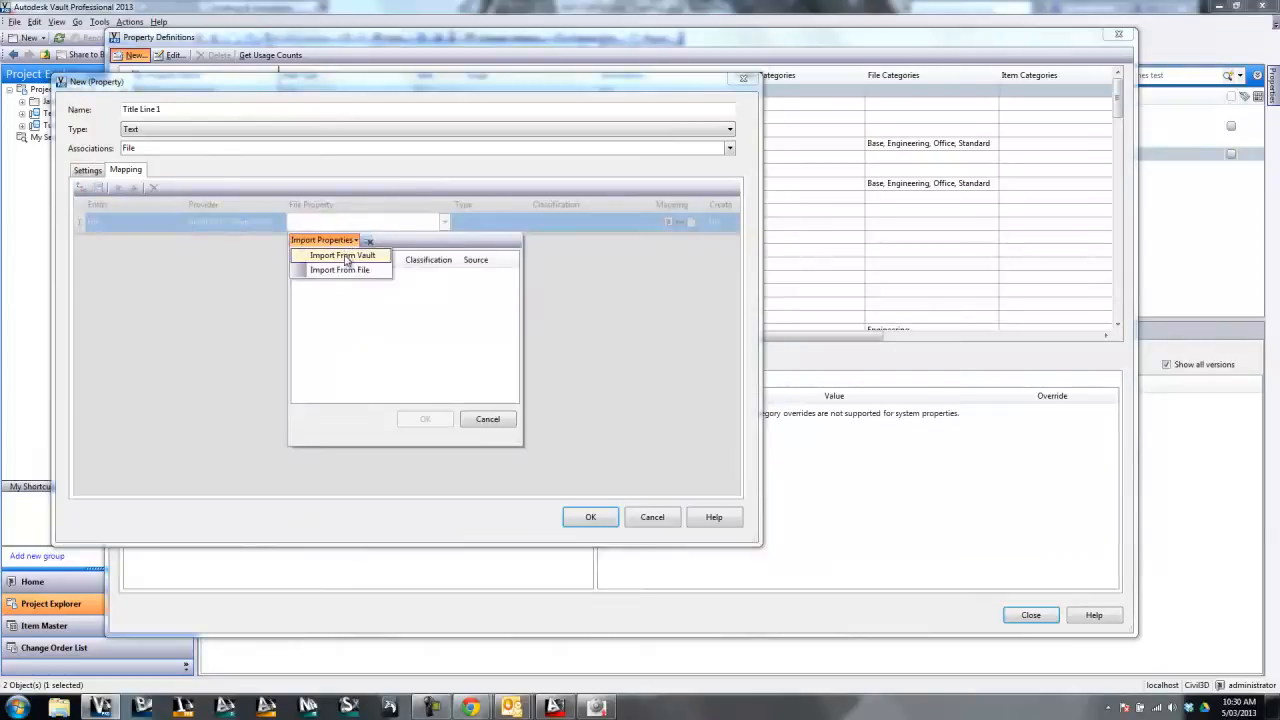
pyautogui.moveTo(339, 270)
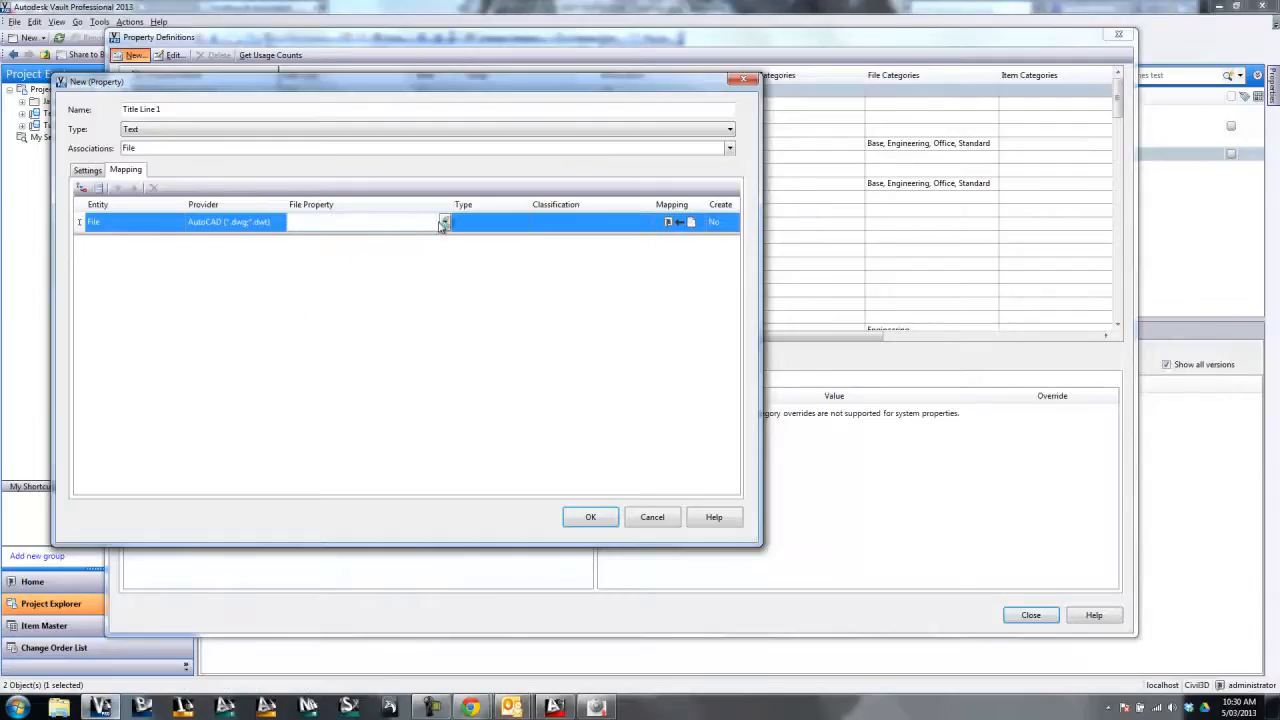
pyautogui.click(444, 222)
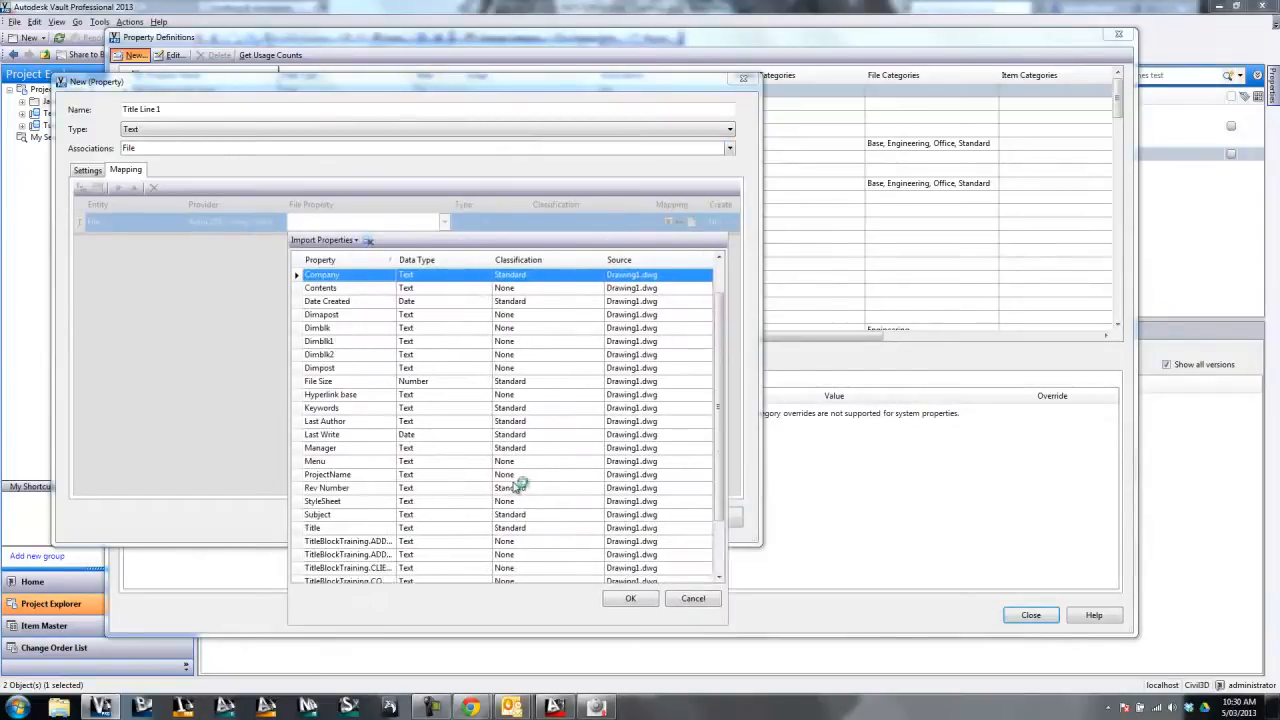
pyautogui.scroll(-3)
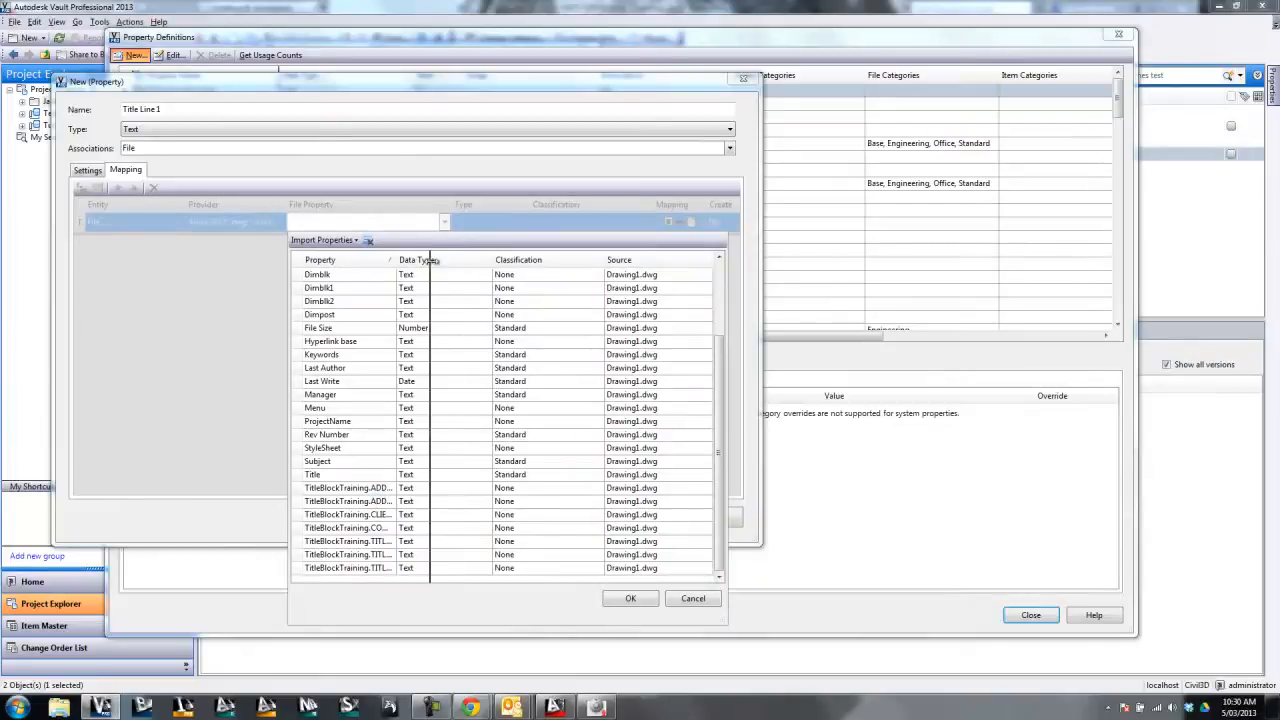
pyautogui.click(360, 541)
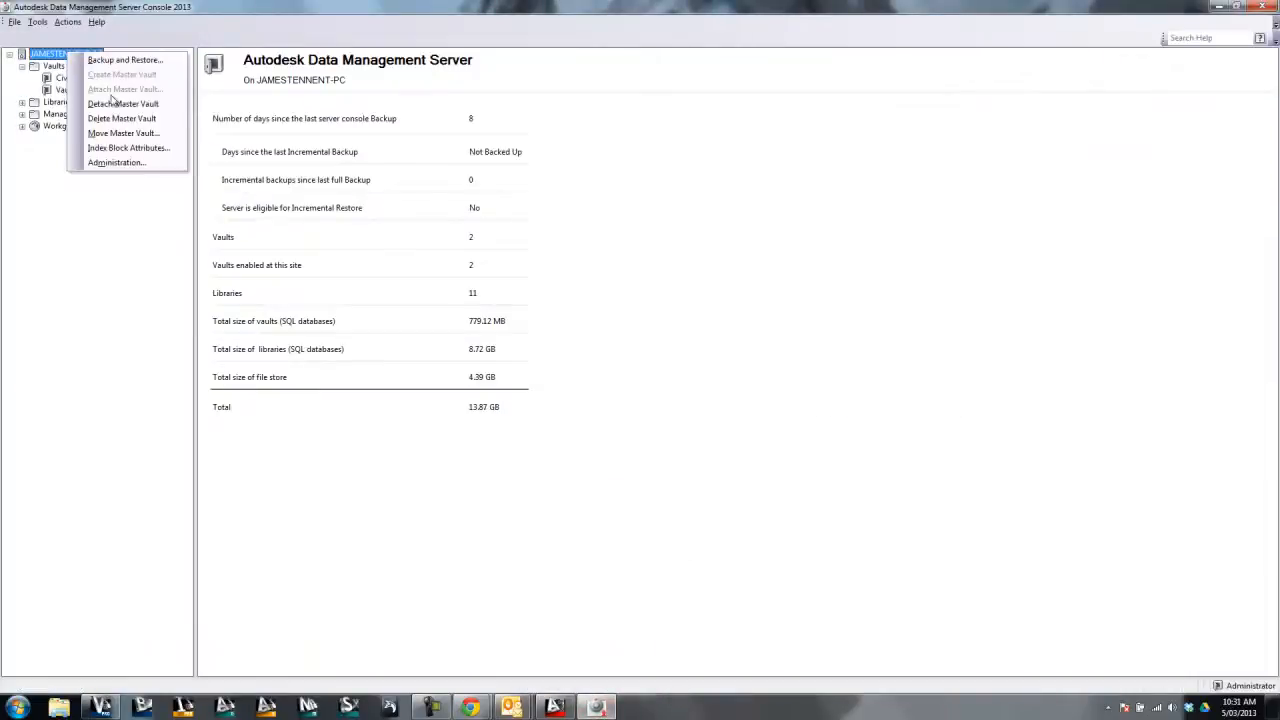
# Step: Open Index Block Attributes to check TitleBlockTraining is listed
pyautogui.click(128, 147)
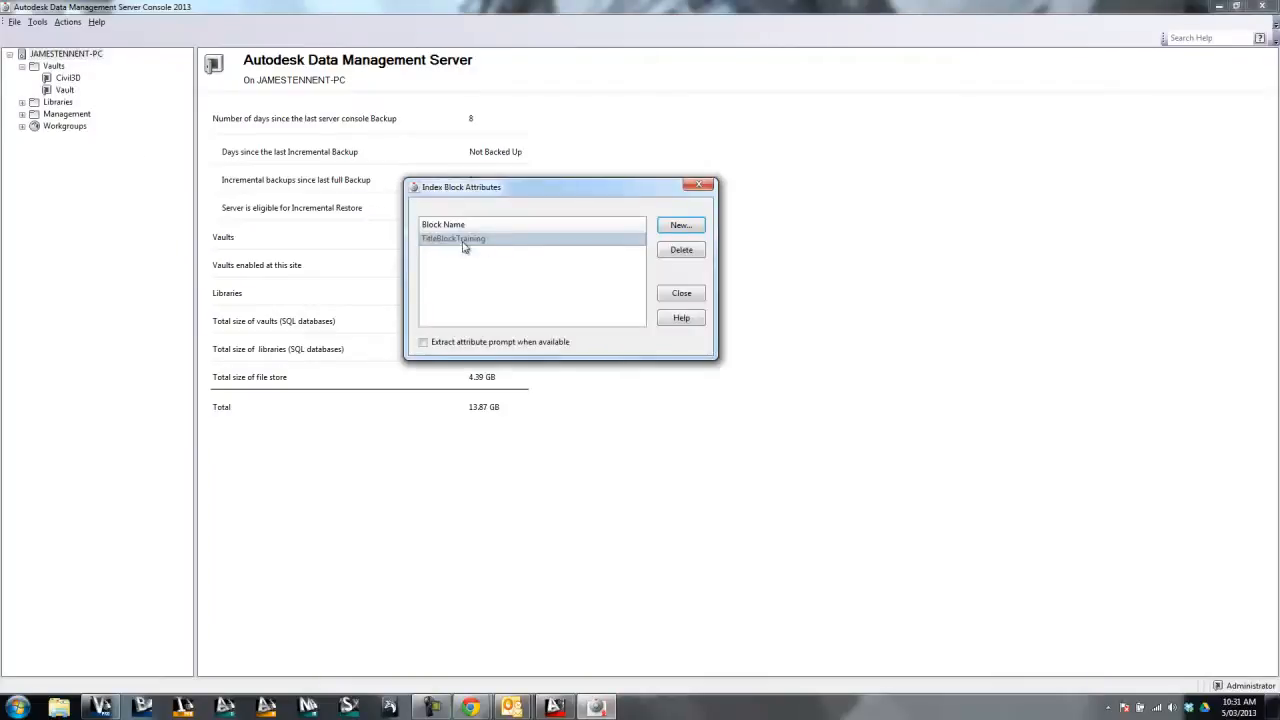
pyautogui.moveTo(480, 247)
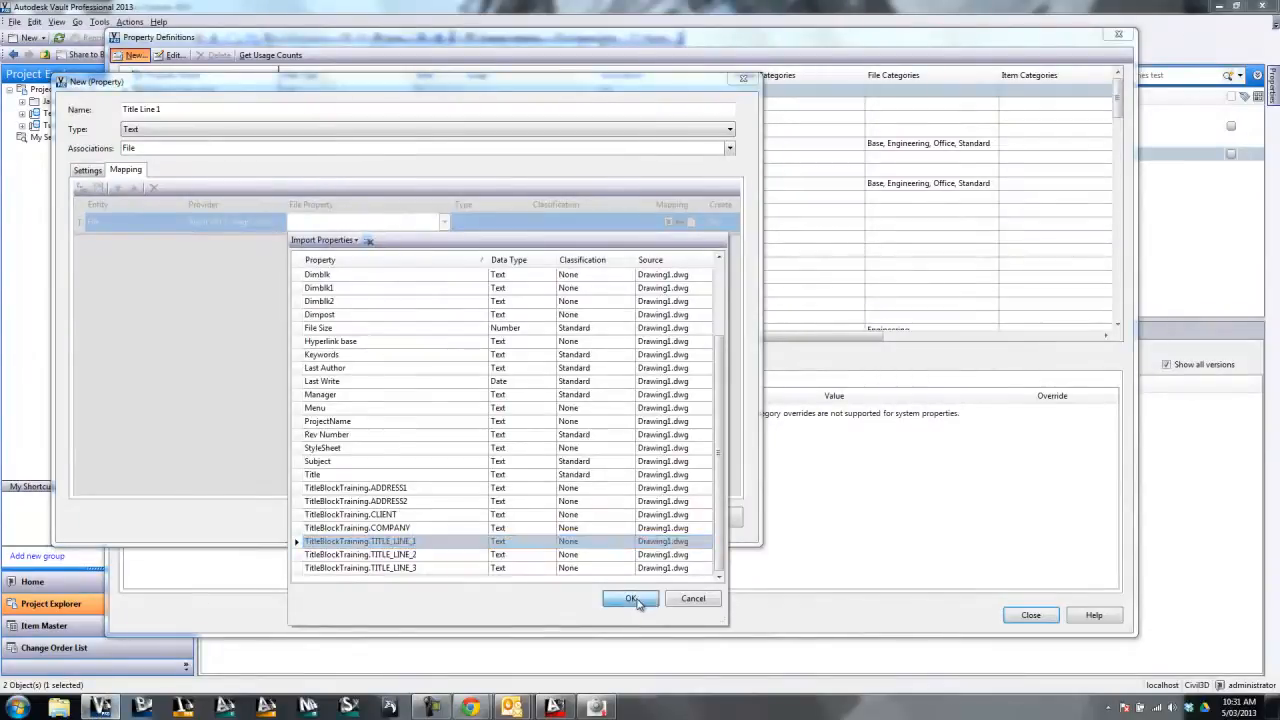
# Step: Map to TitleBlockTraining.TITLE_LINE_1 with Create set to No, and save the property
pyautogui.click(630, 598)
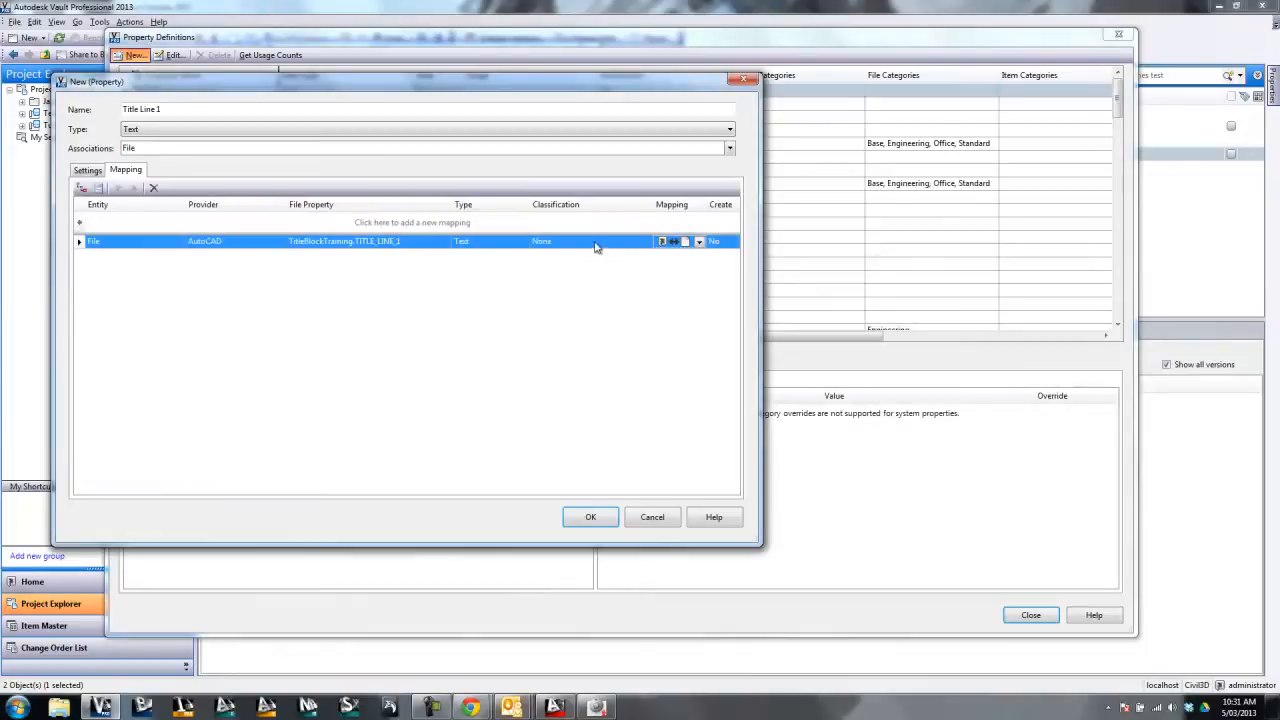
pyautogui.click(731, 241)
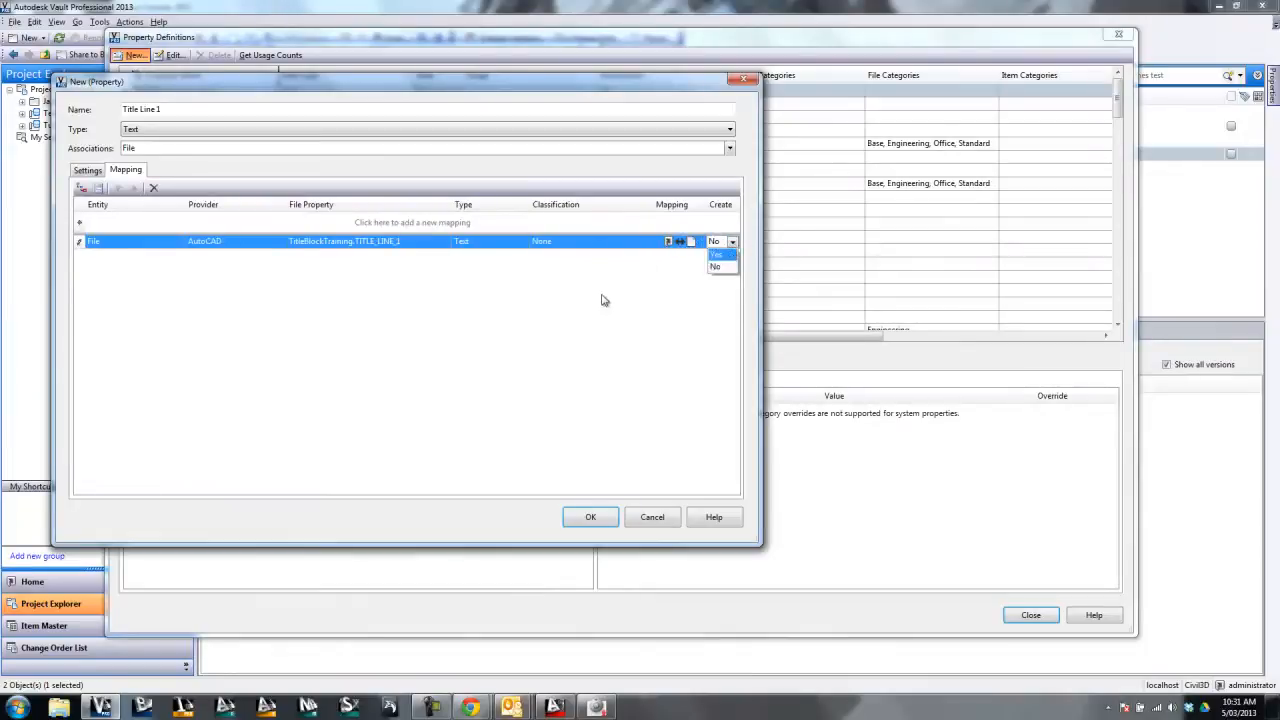
pyautogui.click(714, 266)
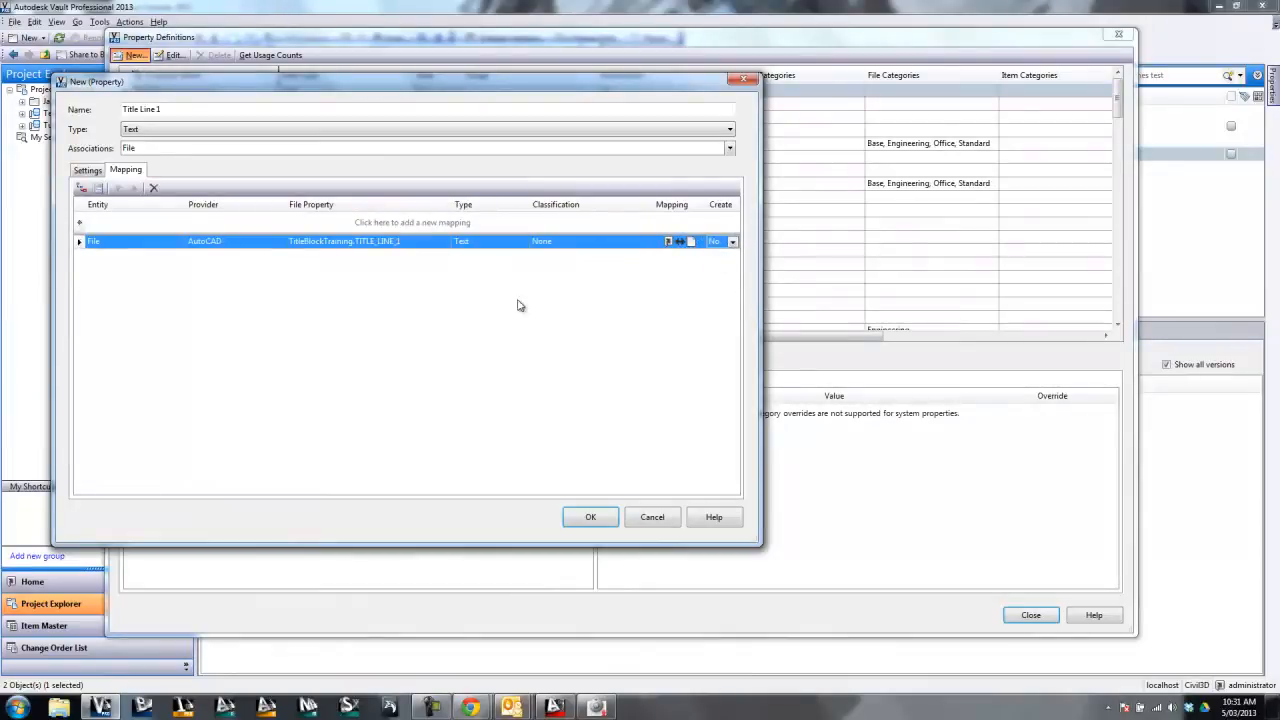
pyautogui.moveTo(580, 243)
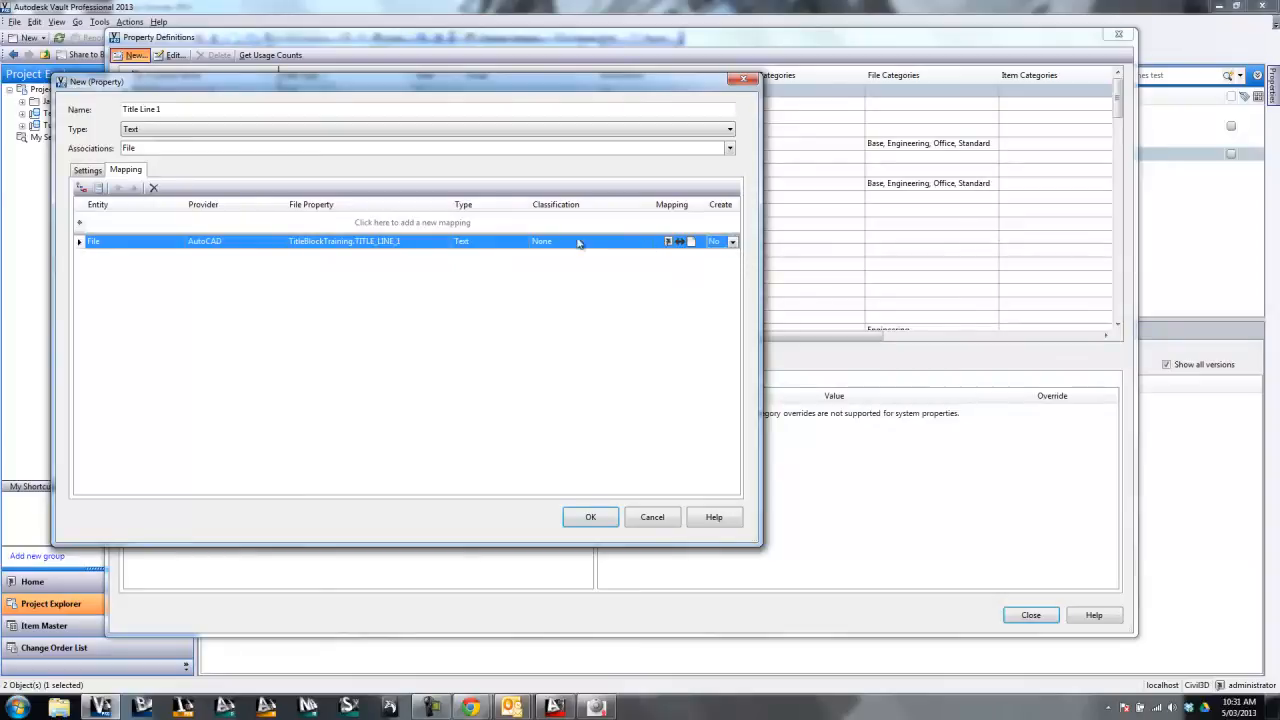
pyautogui.moveTo(395, 243)
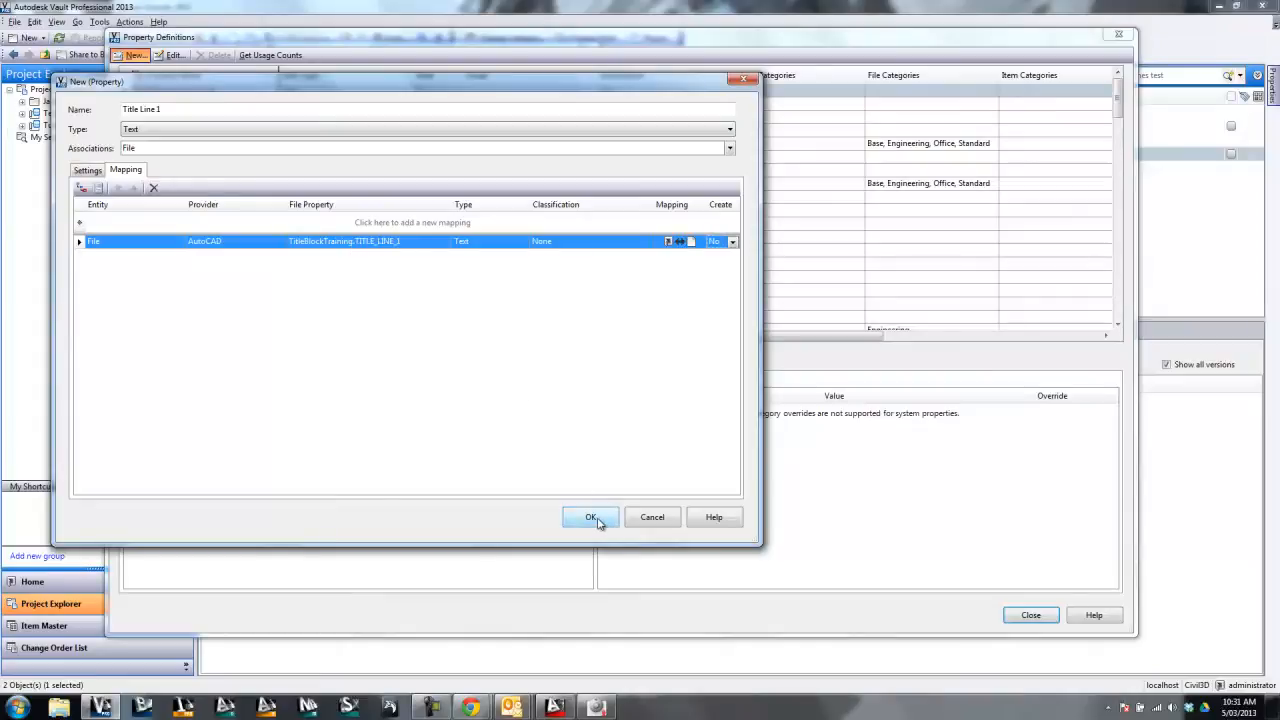
pyautogui.click(590, 517)
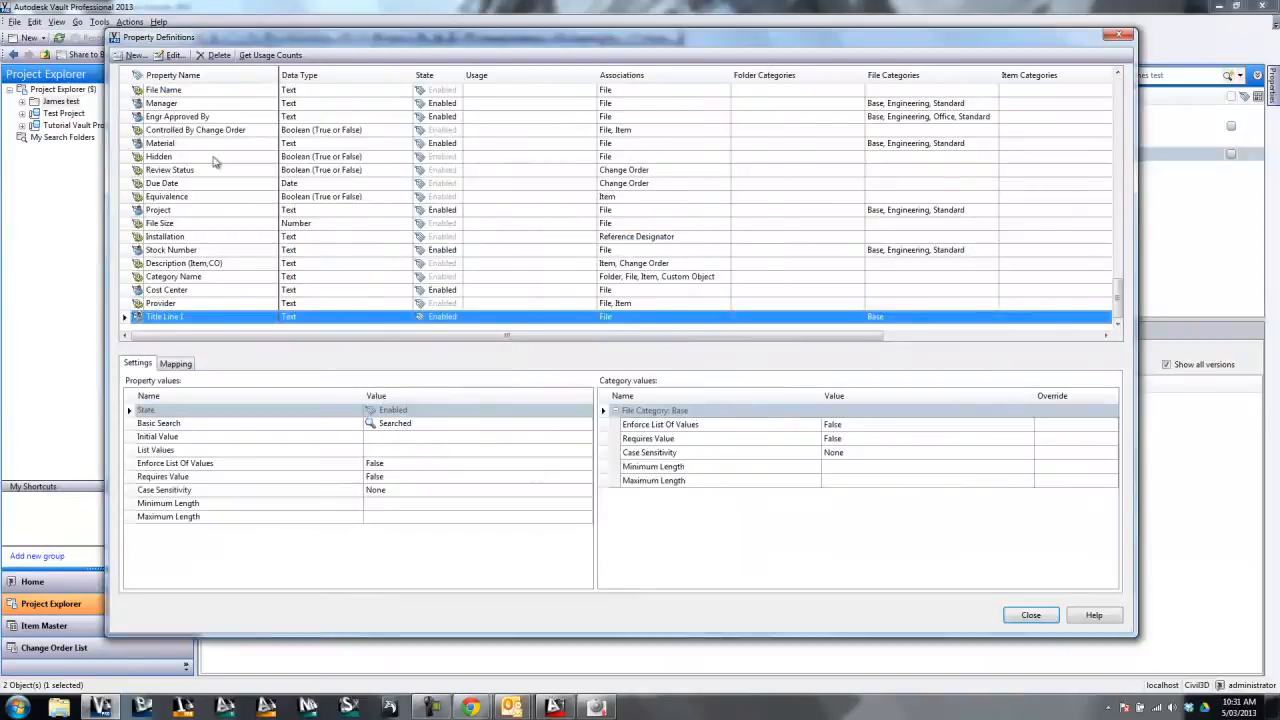
# Step: Create 'Title Line 2' for Base files, mapped to TitleBlockTraining.TITLE_LINE_2
pyautogui.click(134, 55)
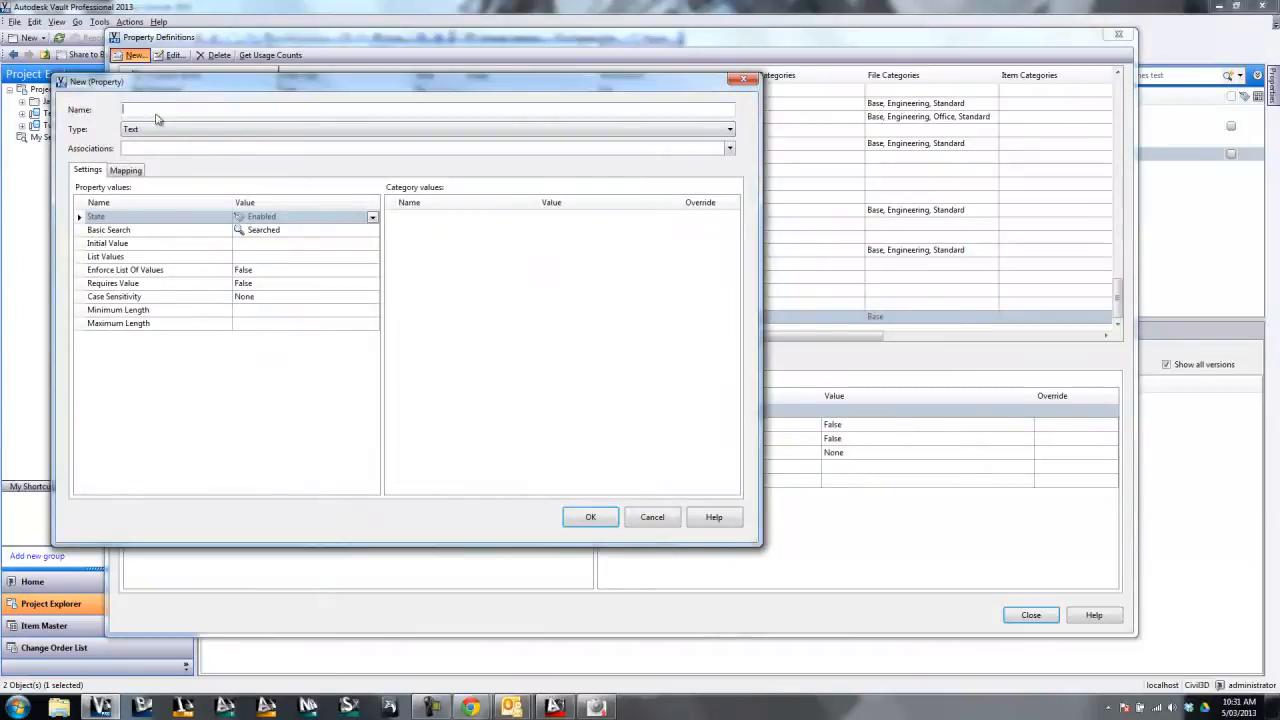
pyautogui.write('Title')
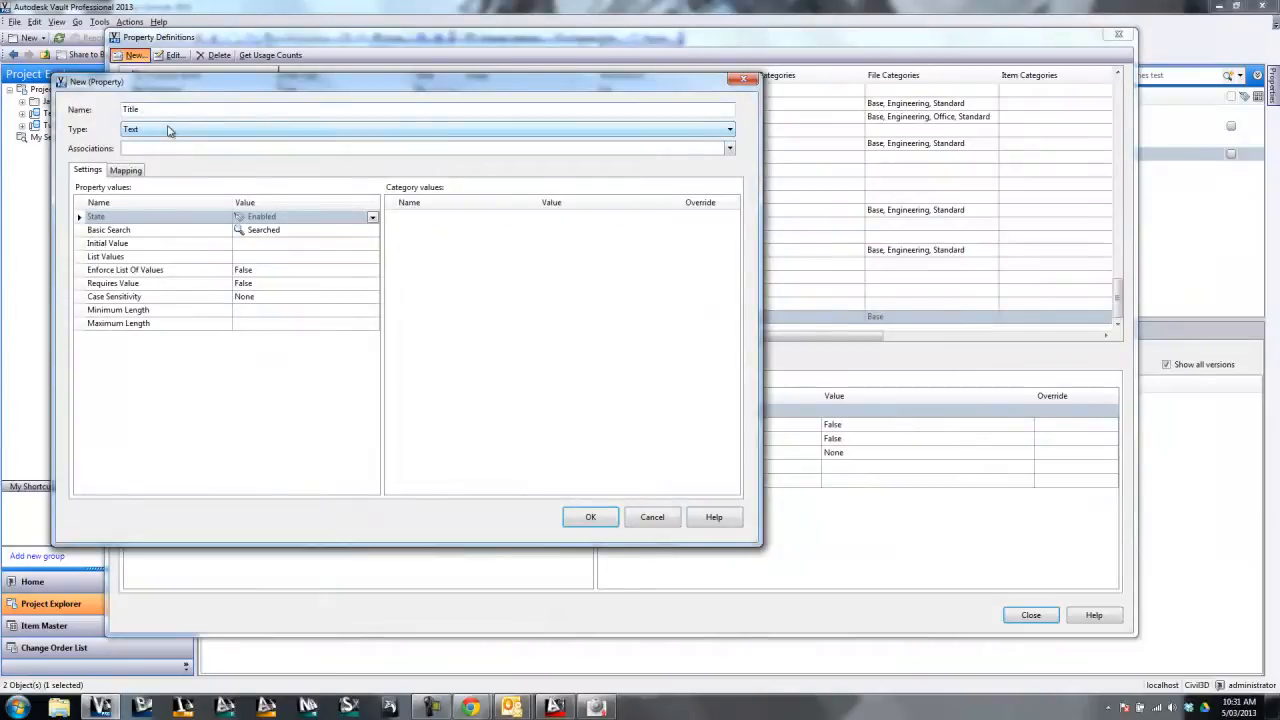
pyautogui.write('Line 2')
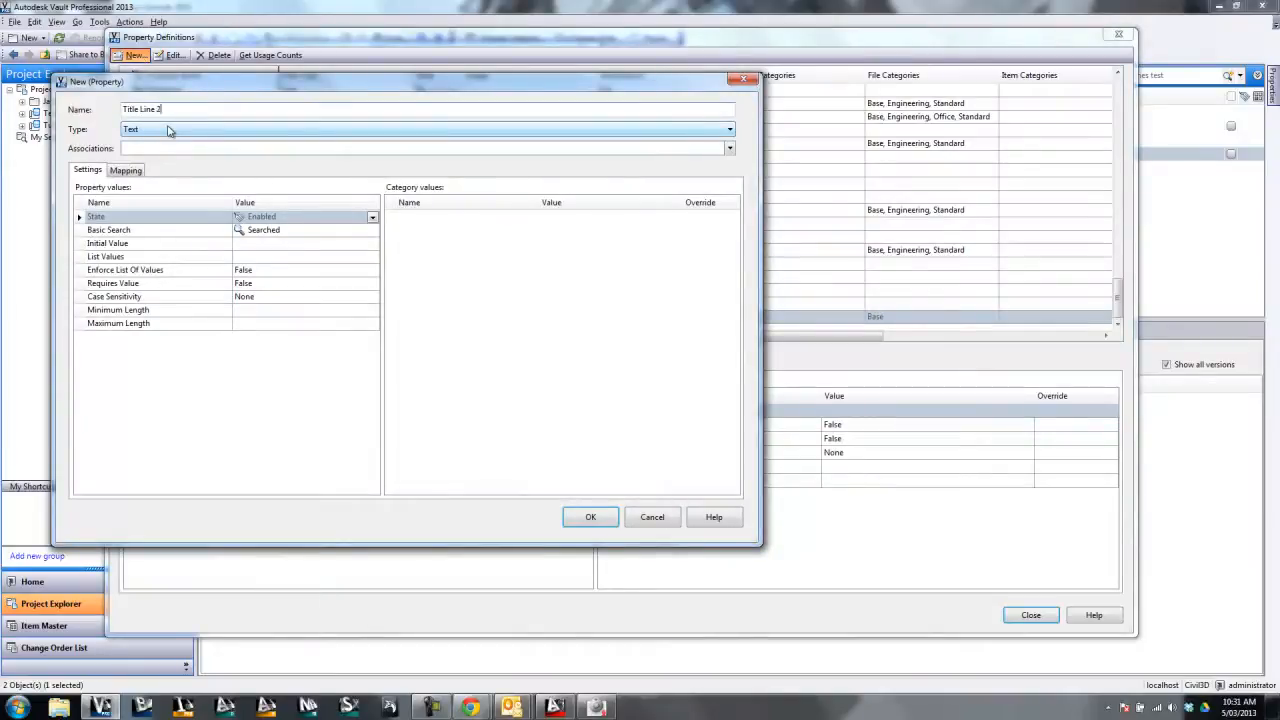
pyautogui.click(729, 148)
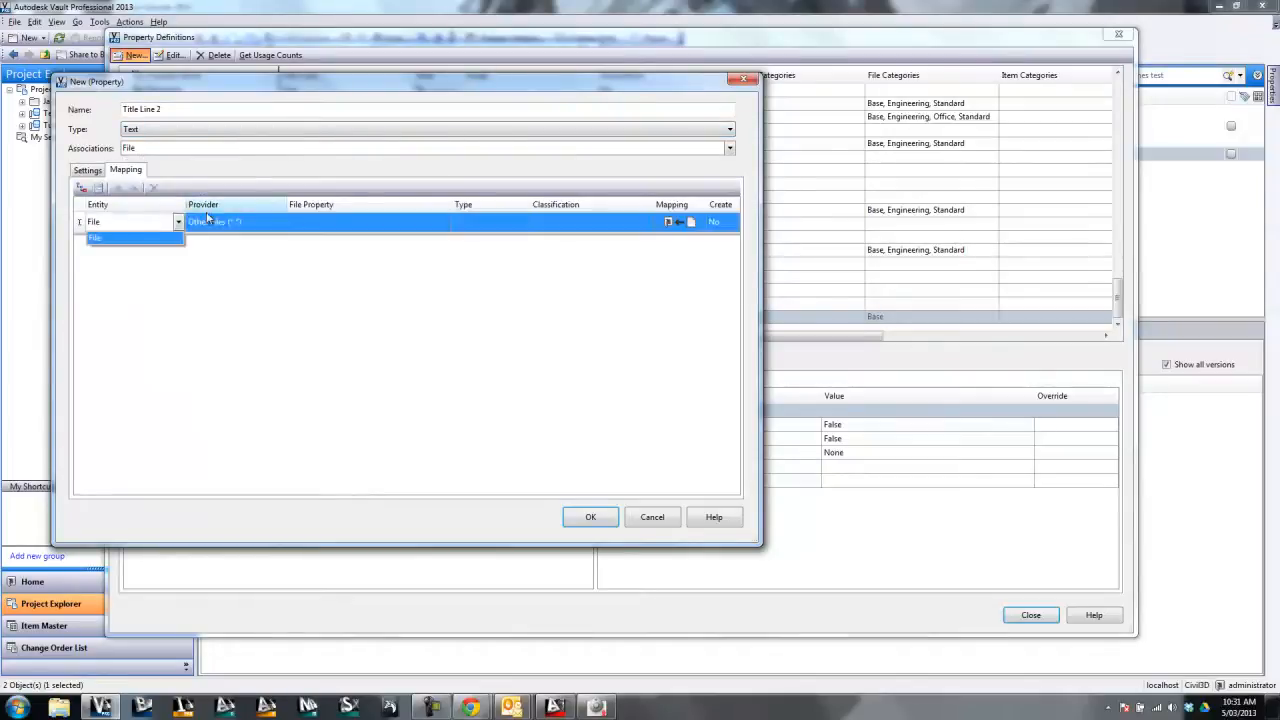
pyautogui.click(278, 221)
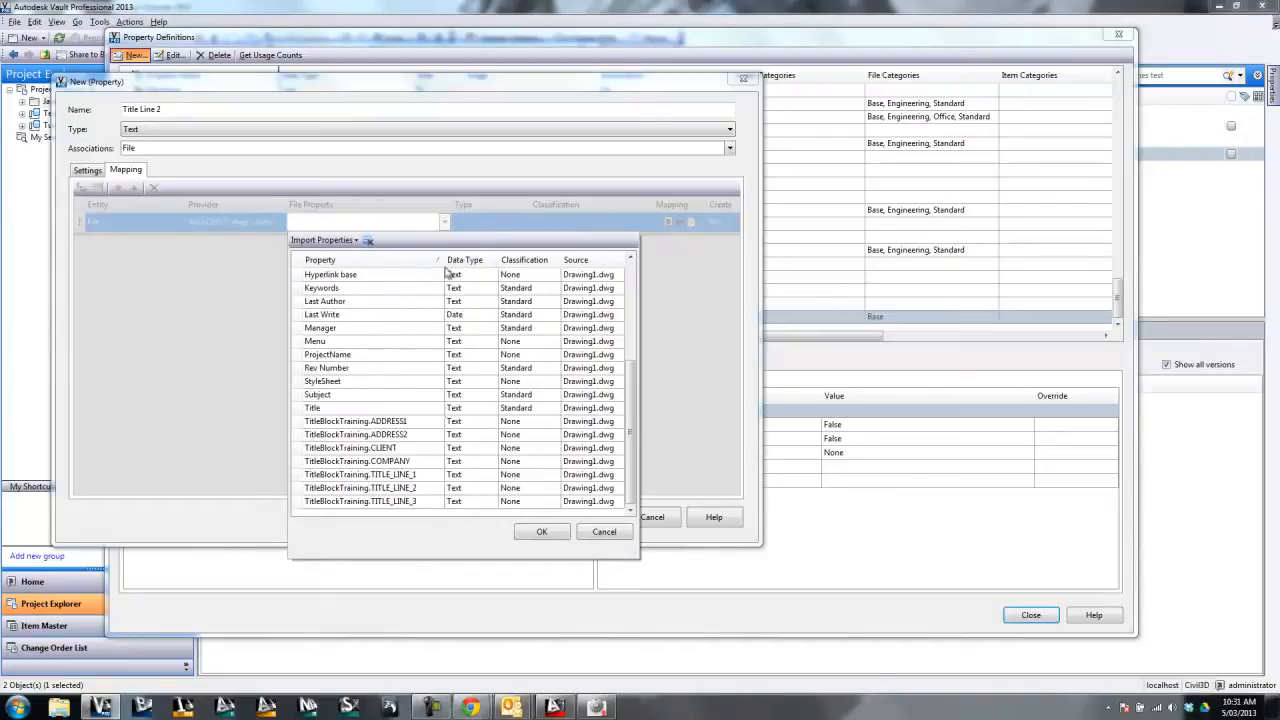
pyautogui.click(360, 488)
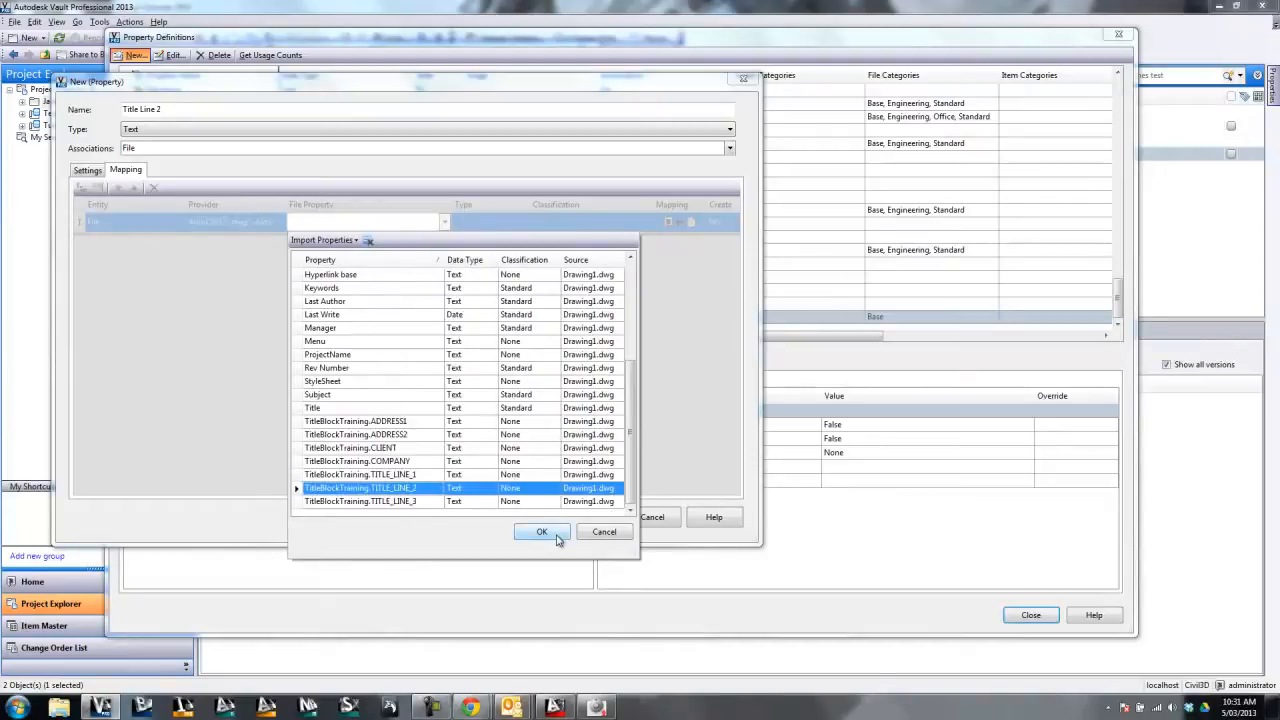
pyautogui.click(542, 531)
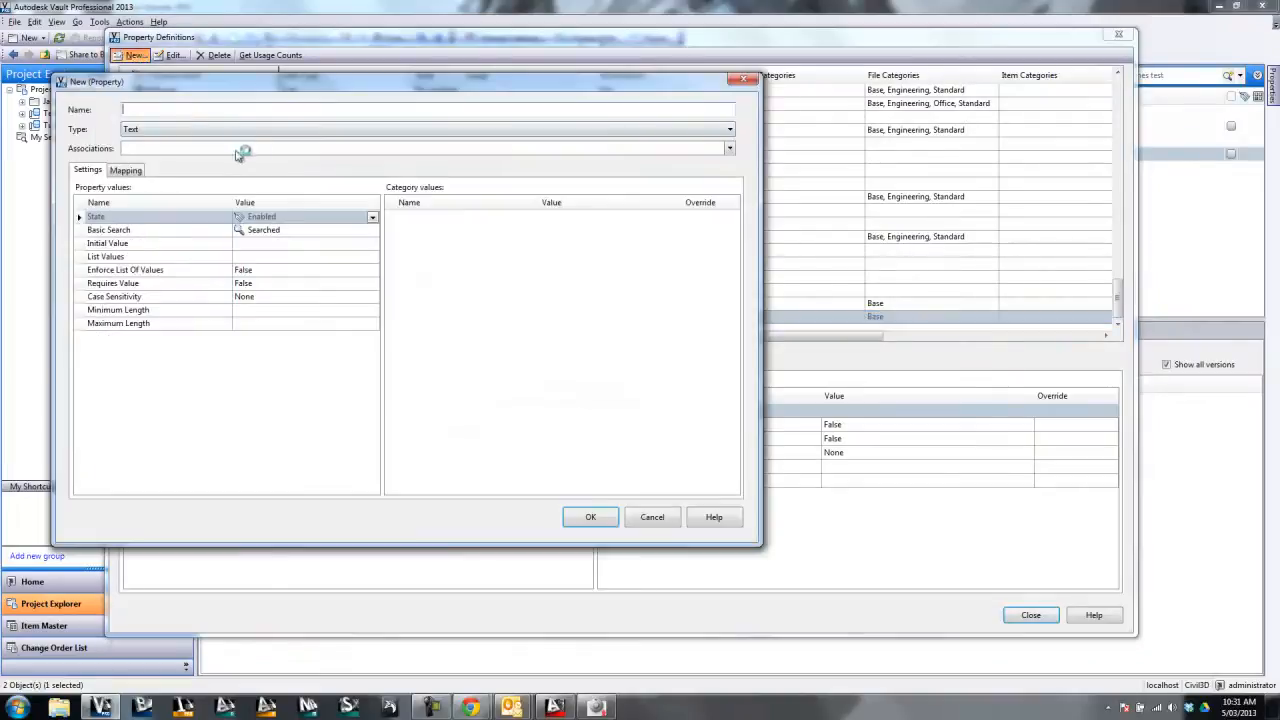
# Step: Name the property 'Title Line 3', associate a file category, map TITLE_LINE_3, and save
pyautogui.write('Title Line')
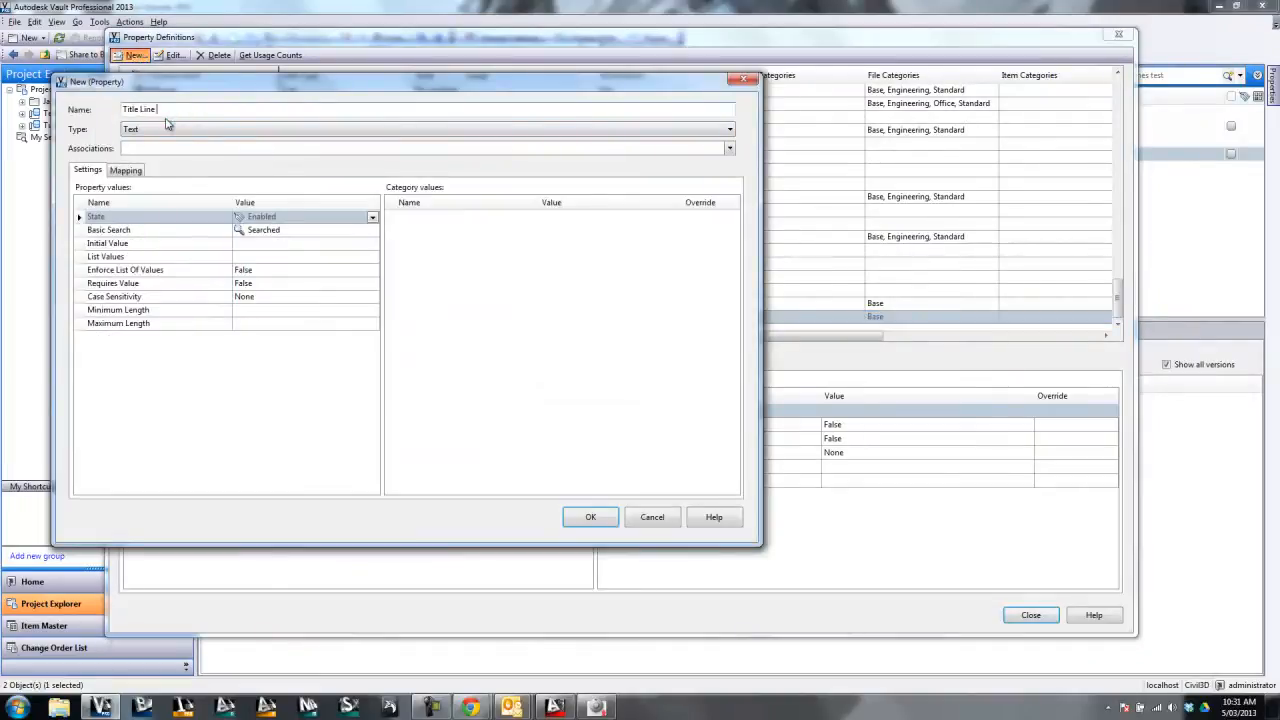
pyautogui.click(730, 148)
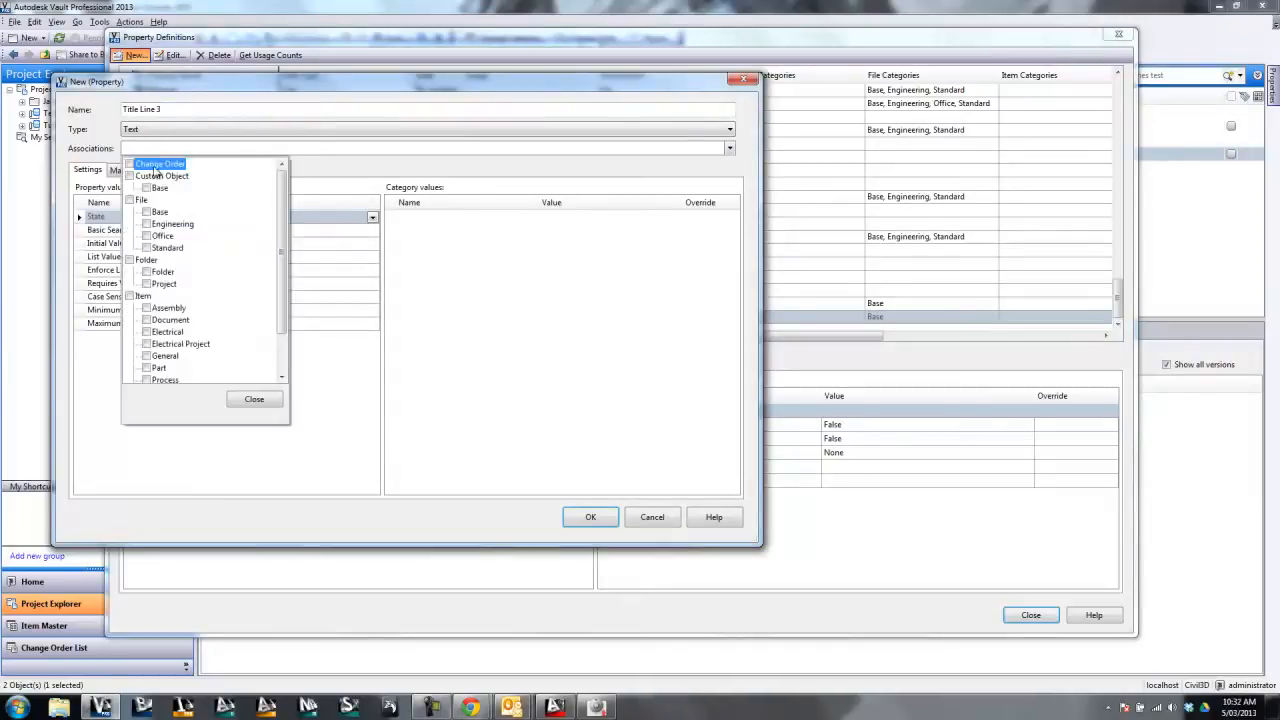
pyautogui.click(146, 200)
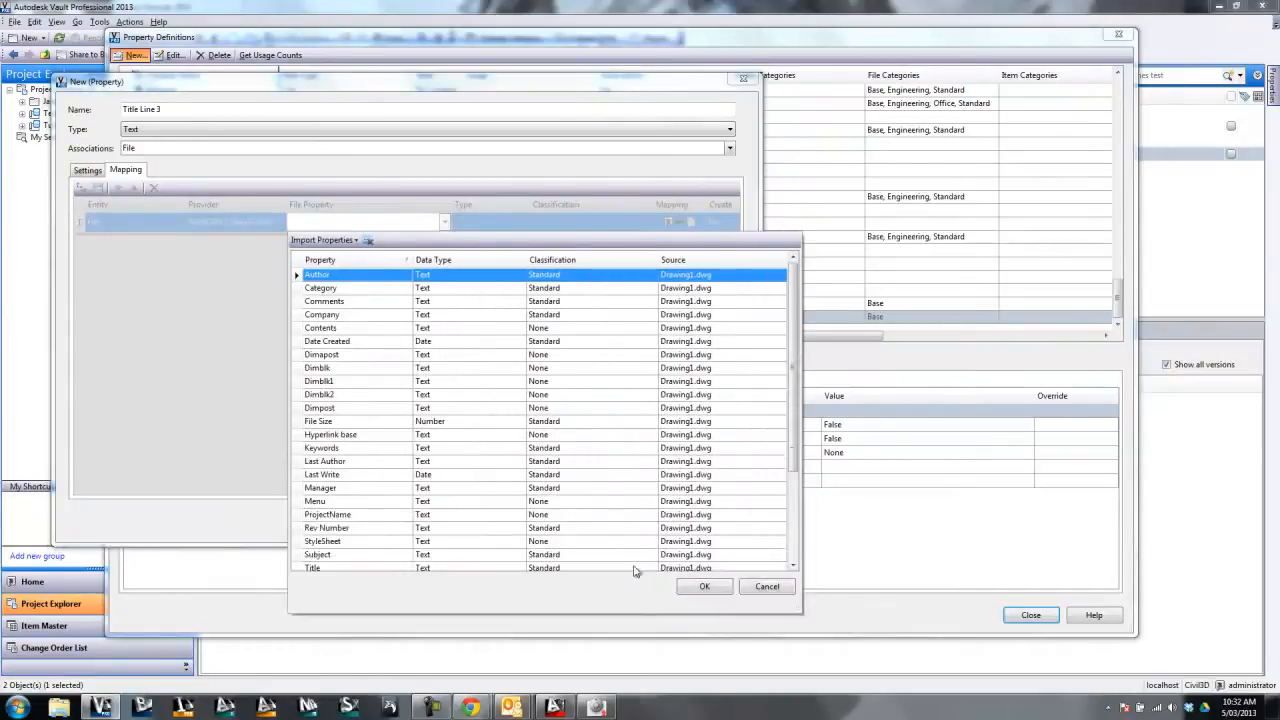
pyautogui.scroll(-3)
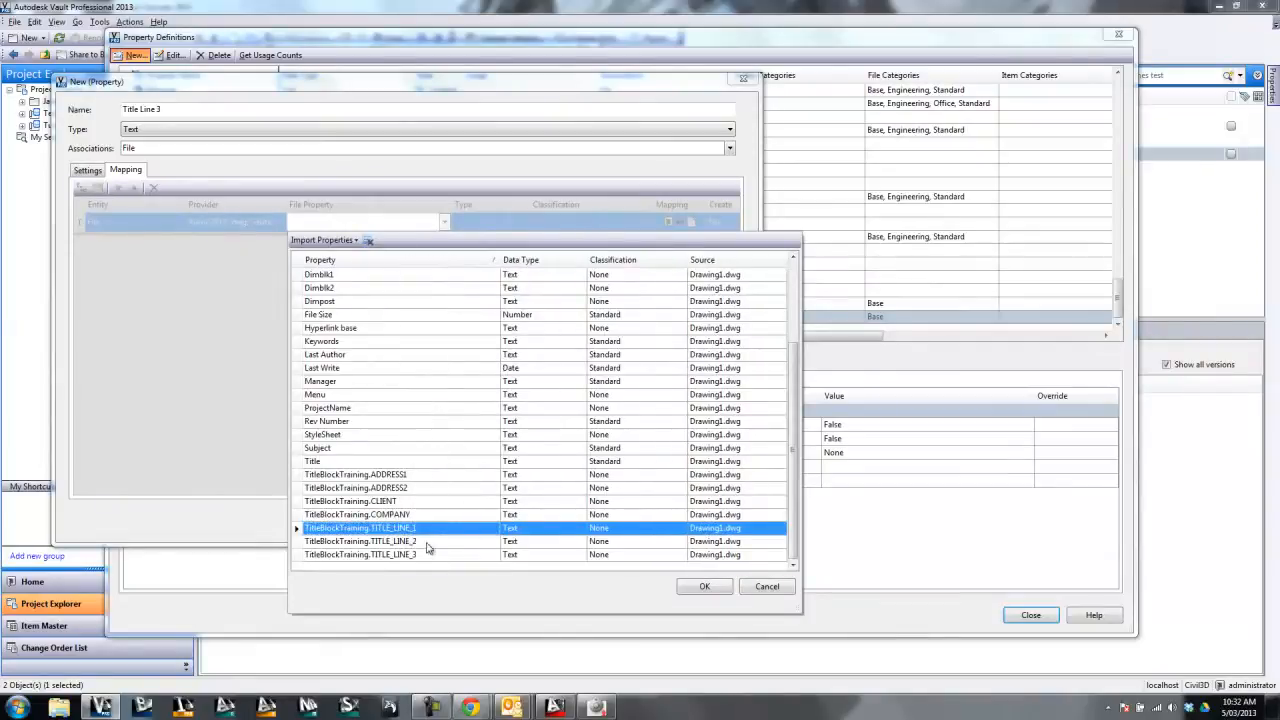
pyautogui.click(704, 586)
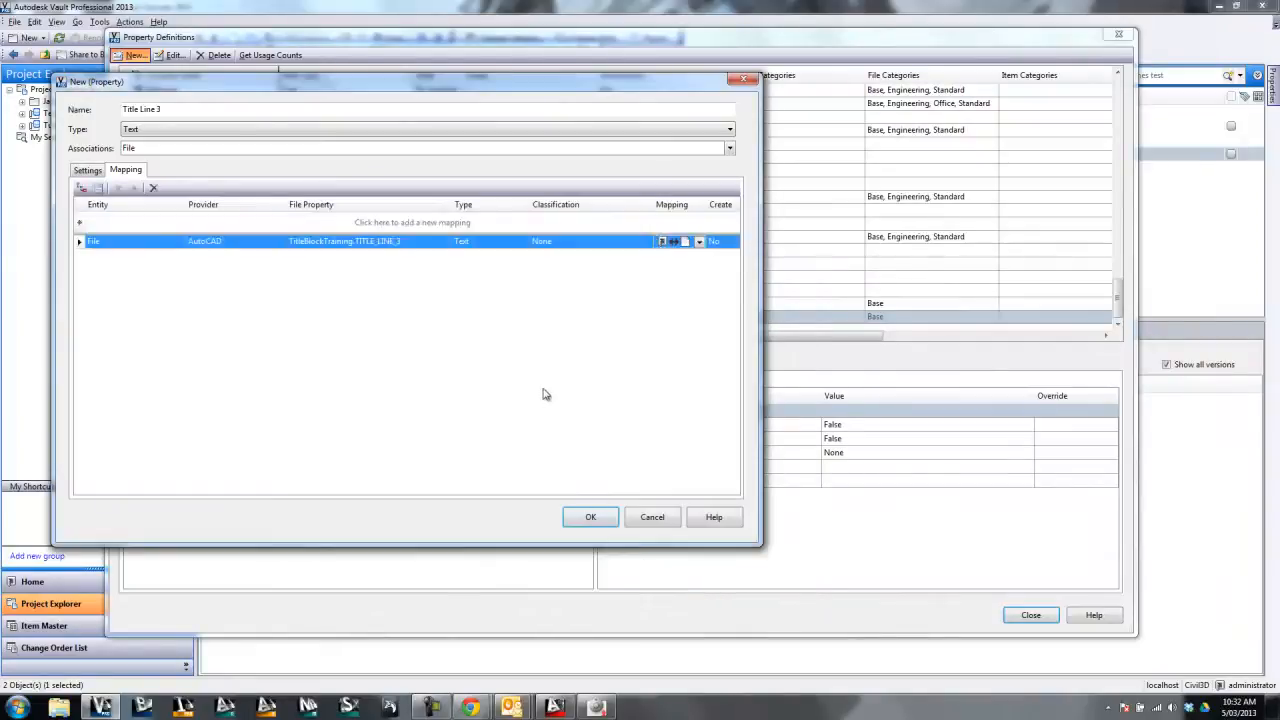
pyautogui.click(590, 517)
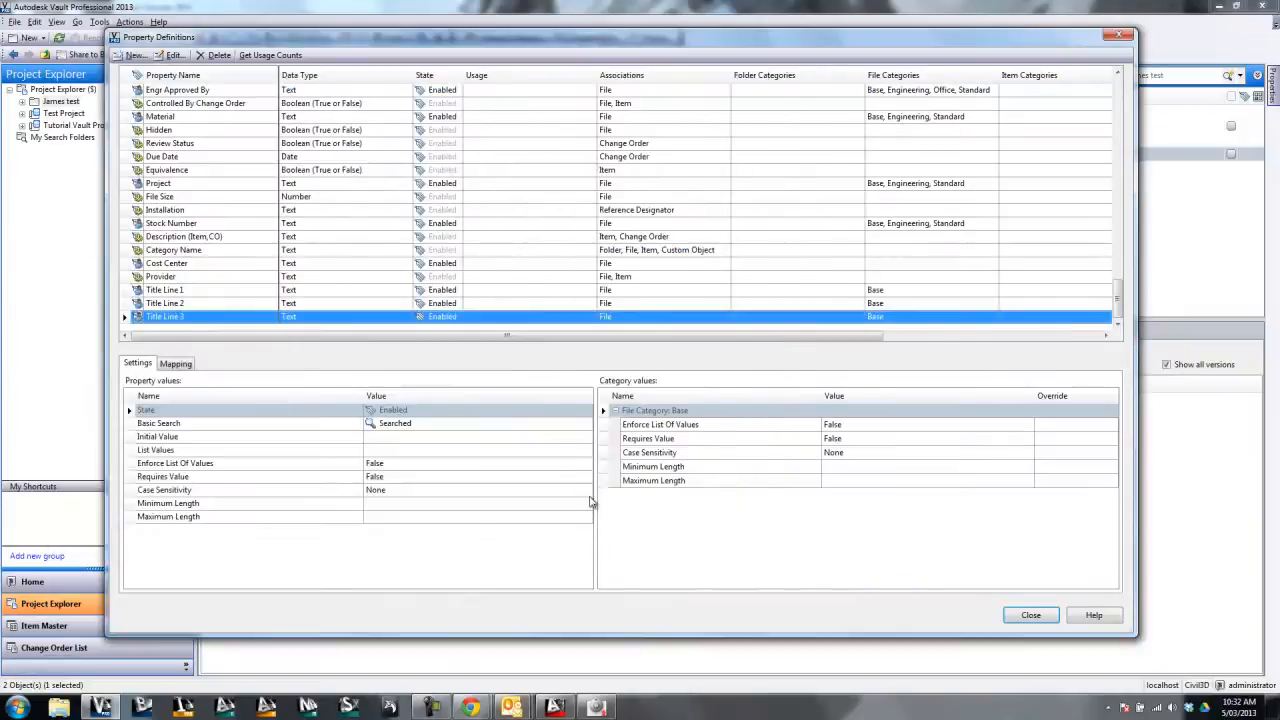
# Step: Review the Title Line 1 and 2 mappings, then close Property Definitions and Vault Settings
pyautogui.click(165, 290)
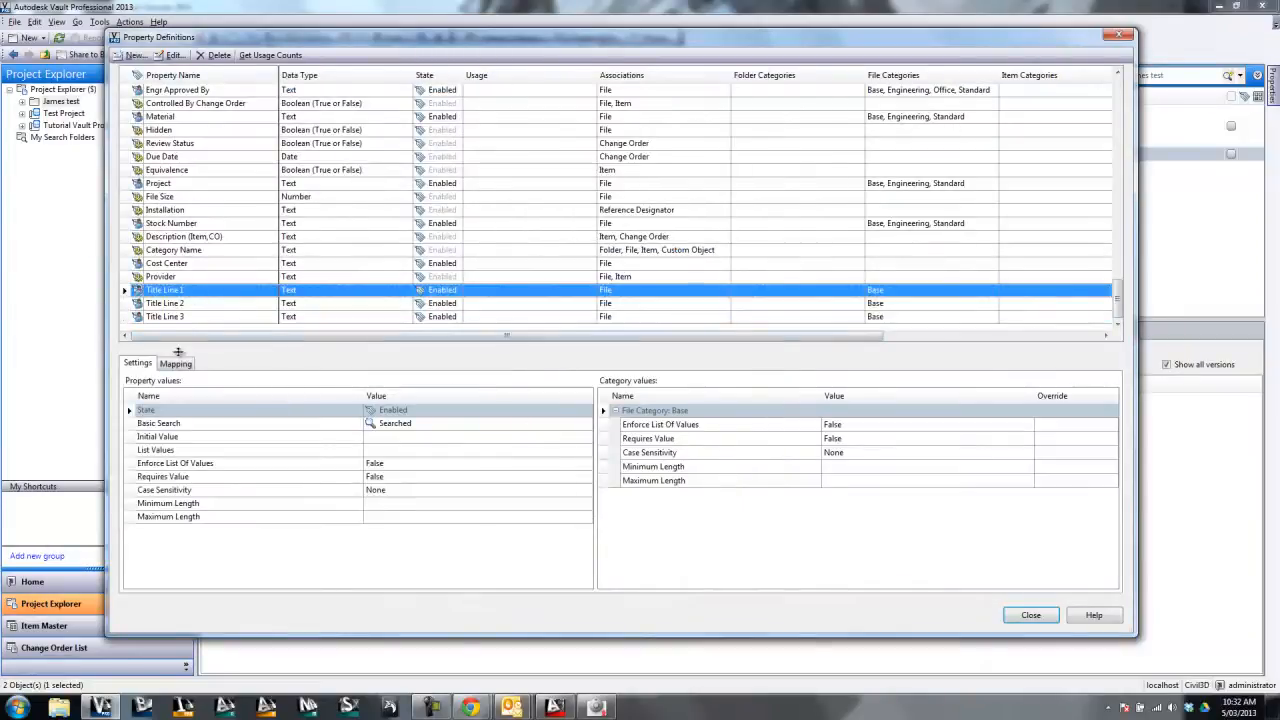
pyautogui.click(176, 363)
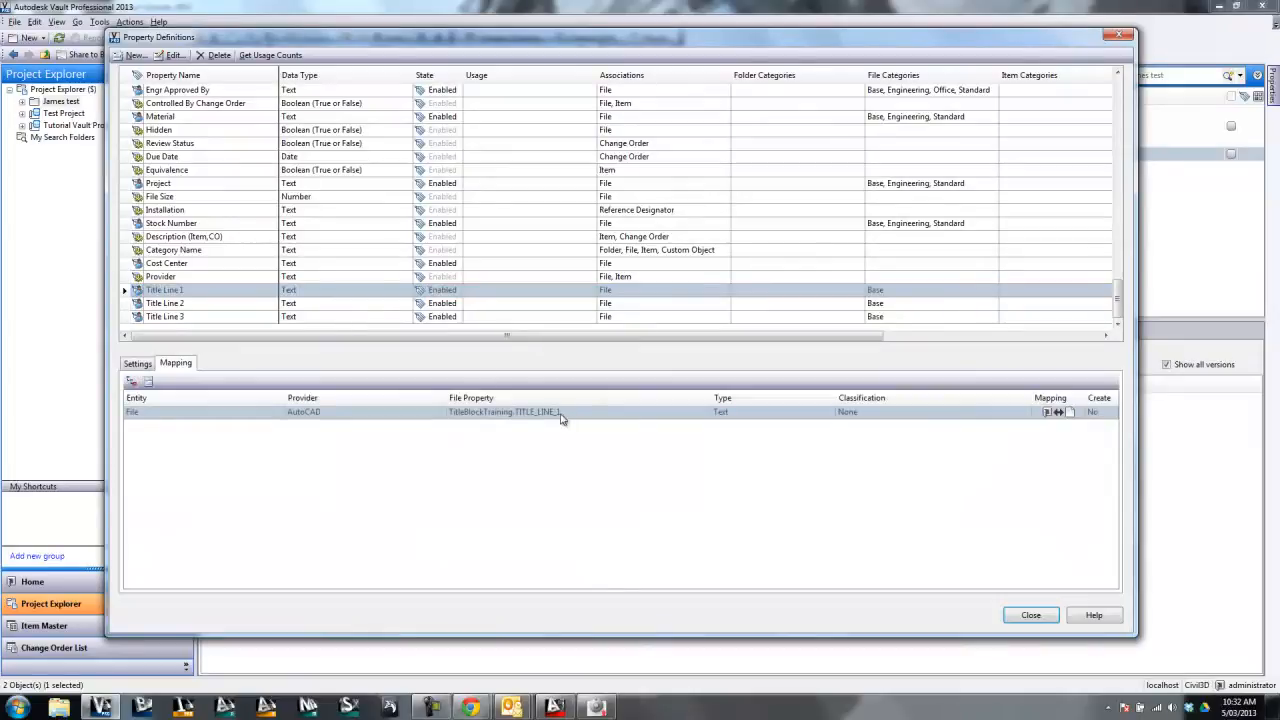
pyautogui.click(165, 303)
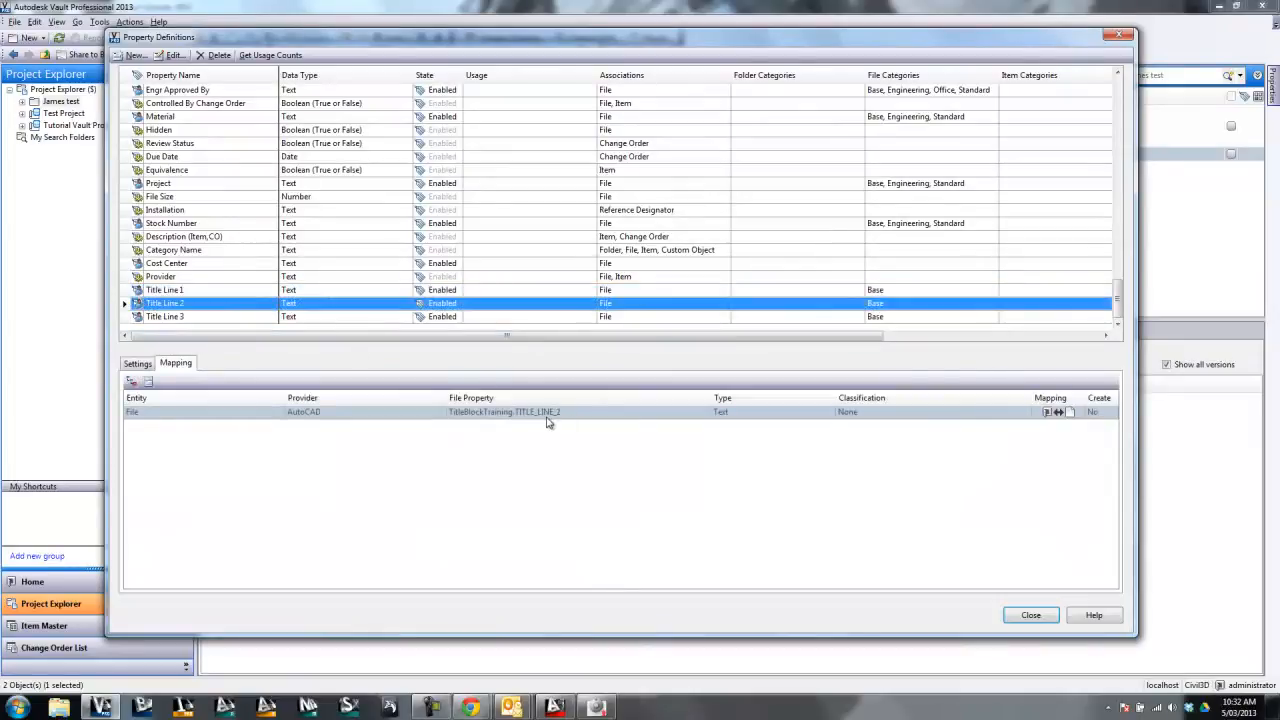
pyautogui.click(165, 316)
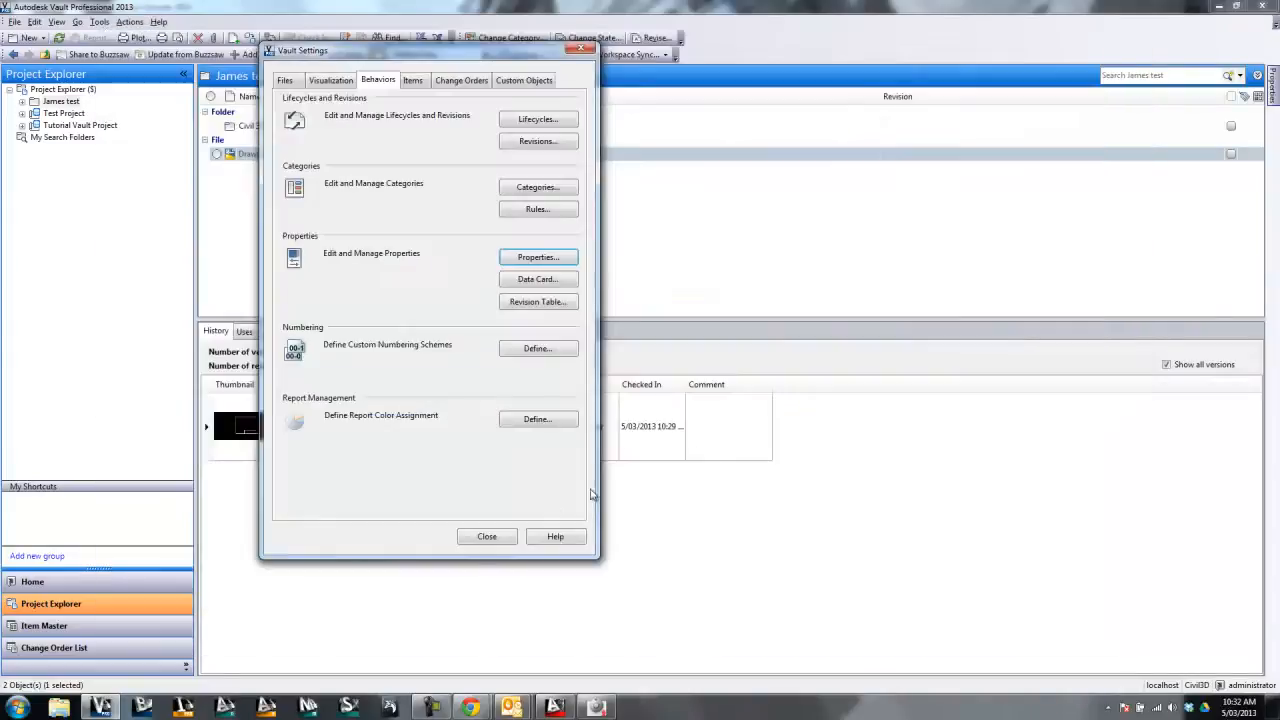
pyautogui.click(487, 537)
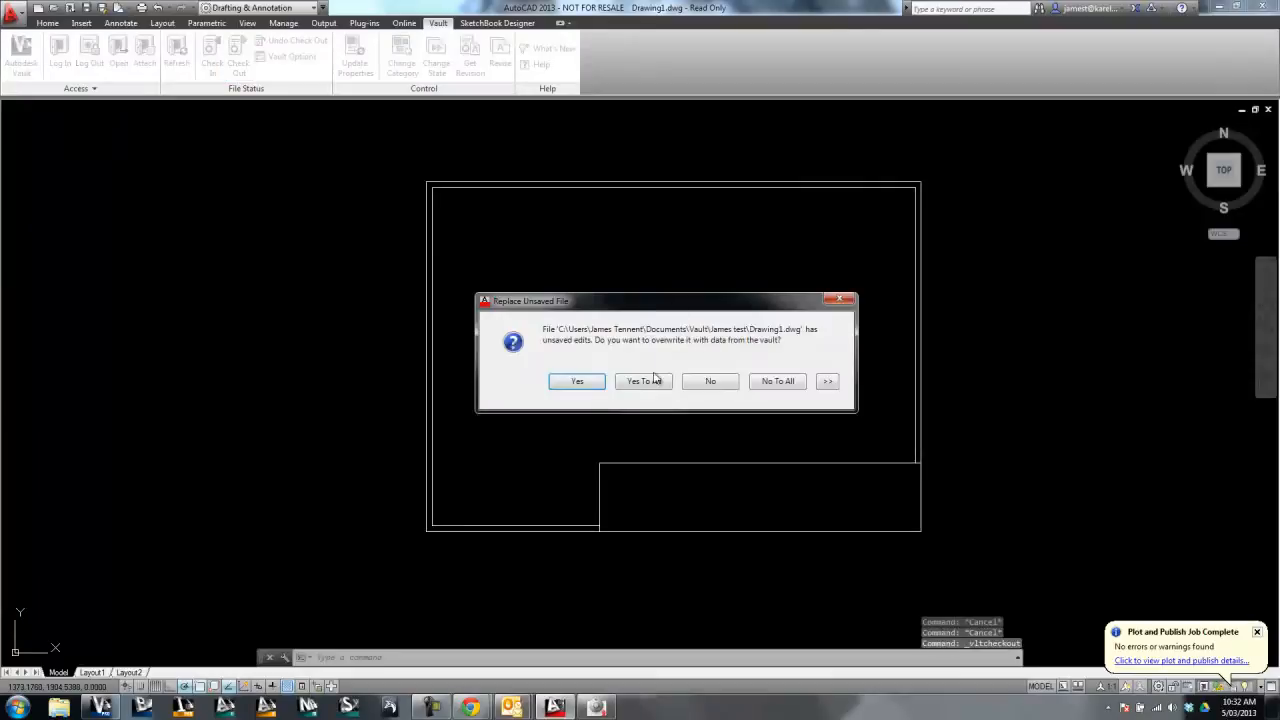
# Step: Overwrite local Drawing1.dwg and set the TITLE_LINE_1 attribute to 'TL1'
pyautogui.click(576, 381)
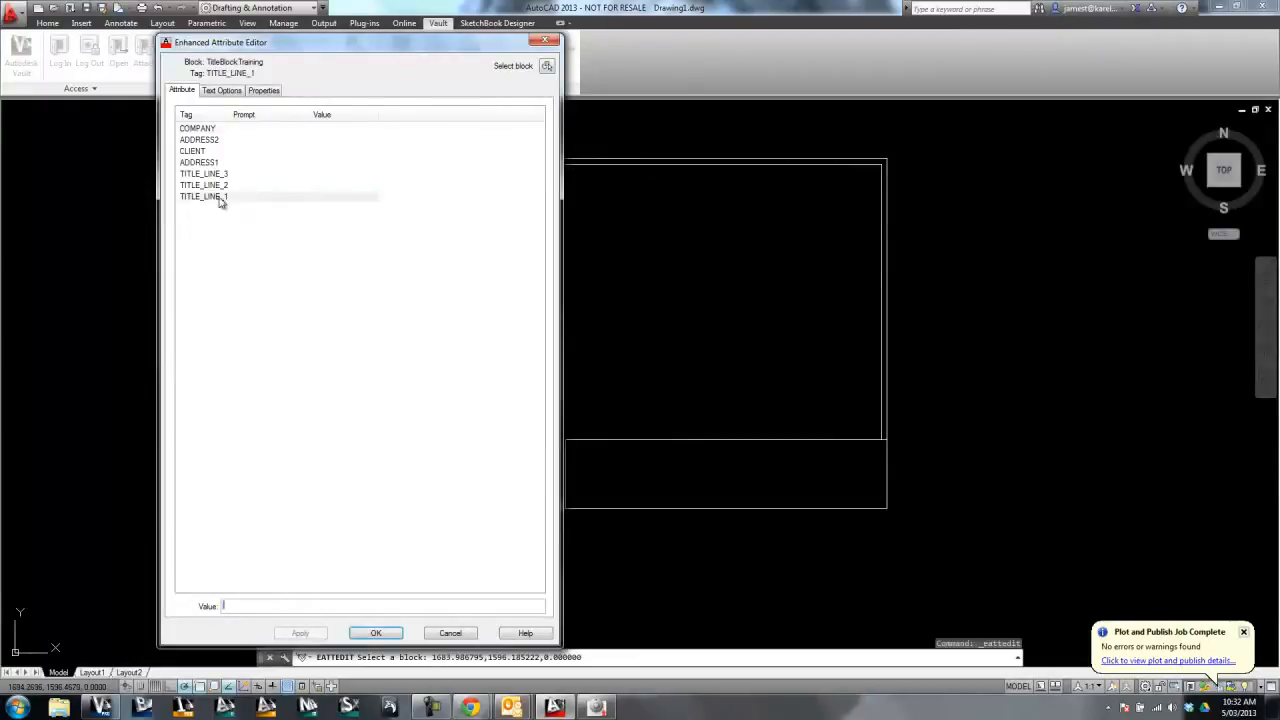
pyautogui.click(204, 196)
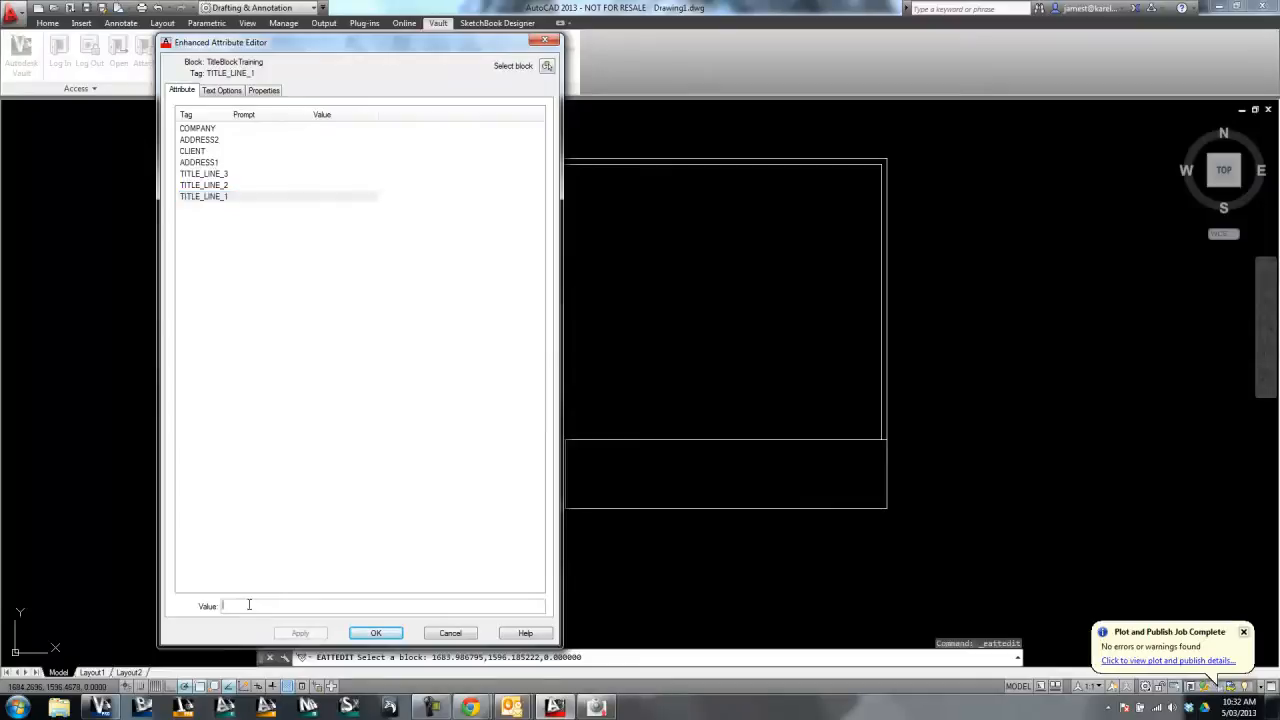
pyautogui.write('TL1')
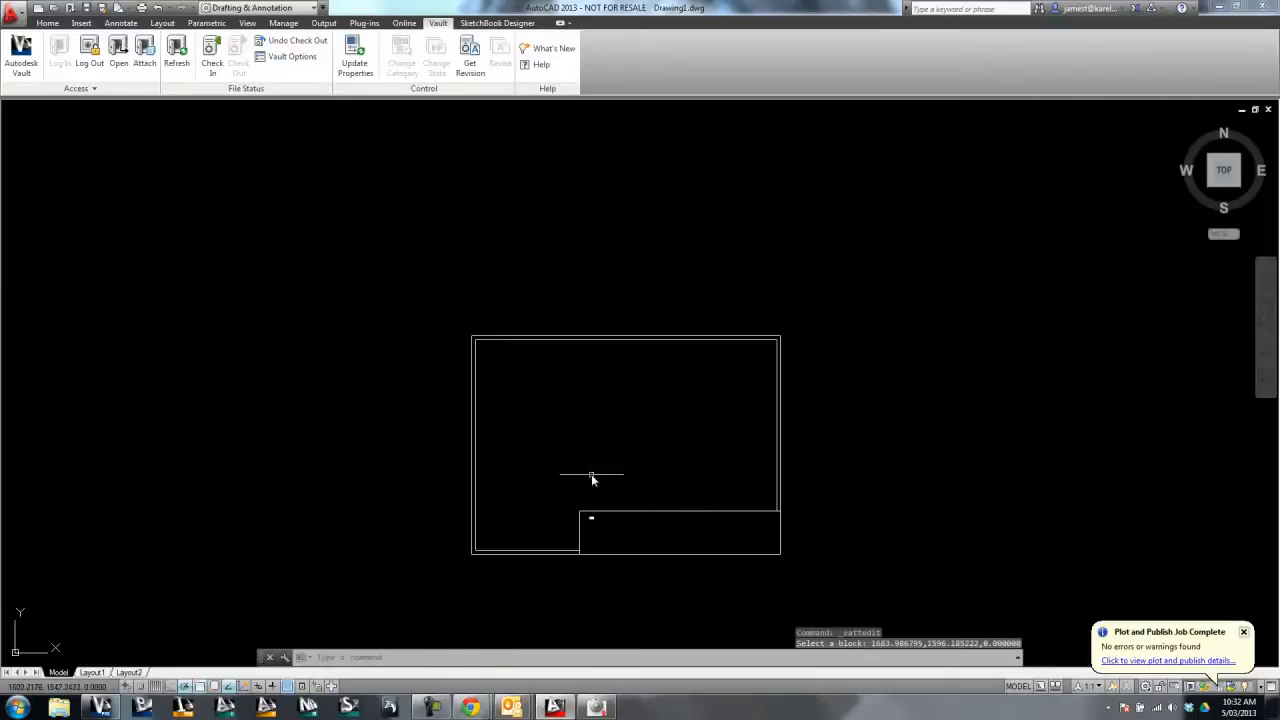
# Step: Check Drawing1.dwg back into the vault, saving the drawing when prompted
pyautogui.click(212, 55)
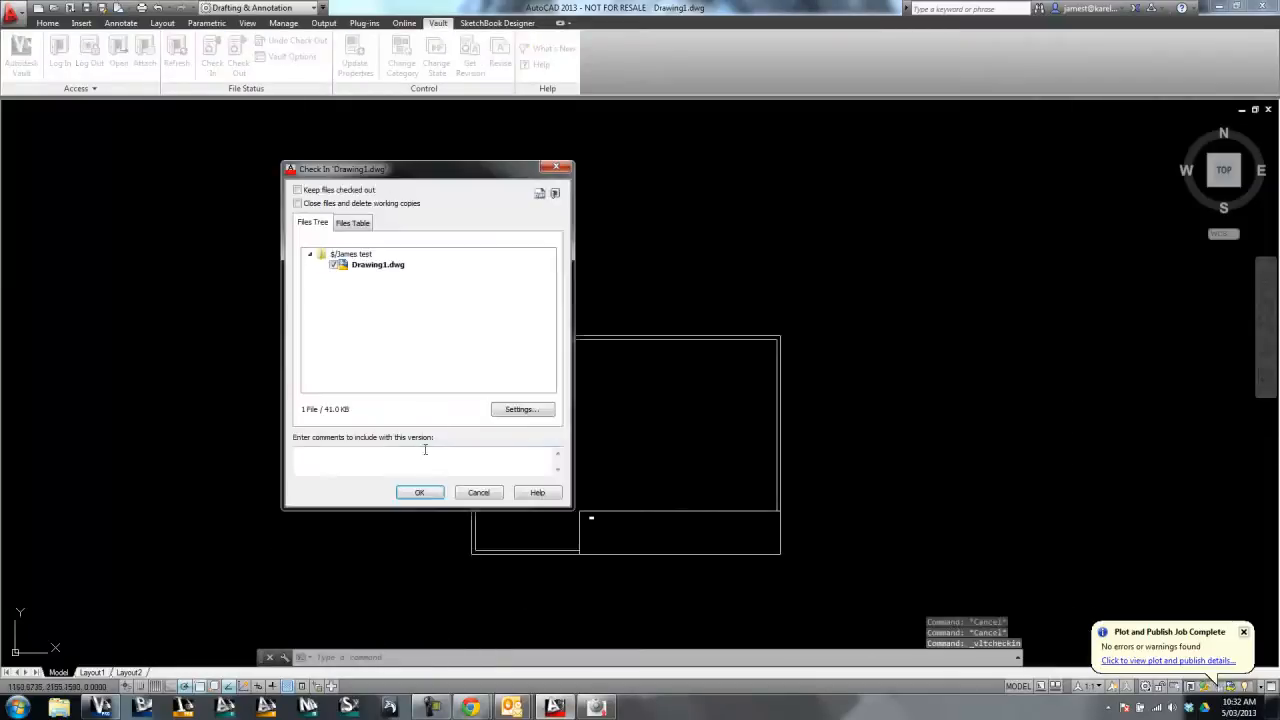
pyautogui.click(419, 492)
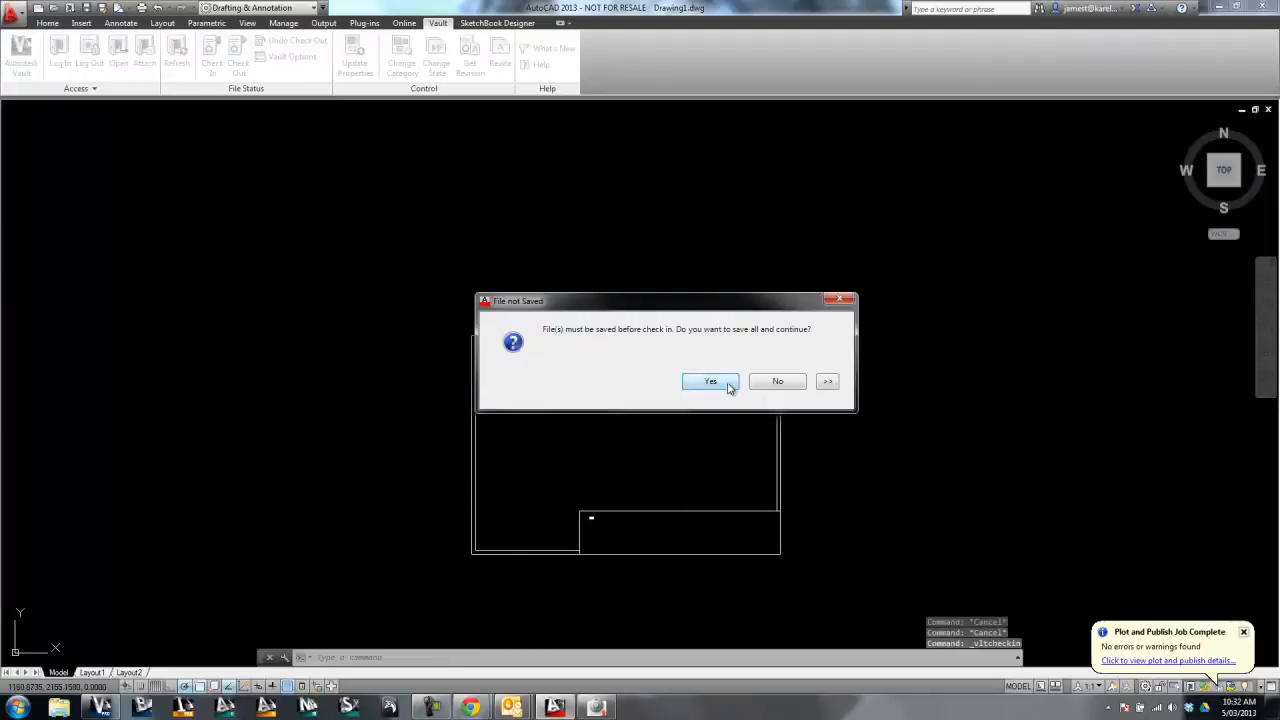
pyautogui.click(710, 381)
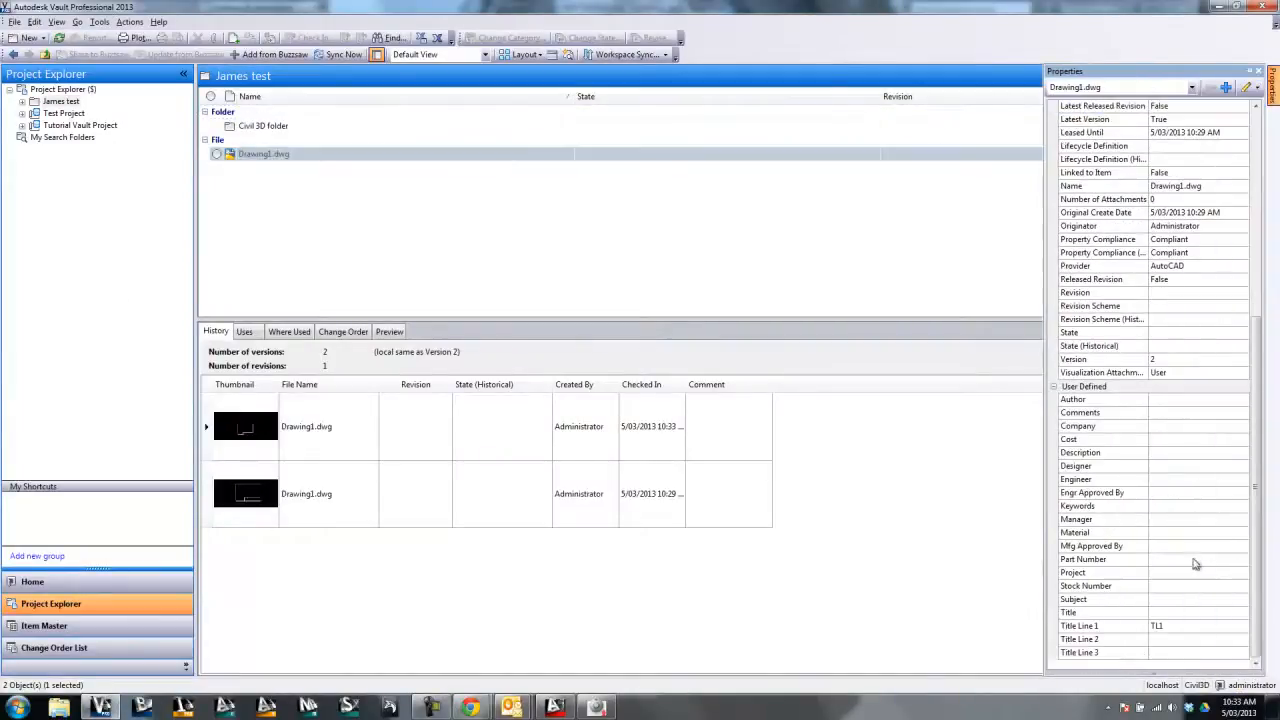
# Step: Enter Title Lines 'TL1 - TTL', TL2 and TL3 for Drawing1.dwg and apply them
pyautogui.click(1079, 625)
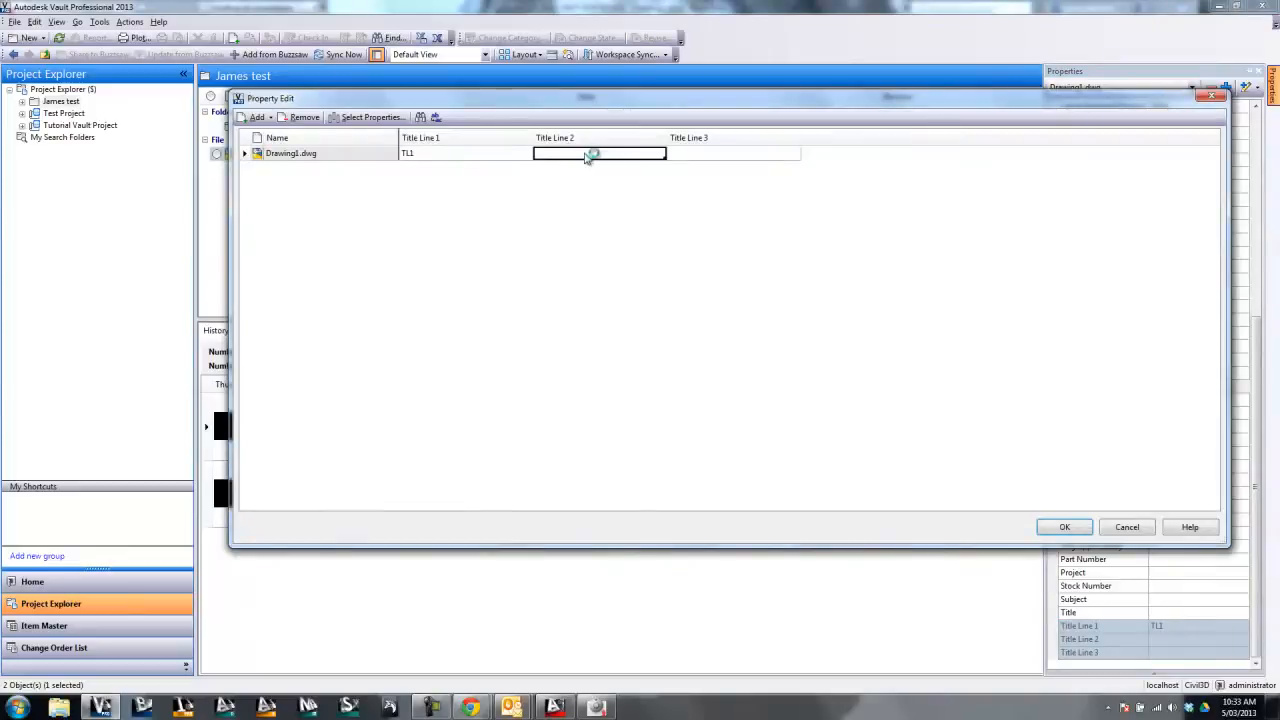
pyautogui.write('TL2')
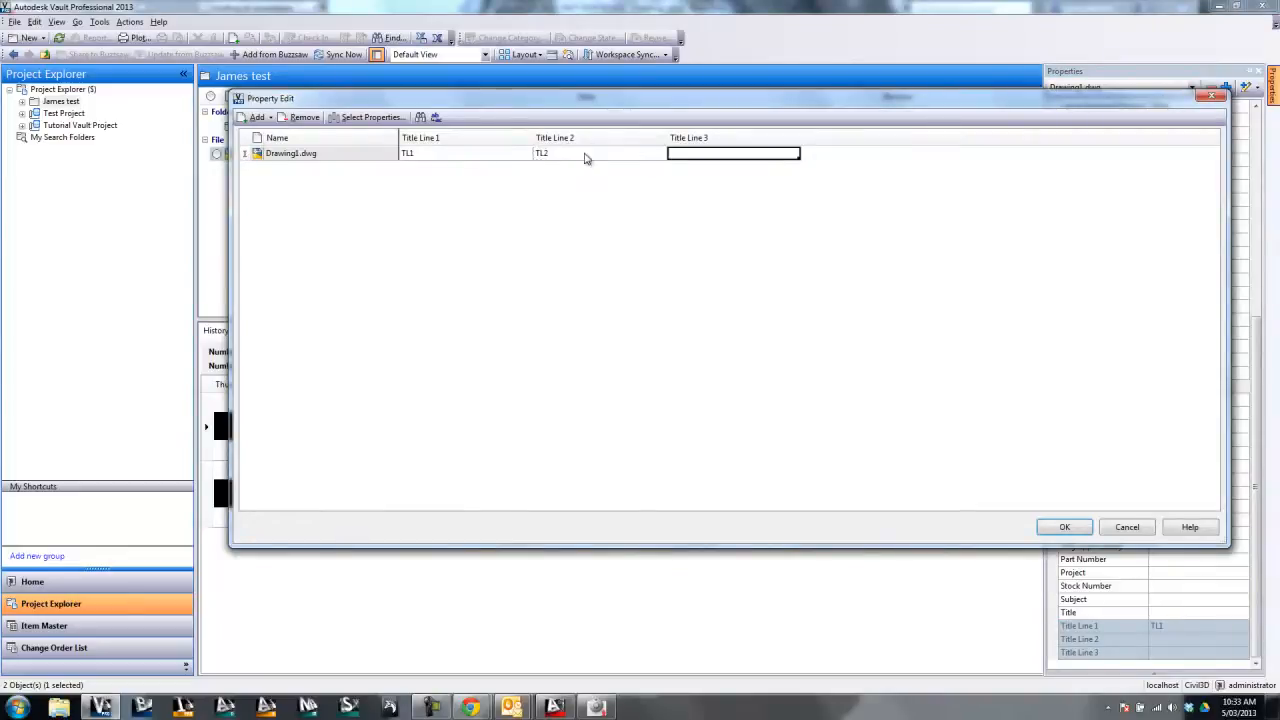
pyautogui.write('TL')
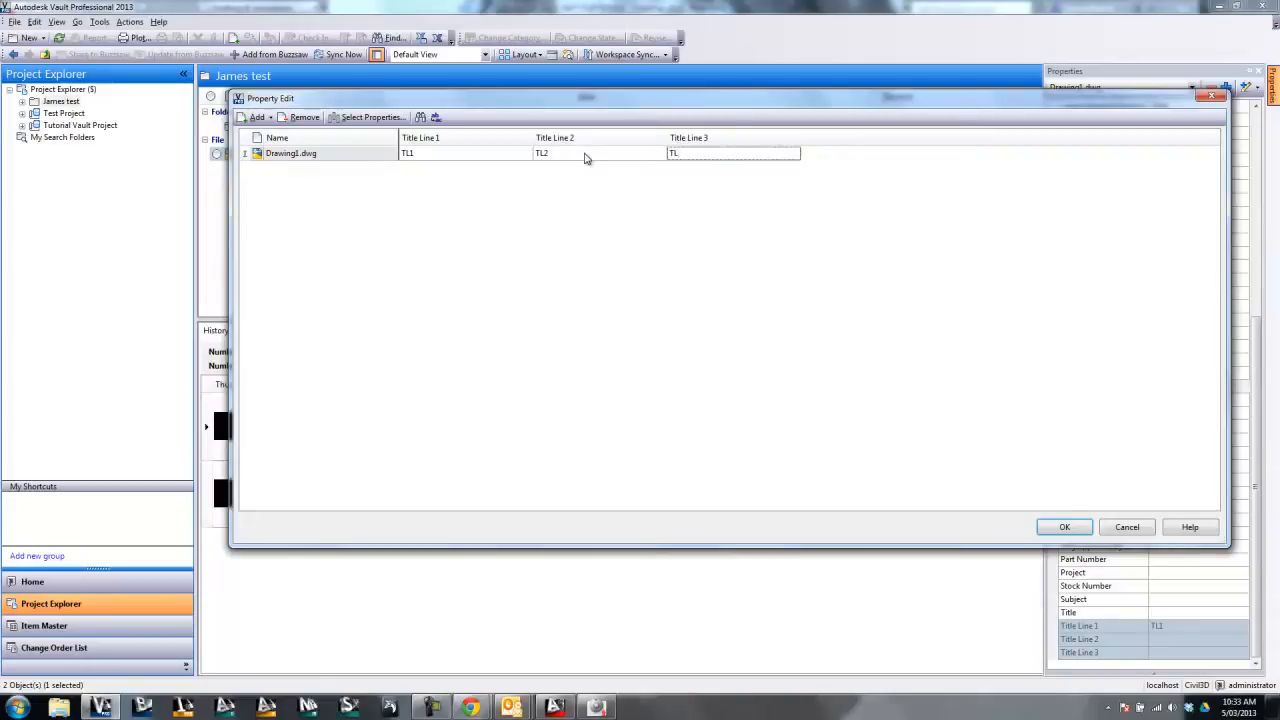
pyautogui.click(435, 153)
pyautogui.write(' - TTL')
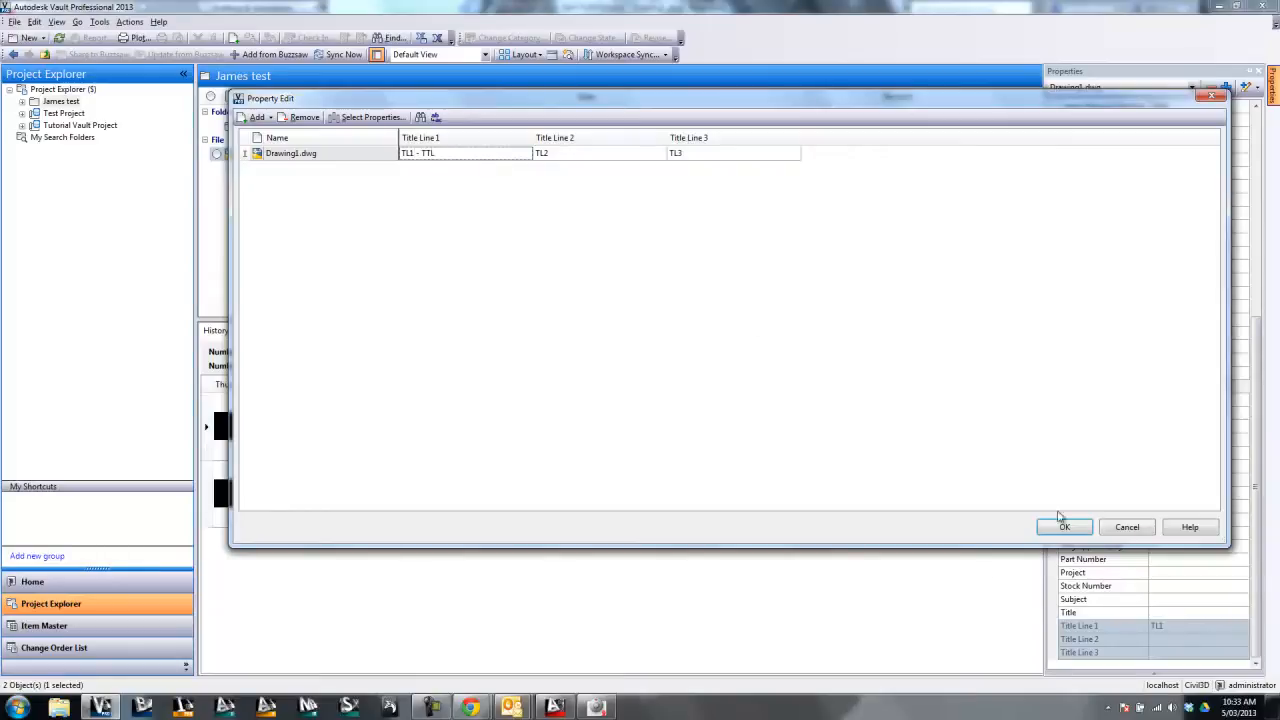
pyautogui.click(1064, 527)
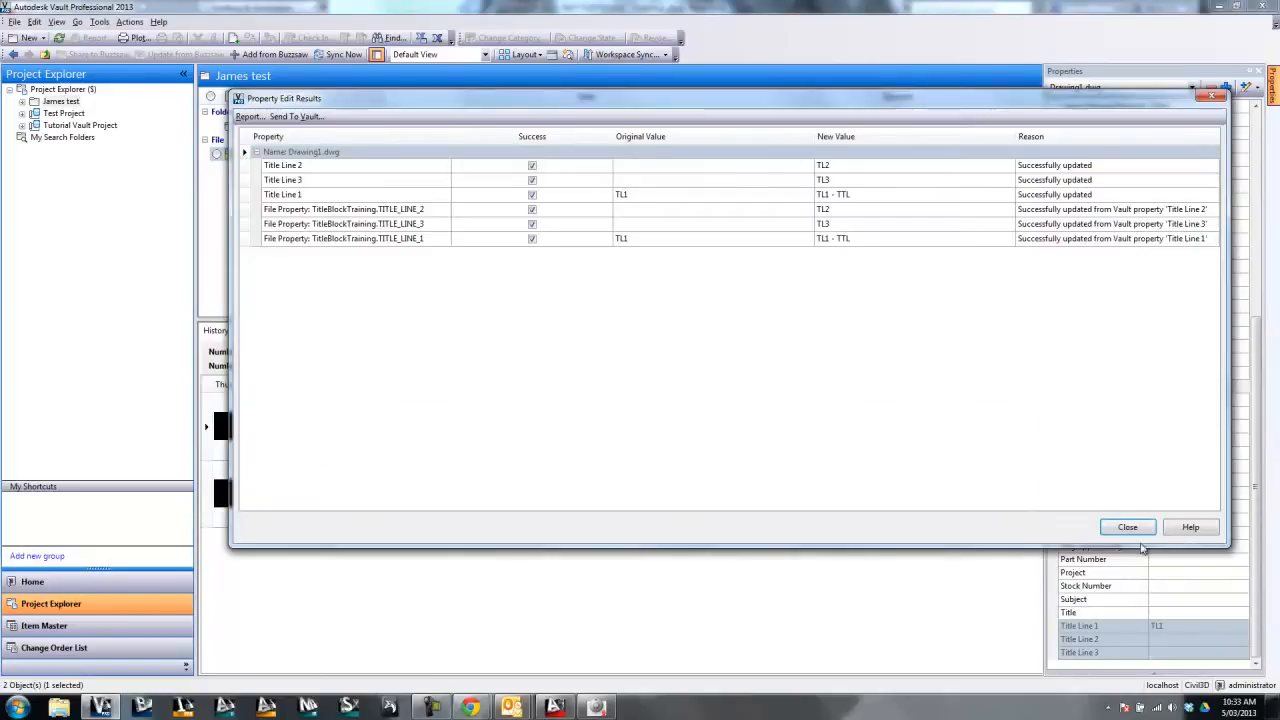
pyautogui.click(1127, 527)
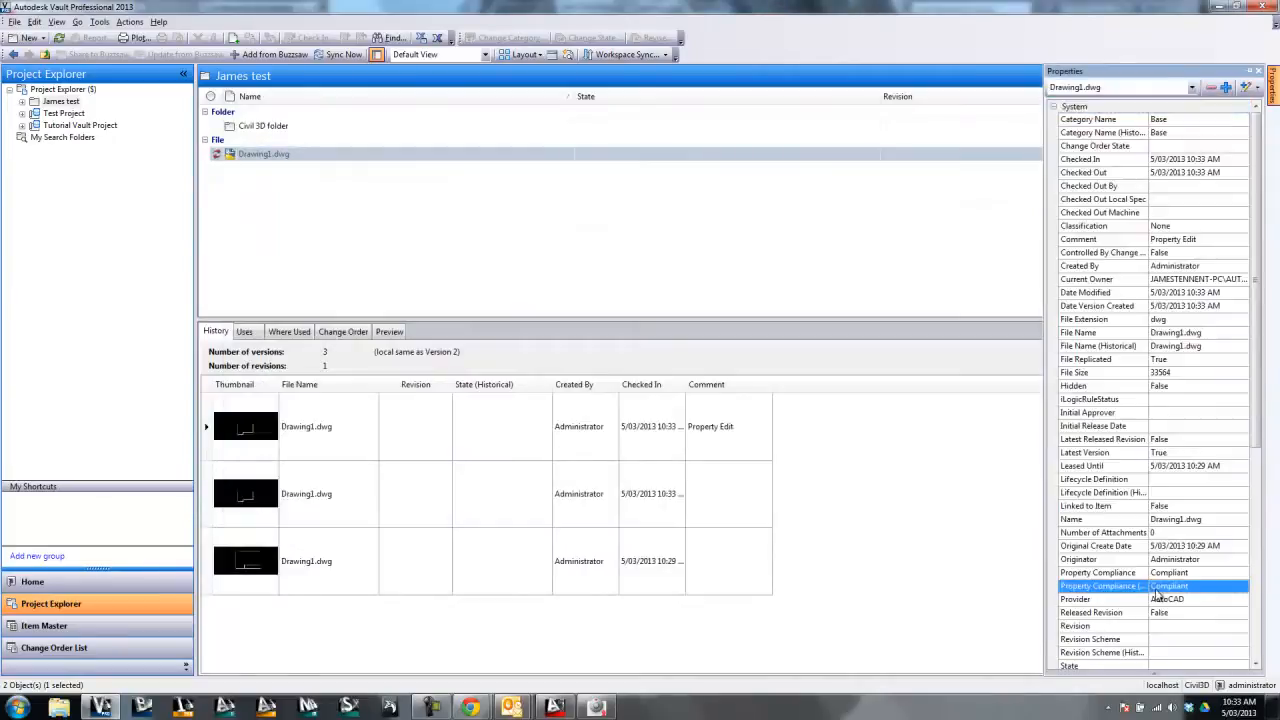
pyautogui.scroll(-3)
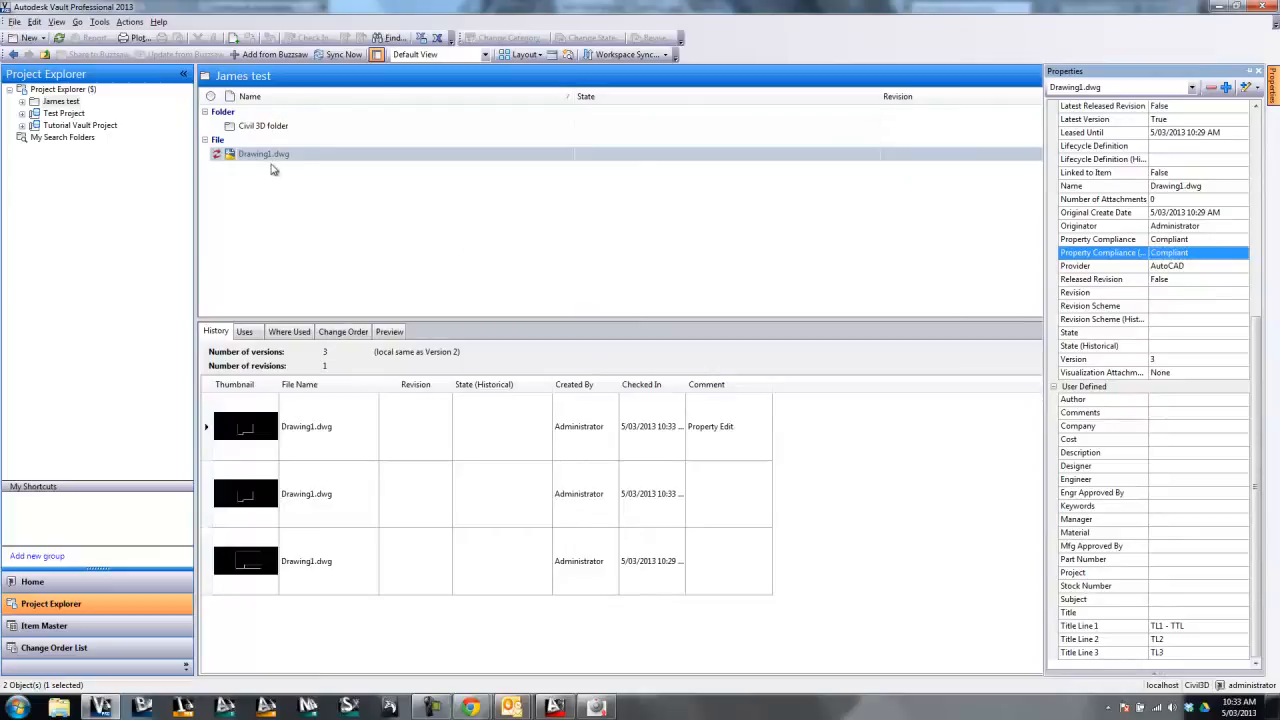
# Step: Open Drawing1.dwg from the vault in AutoCAD to view the updated title block
pyautogui.rightClick(263, 153)
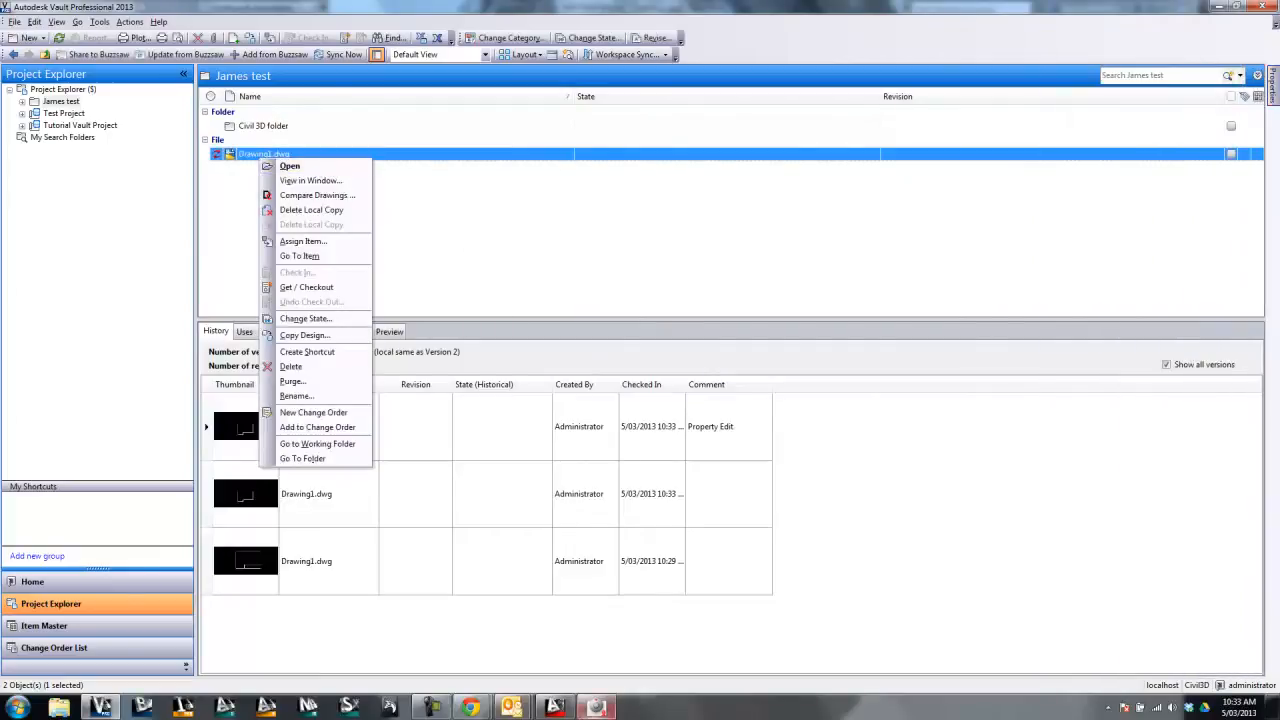
pyautogui.click(290, 166)
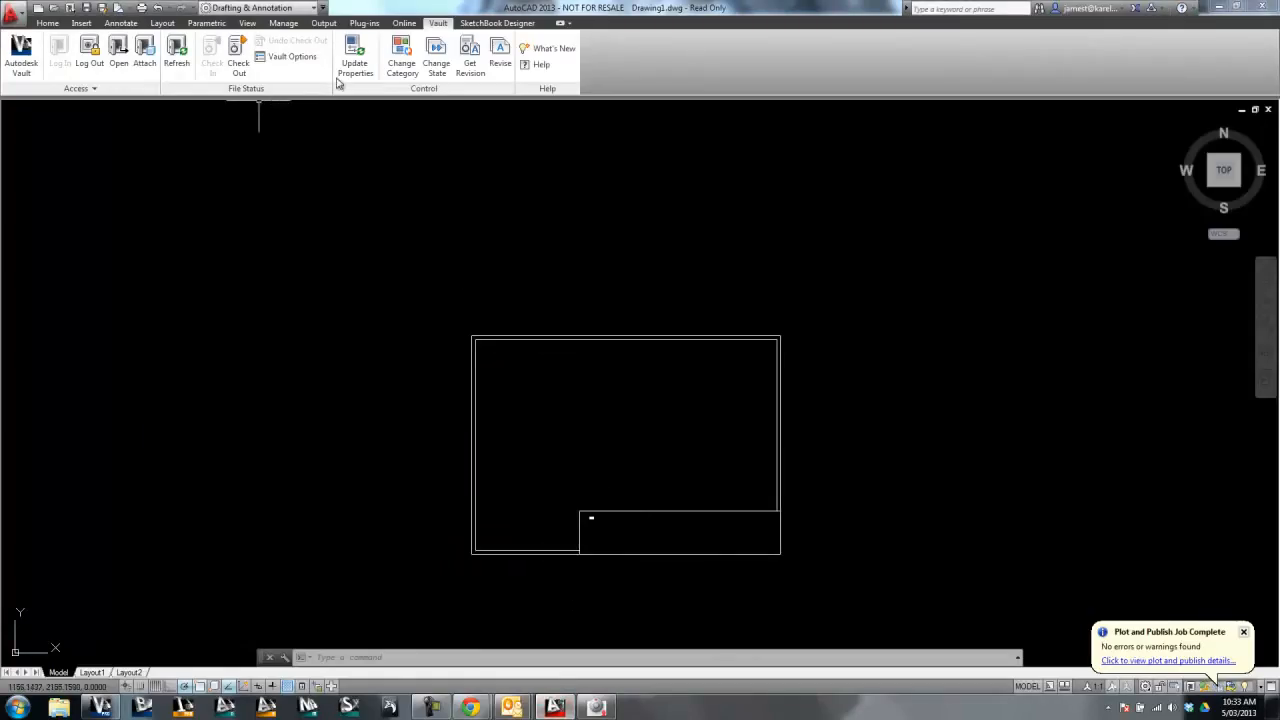
pyautogui.click(176, 50)
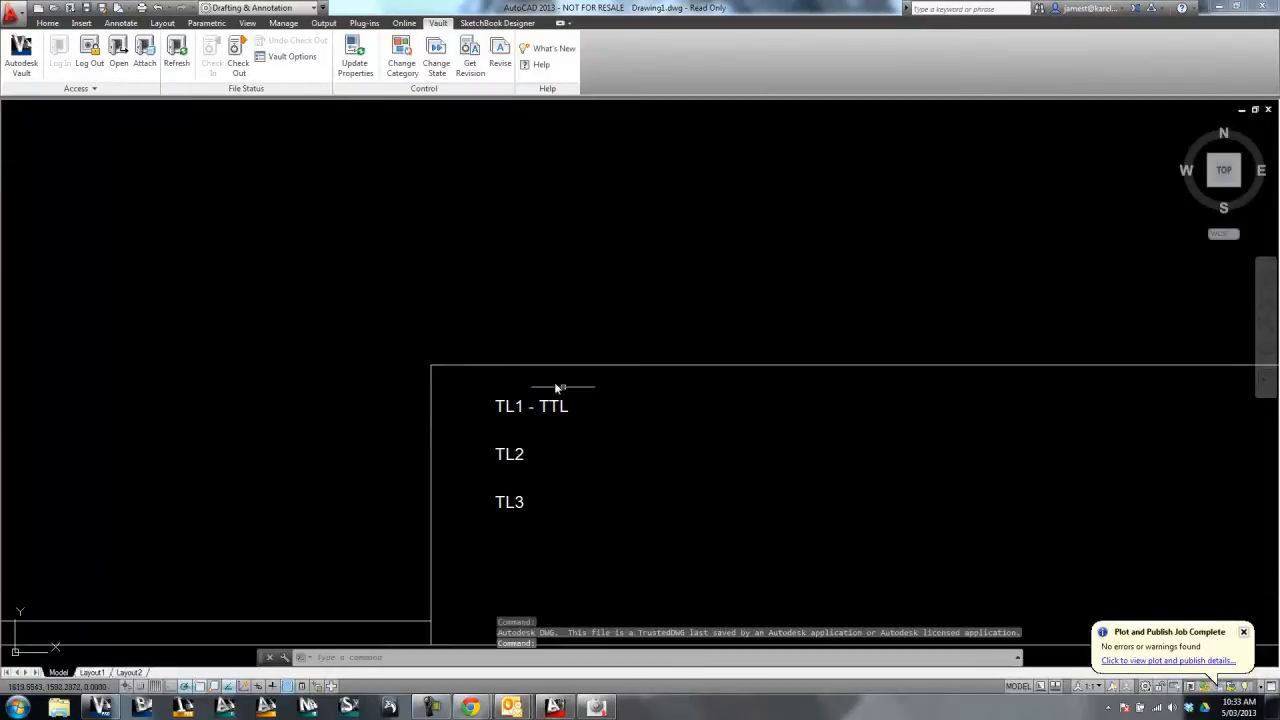
pyautogui.moveTo(594, 482)
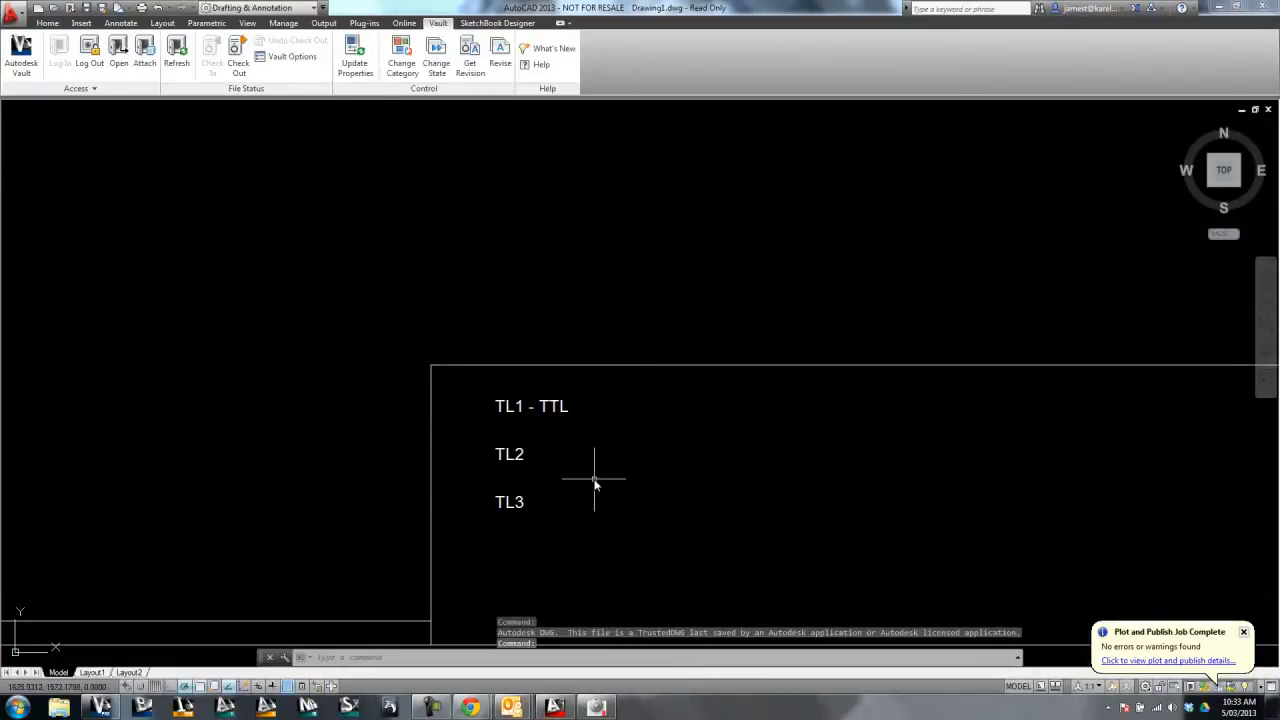